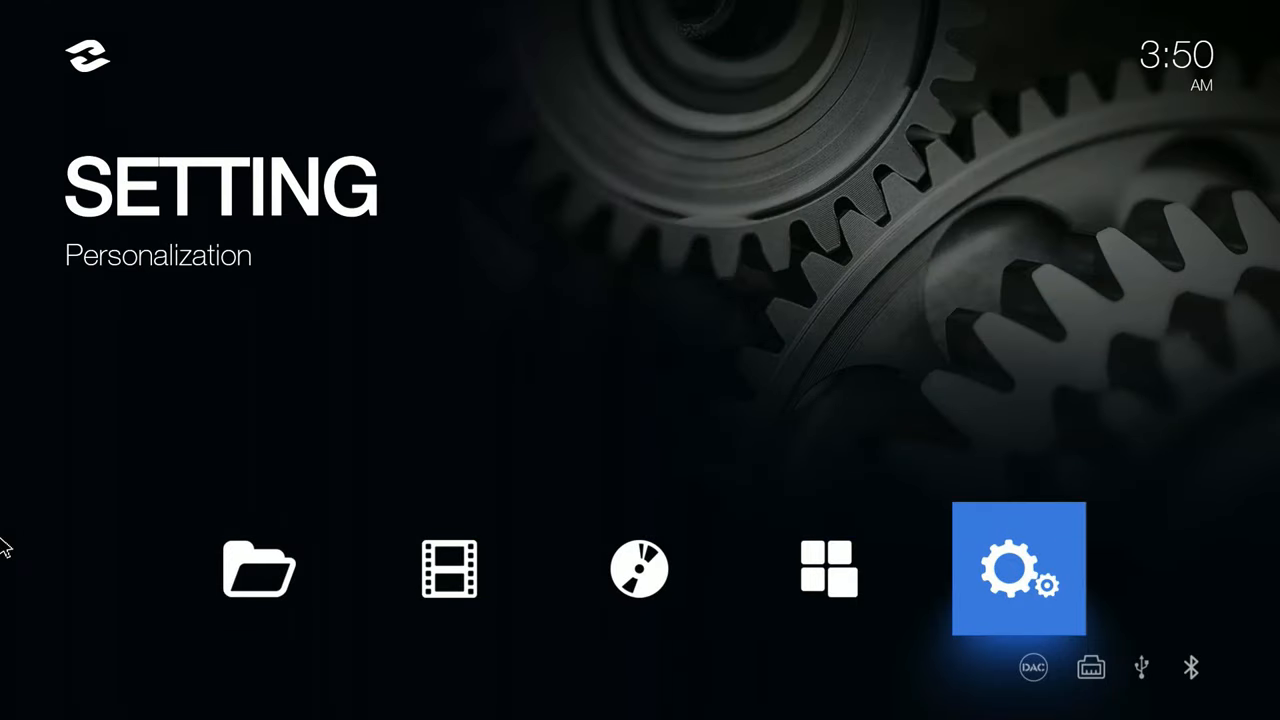
Open Android Settings from the SETTING gear tile and scroll down to the Wi-Fi, Bluetooth and Ethernet options.
{"action": "left_click", "coordinate": [1016, 571]}
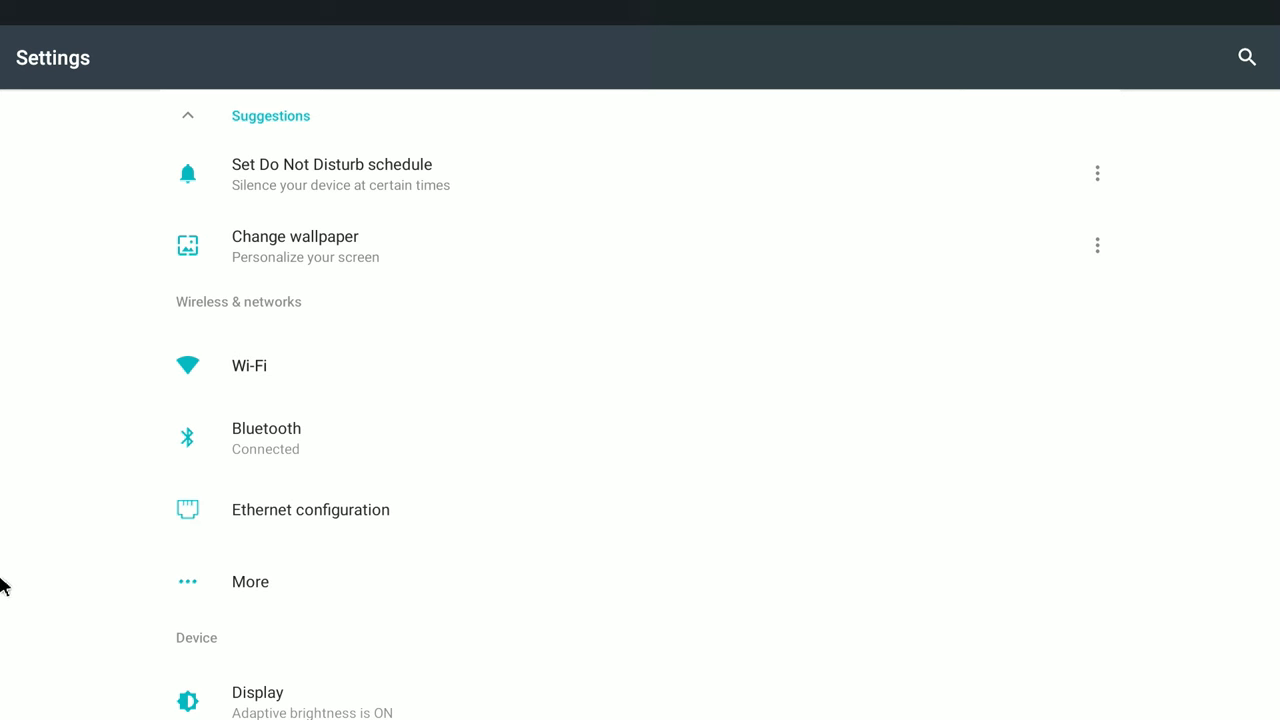
{"action": "scroll", "scroll_direction": "down", "scroll_amount": 3}
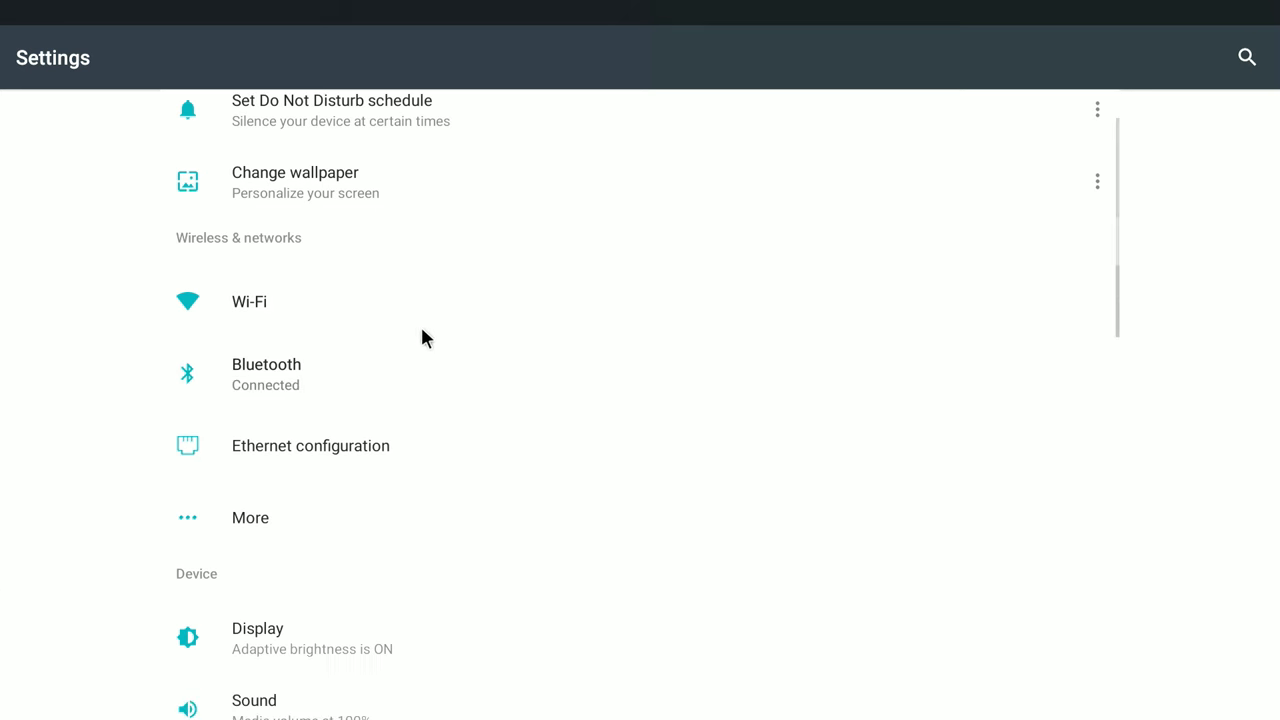
Under More, enable DLNA DMR, then open the Openwrt Settings page with Samba Server on.
{"action": "left_click", "coordinate": [250, 518]}
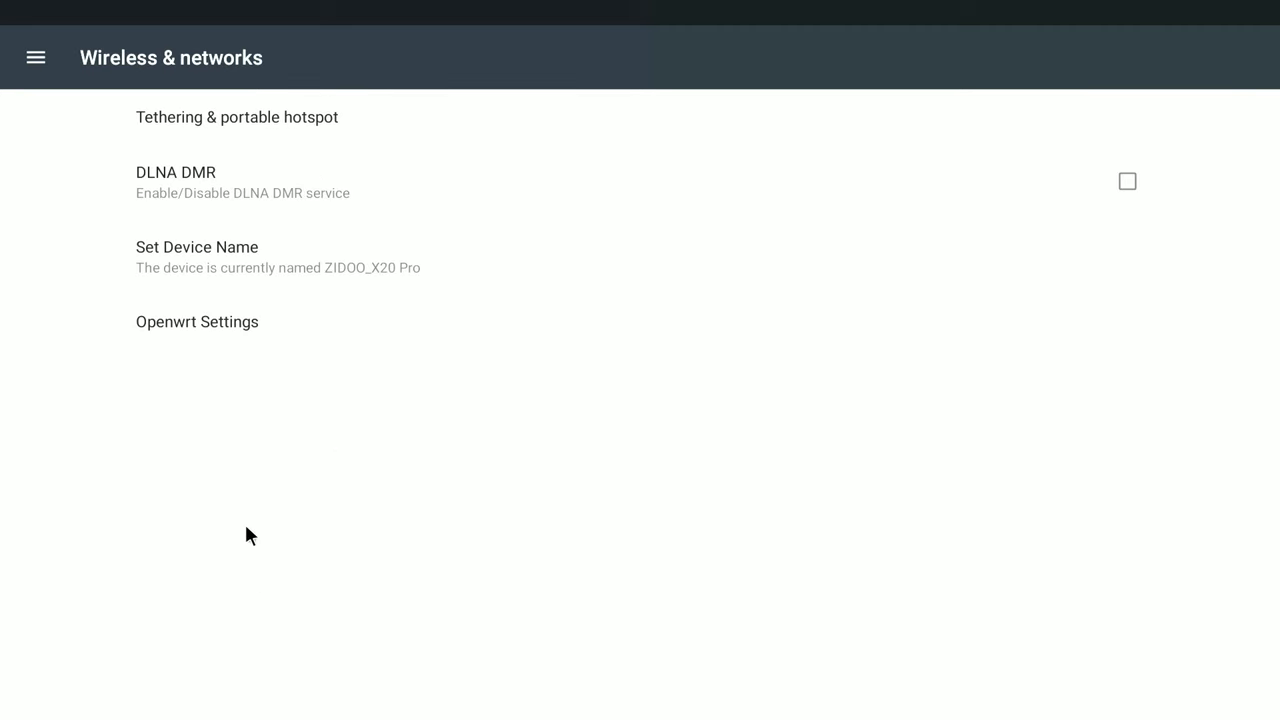
{"action": "mouse_move", "coordinate": [228, 309]}
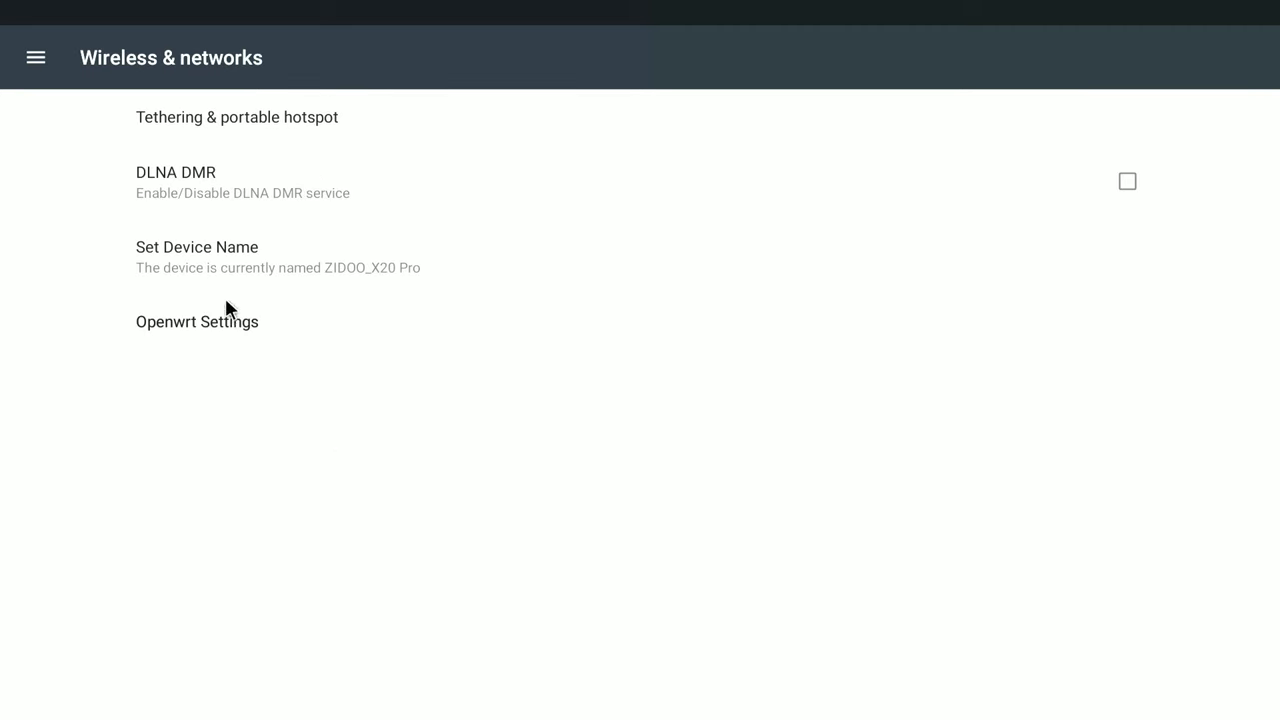
{"action": "mouse_move", "coordinate": [208, 192]}
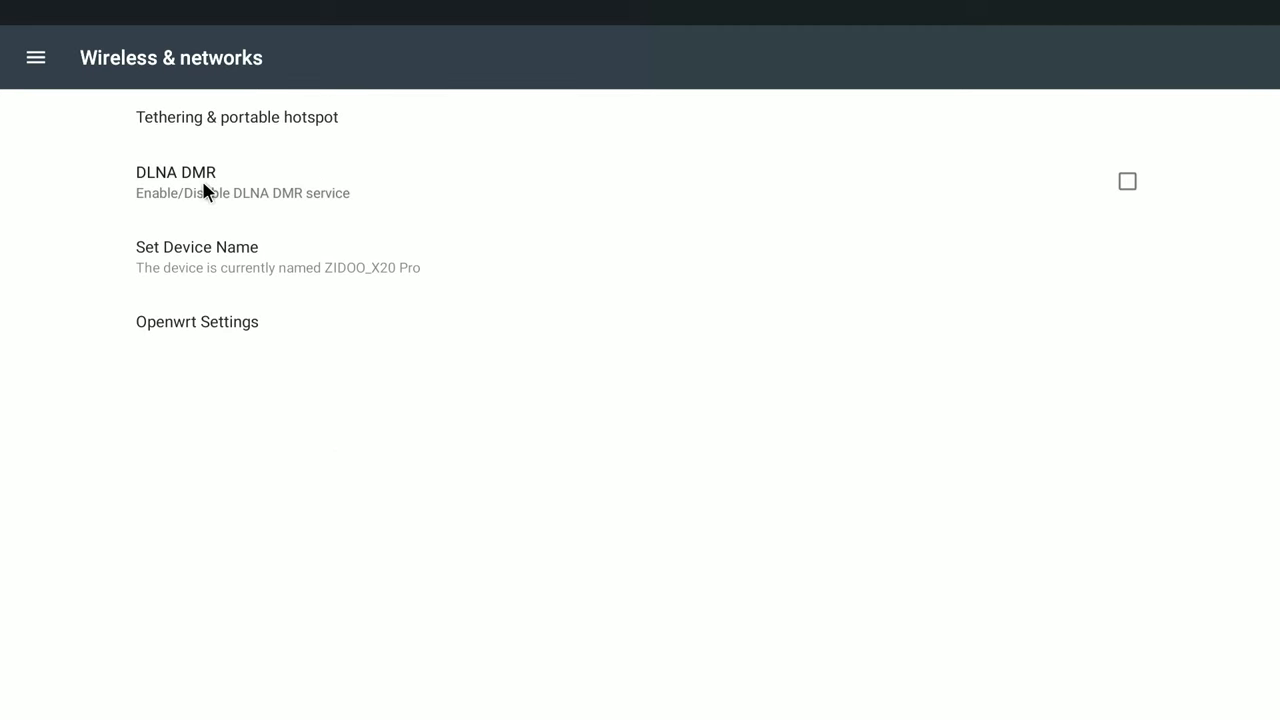
{"action": "left_click", "coordinate": [1127, 181]}
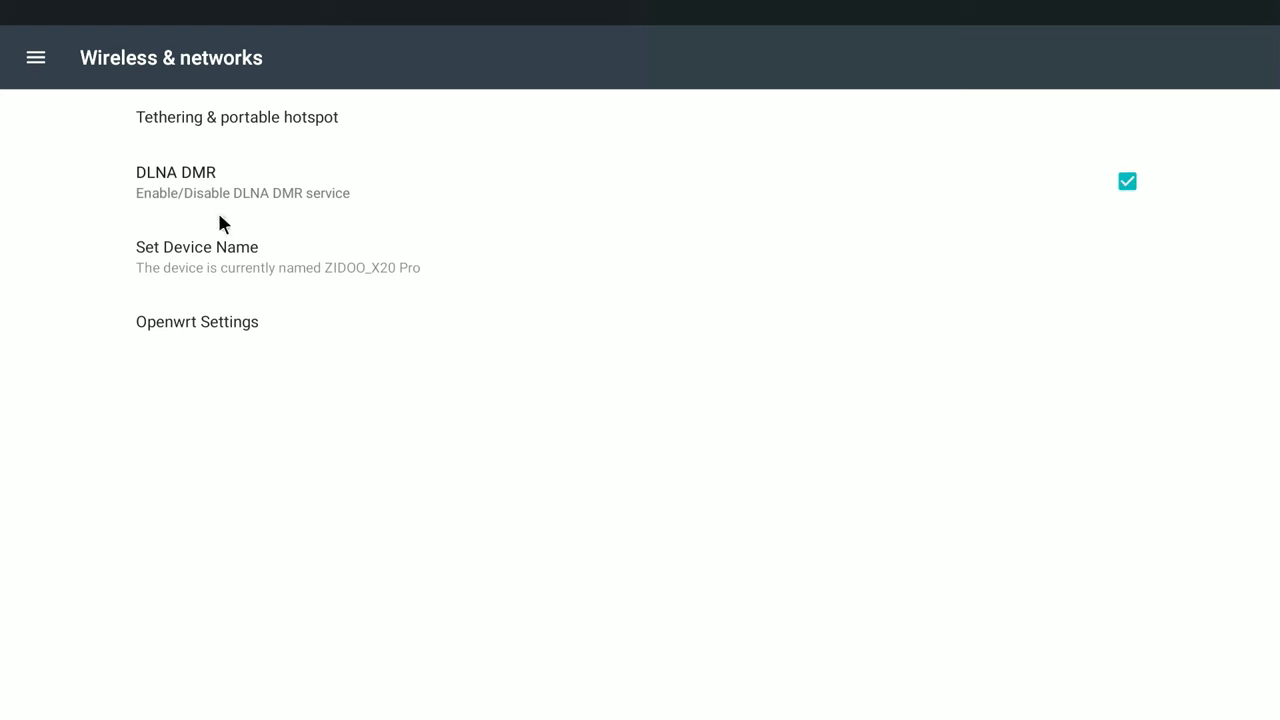
{"action": "left_click", "coordinate": [197, 321]}
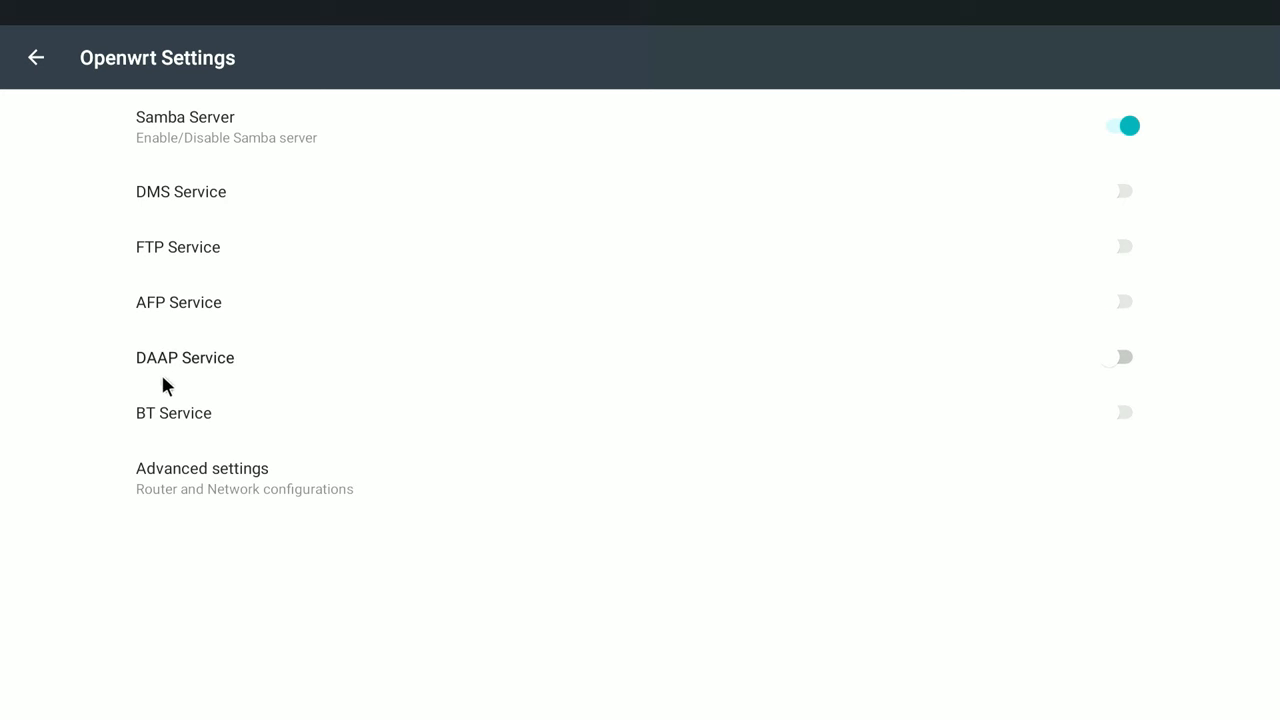
{"action": "mouse_move", "coordinate": [200, 487]}
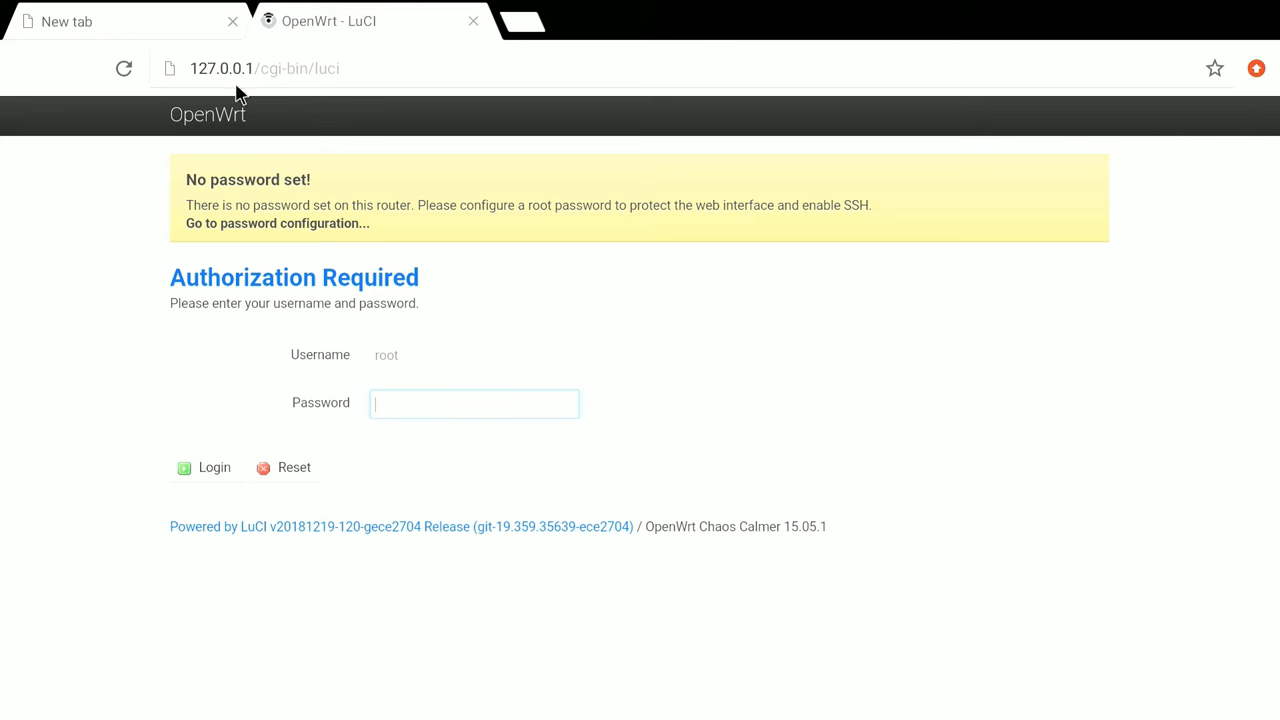
{"action": "mouse_move", "coordinate": [228, 526]}
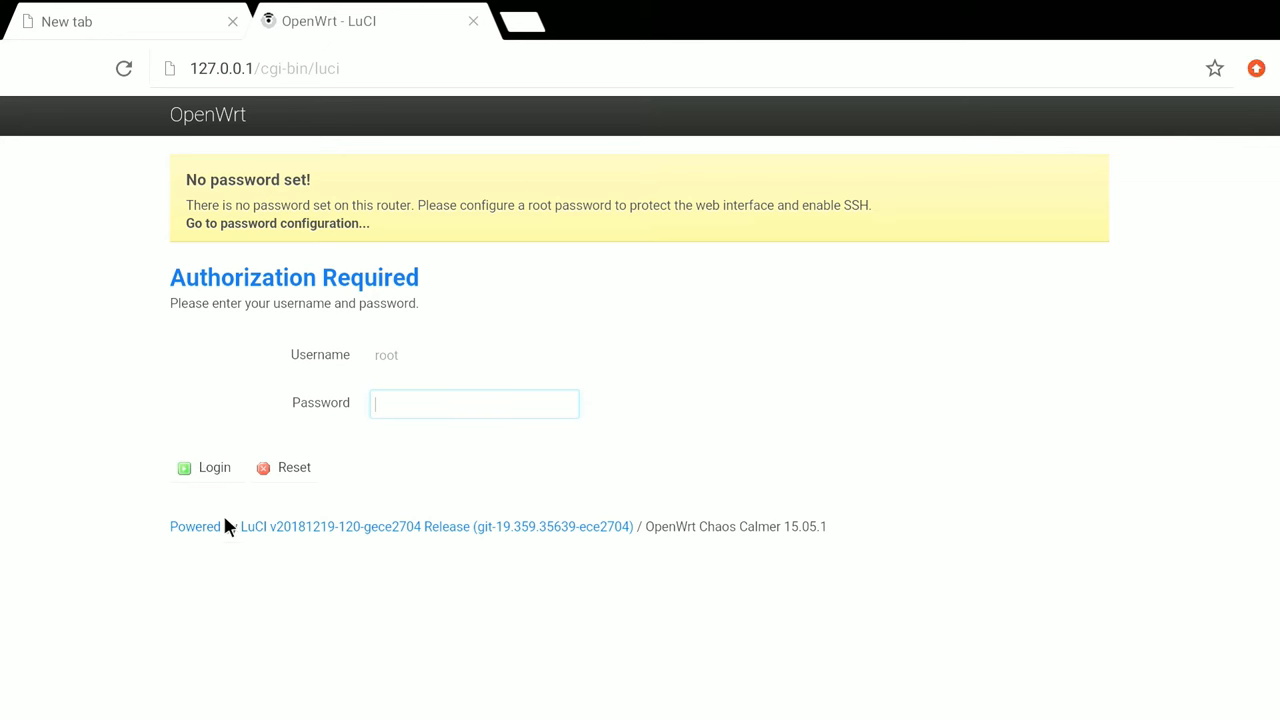
{"action": "mouse_move", "coordinate": [210, 482]}
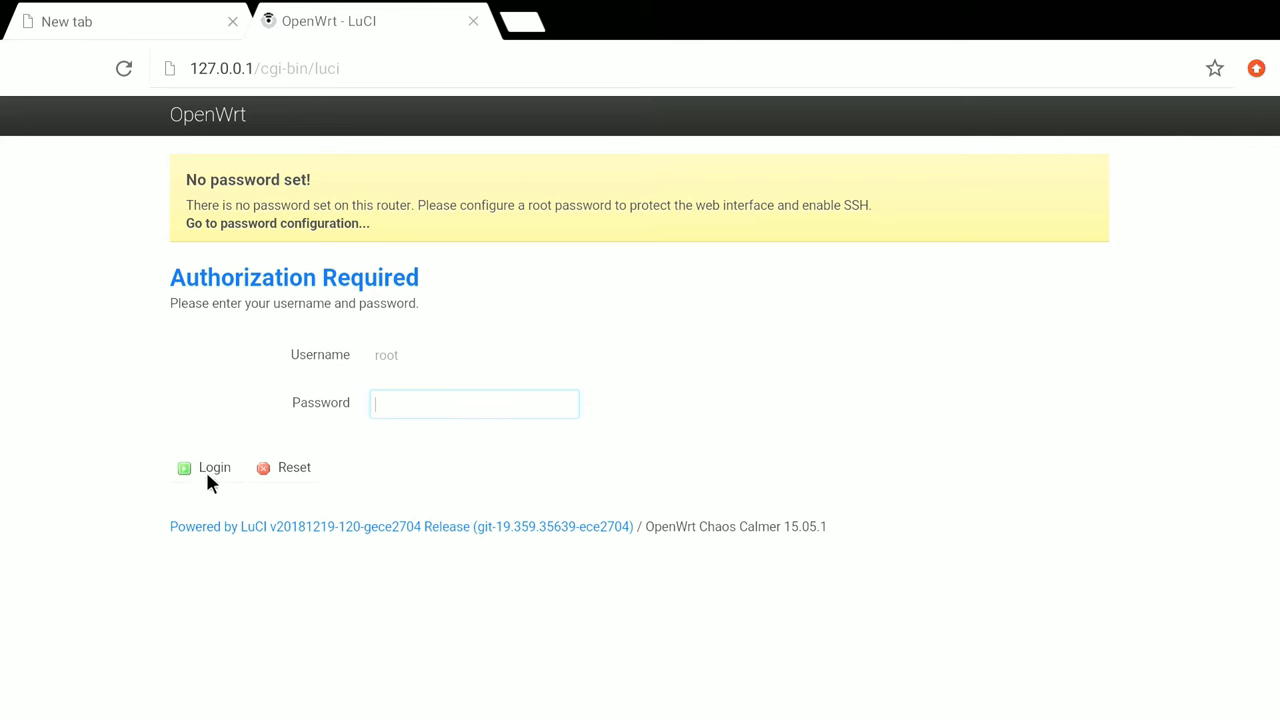
Log in to LuCI as root with an empty password and view the Status overview.
{"action": "left_click", "coordinate": [207, 467]}
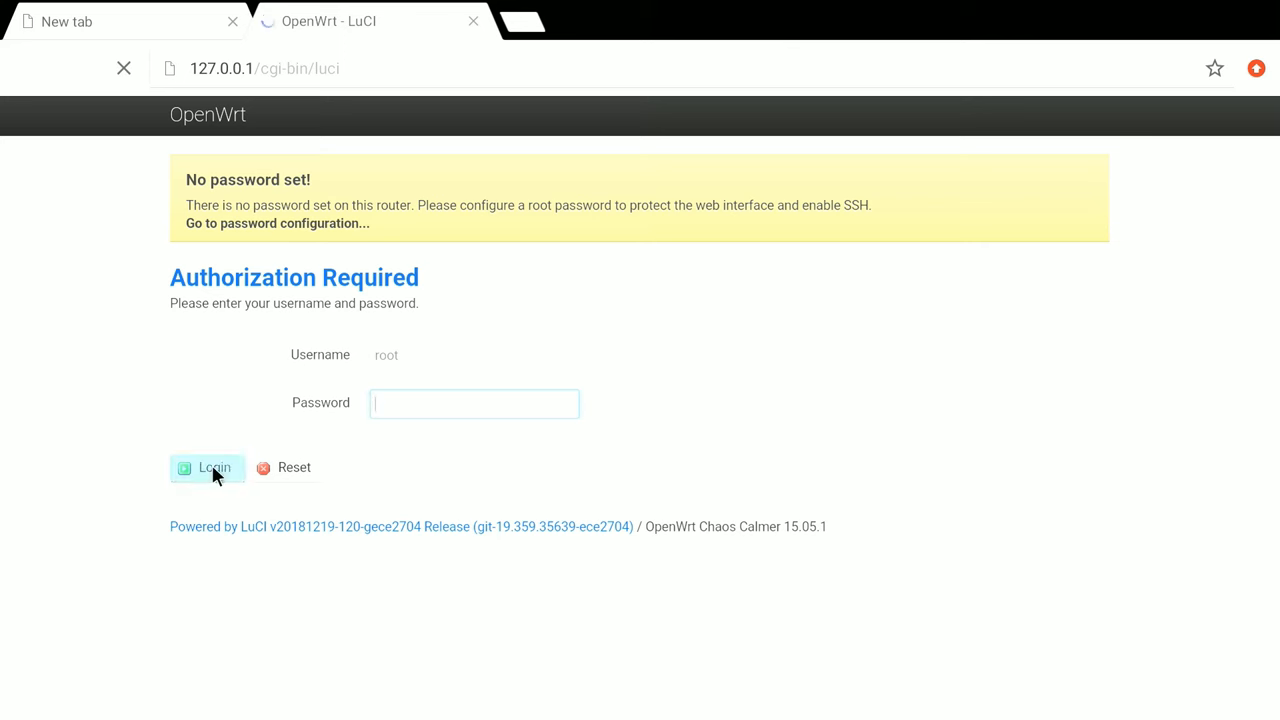
{"action": "left_click", "coordinate": [207, 467]}
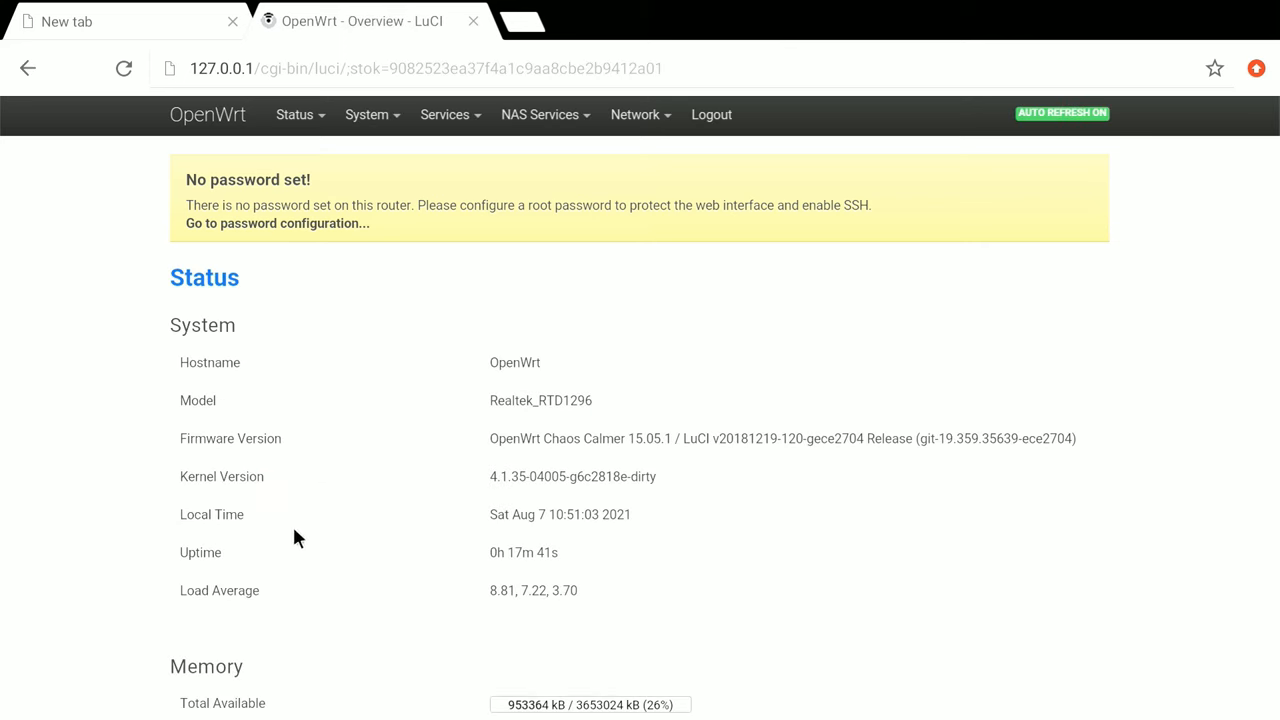
{"action": "scroll", "scroll_direction": "down", "scroll_amount": 3}
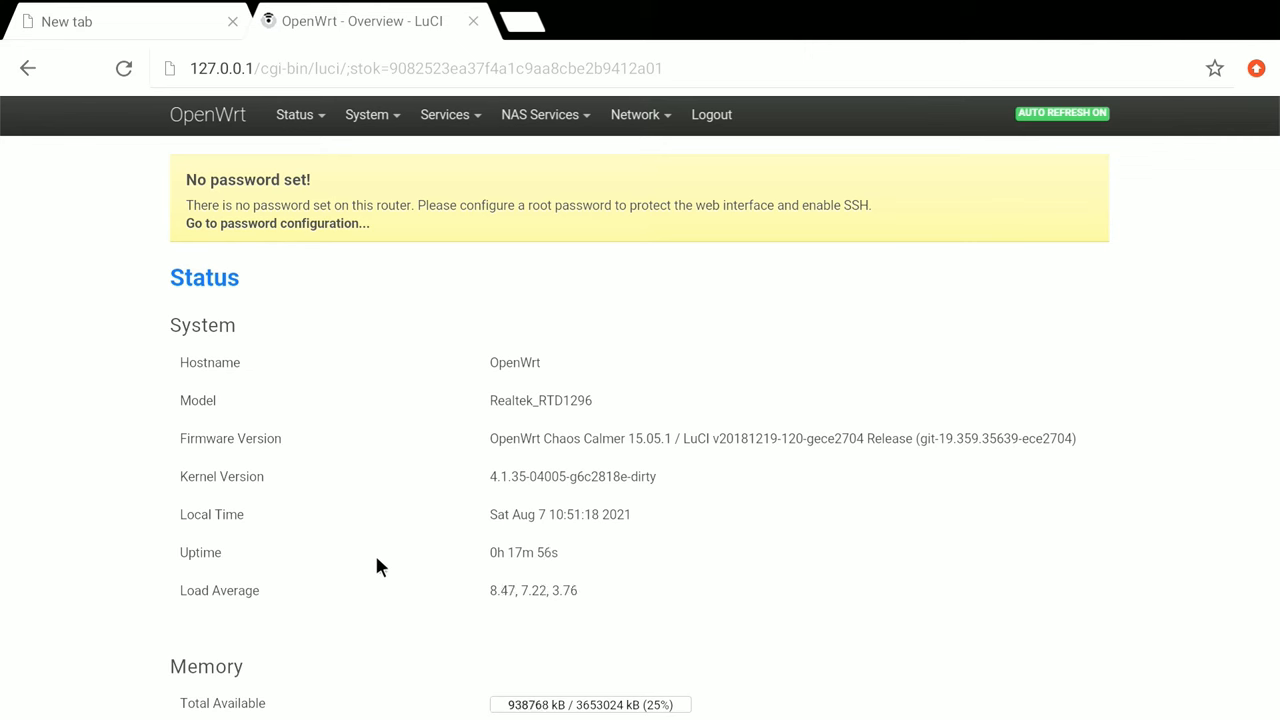
{"action": "left_click", "coordinate": [445, 114]}
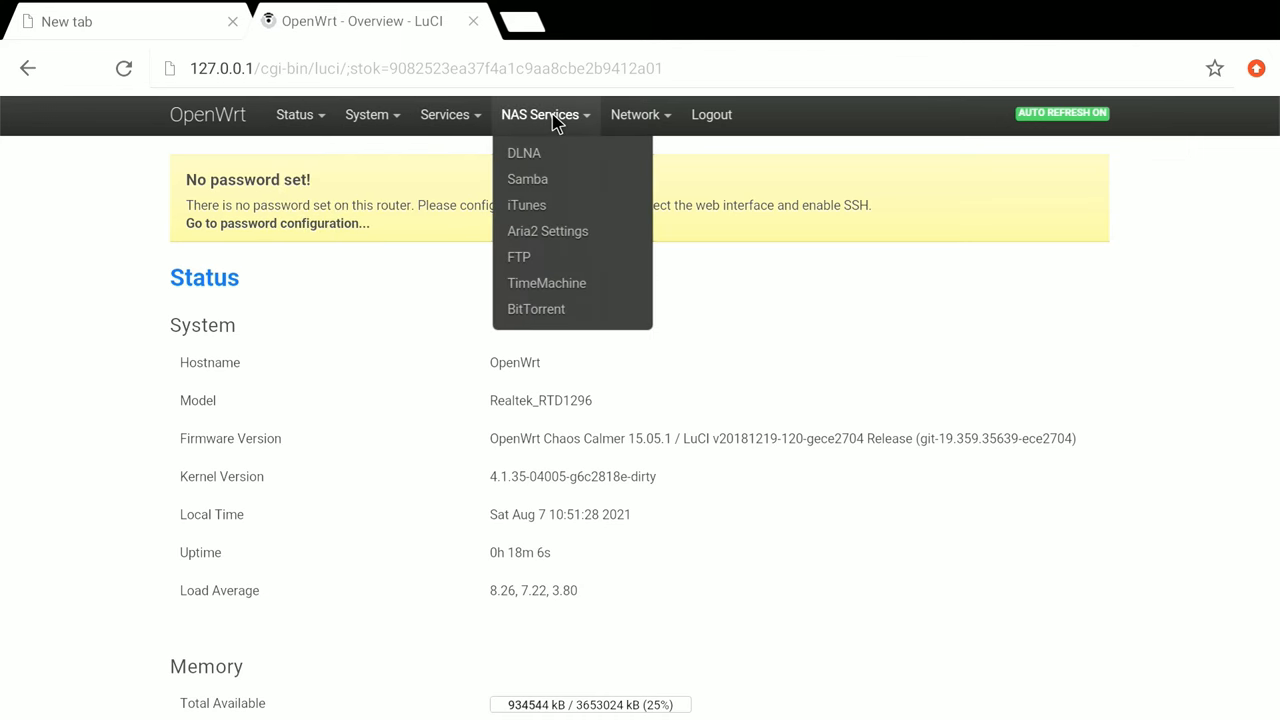
{"action": "mouse_move", "coordinate": [535, 155]}
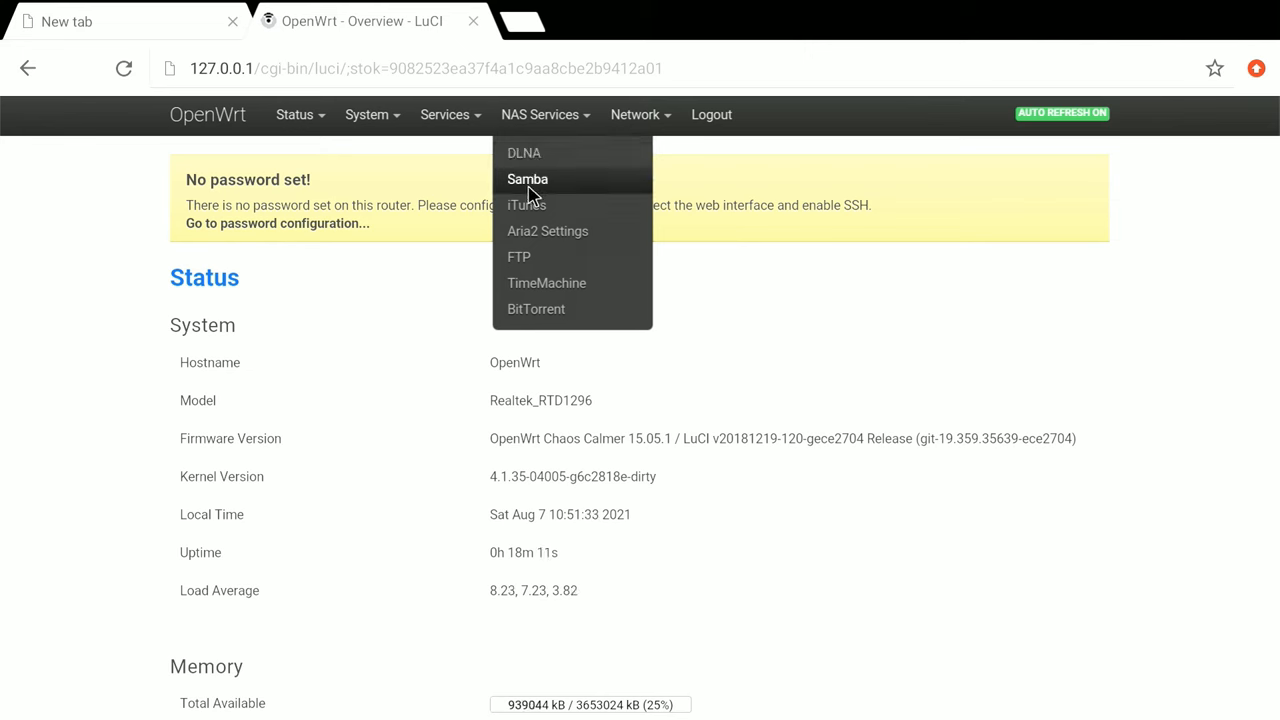
{"action": "mouse_move", "coordinate": [538, 234]}
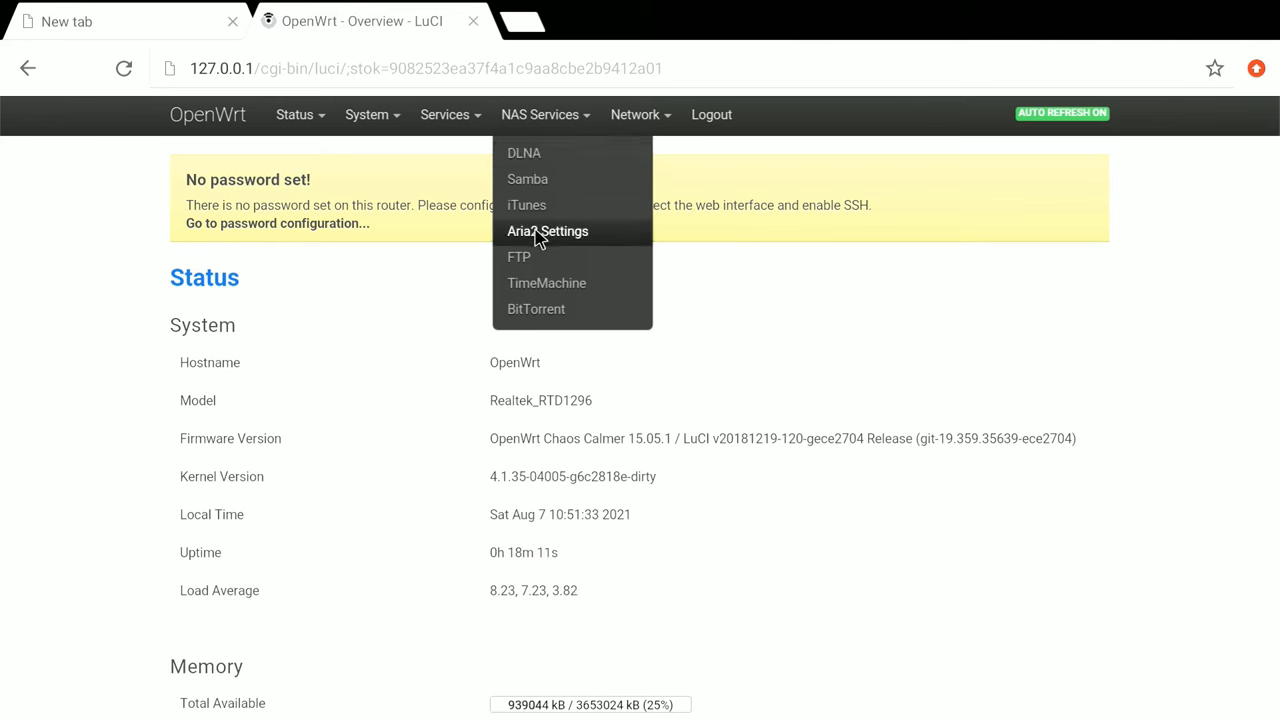
{"action": "mouse_move", "coordinate": [543, 242]}
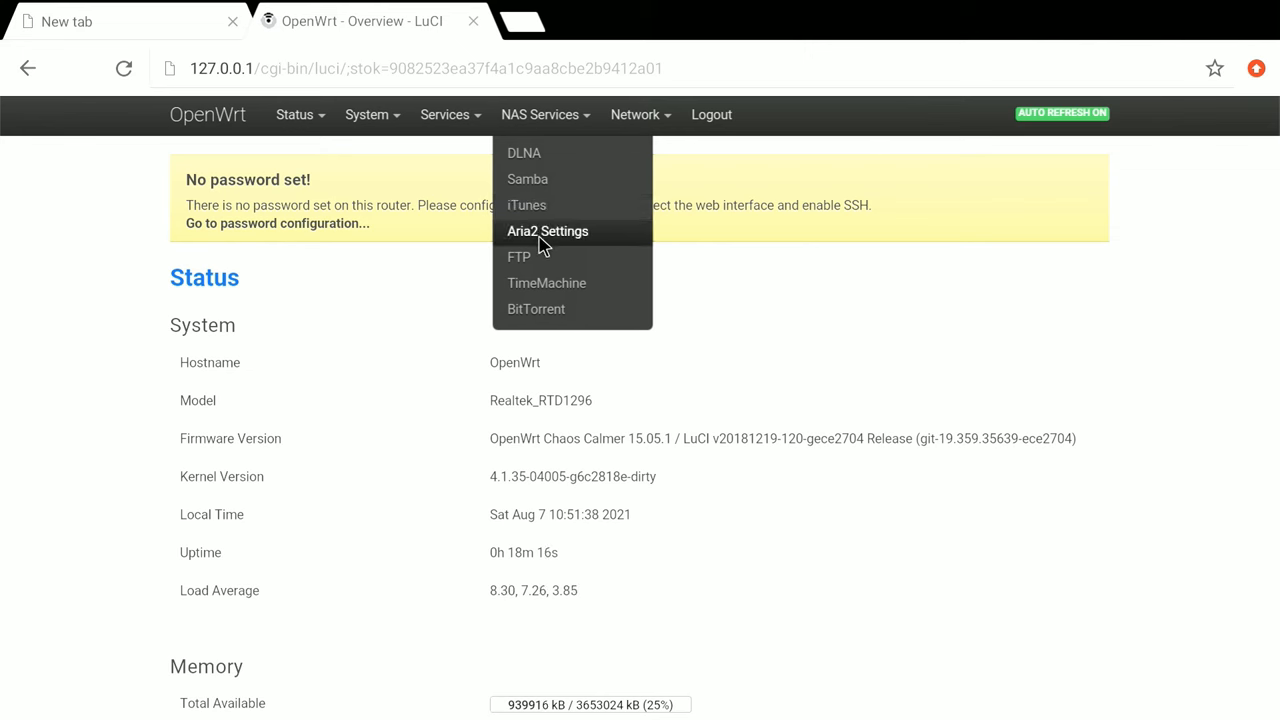
{"action": "mouse_move", "coordinate": [527, 264]}
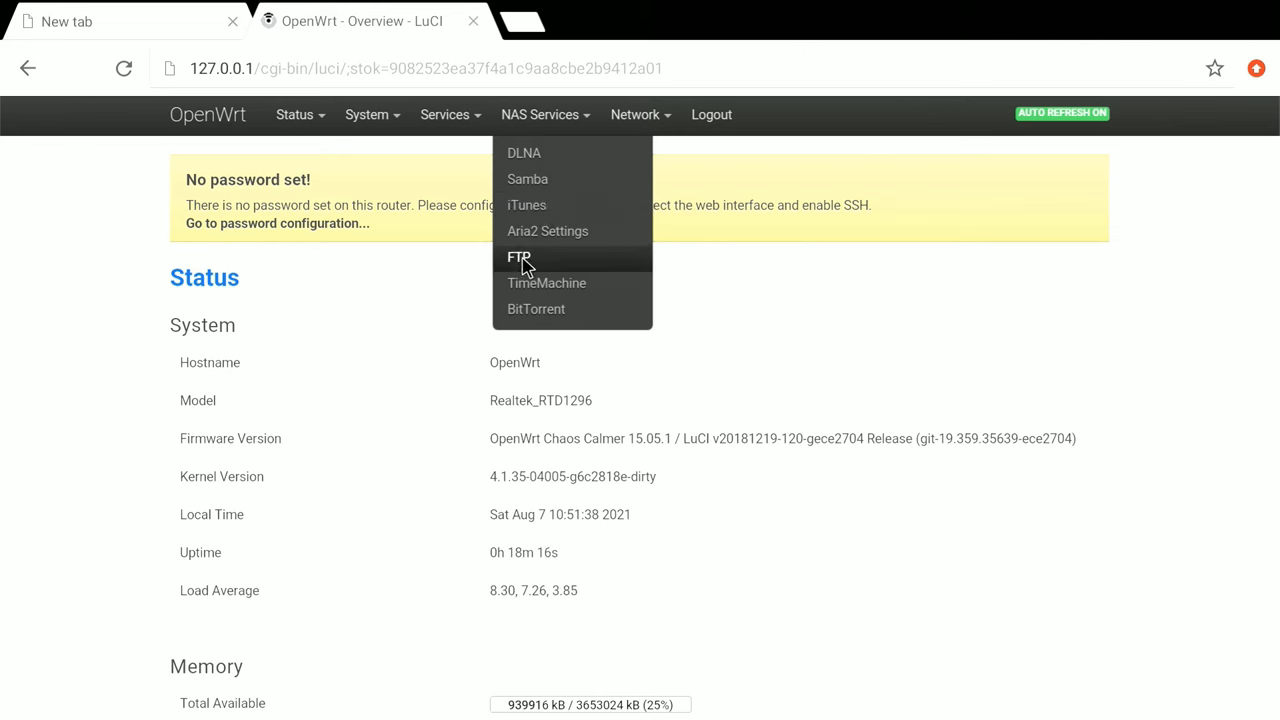
{"action": "mouse_move", "coordinate": [537, 294]}
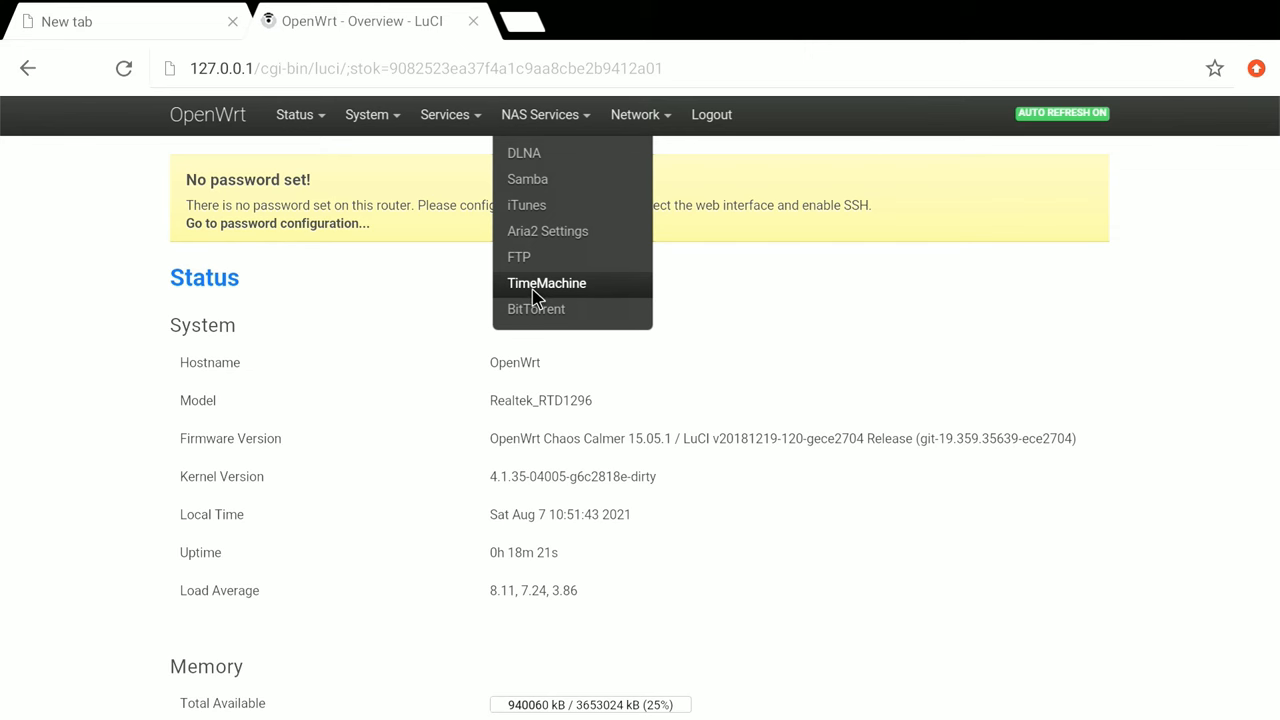
{"action": "mouse_move", "coordinate": [527, 315]}
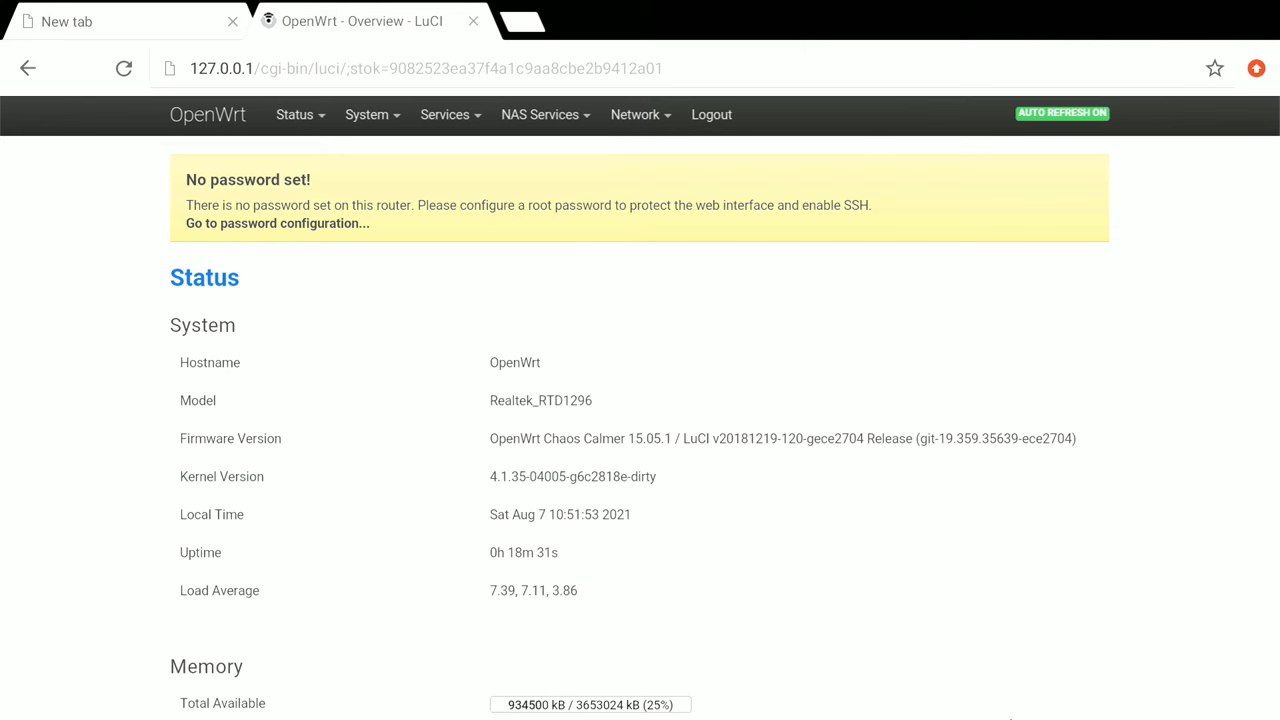
{"action": "mouse_move", "coordinate": [1105, 690]}
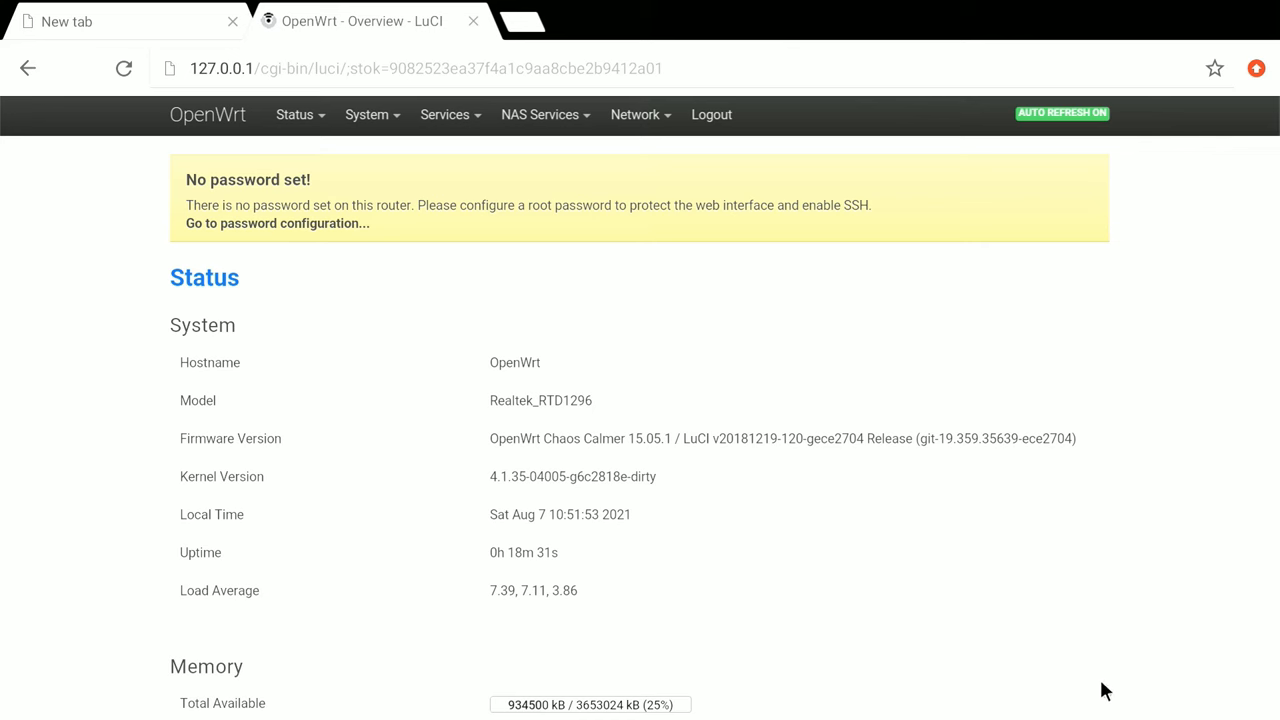
{"action": "mouse_move", "coordinate": [498, 419]}
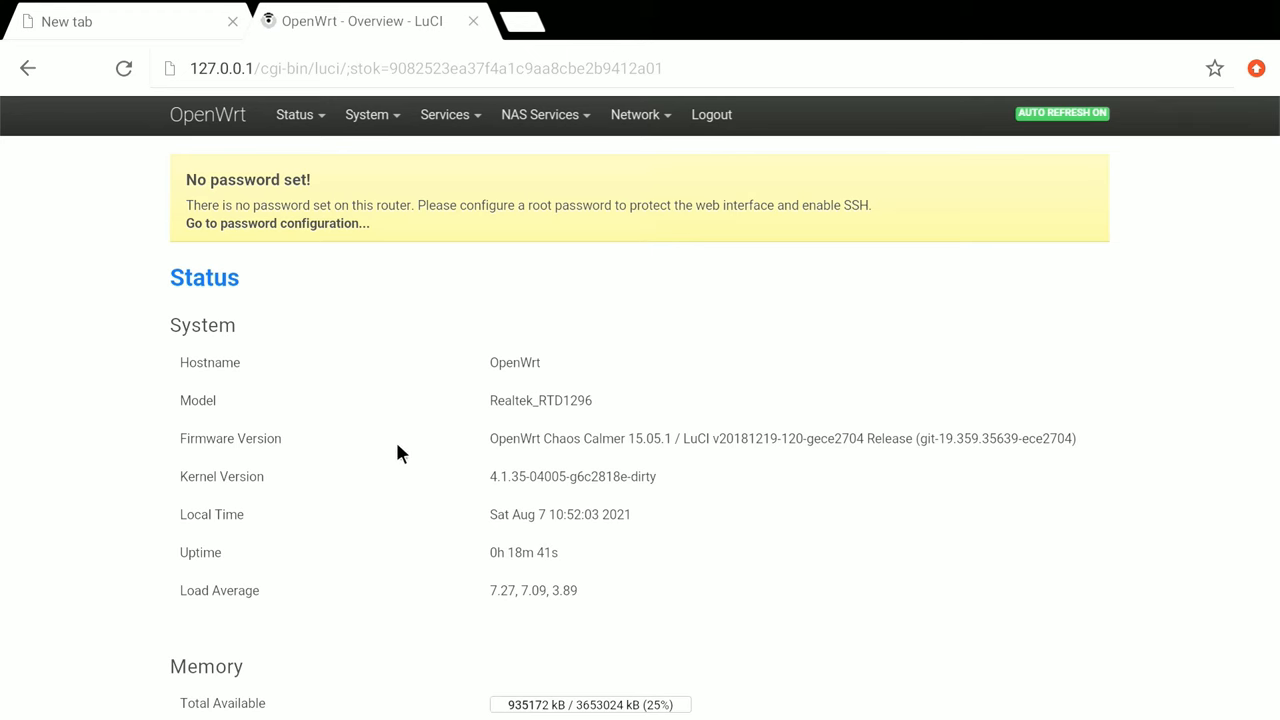
{"action": "scroll", "scroll_direction": "down", "scroll_amount": 3}
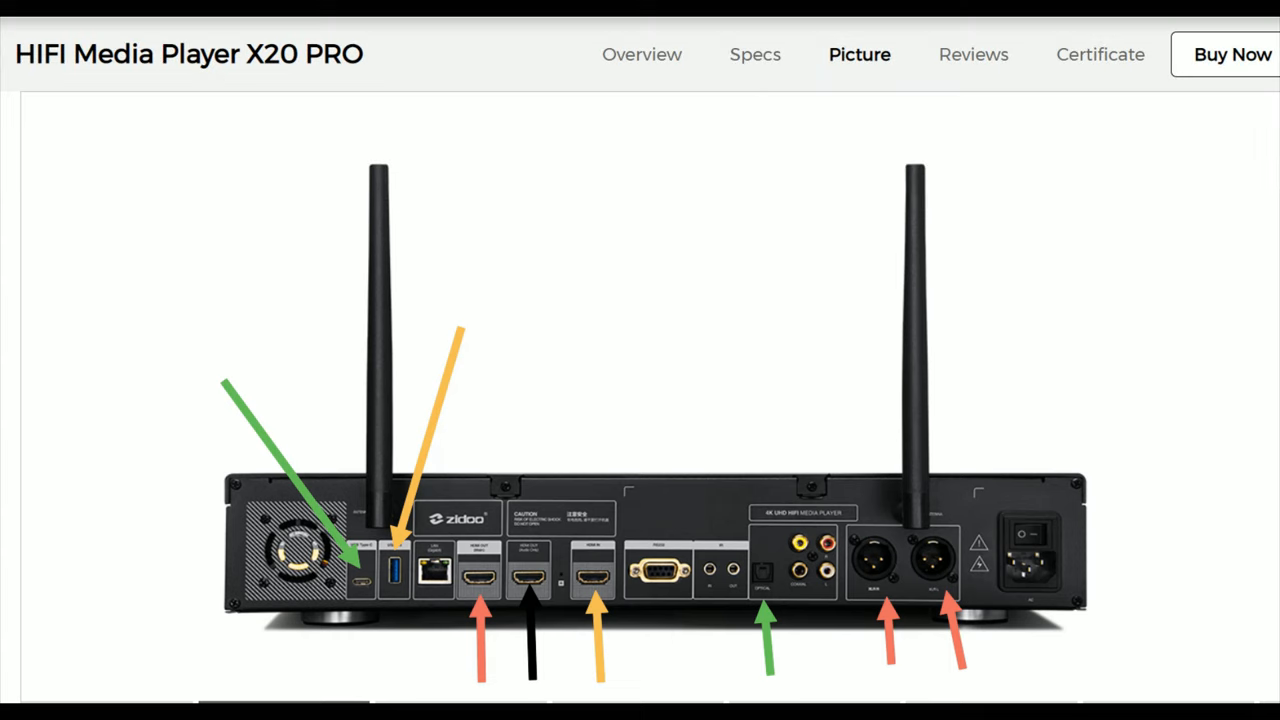
{"action": "scroll", "scroll_direction": "down", "scroll_amount": 3}
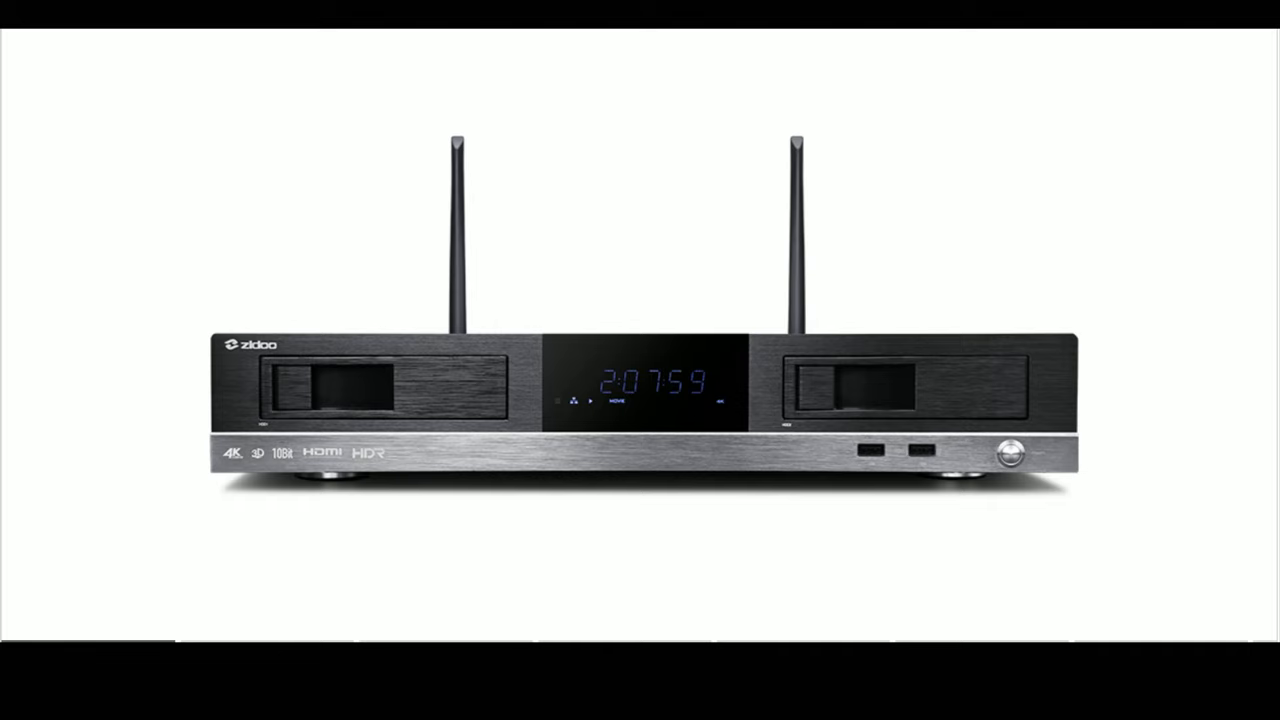
{"action": "scroll", "scroll_direction": "down", "scroll_amount": 3}
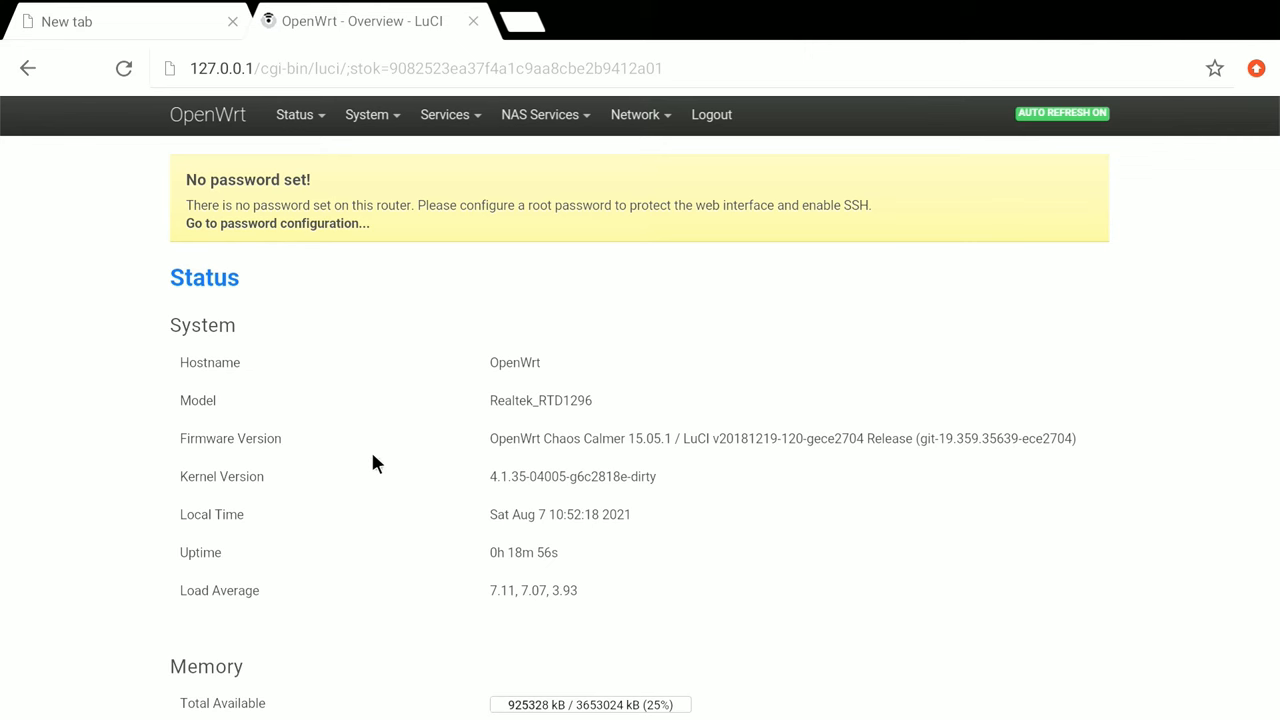
Review the NAS Services menu (DLNA, Samba, FTP, TimeMachine, BitTorrent), then reach the launcher's Apps section.
{"action": "left_click", "coordinate": [540, 114]}
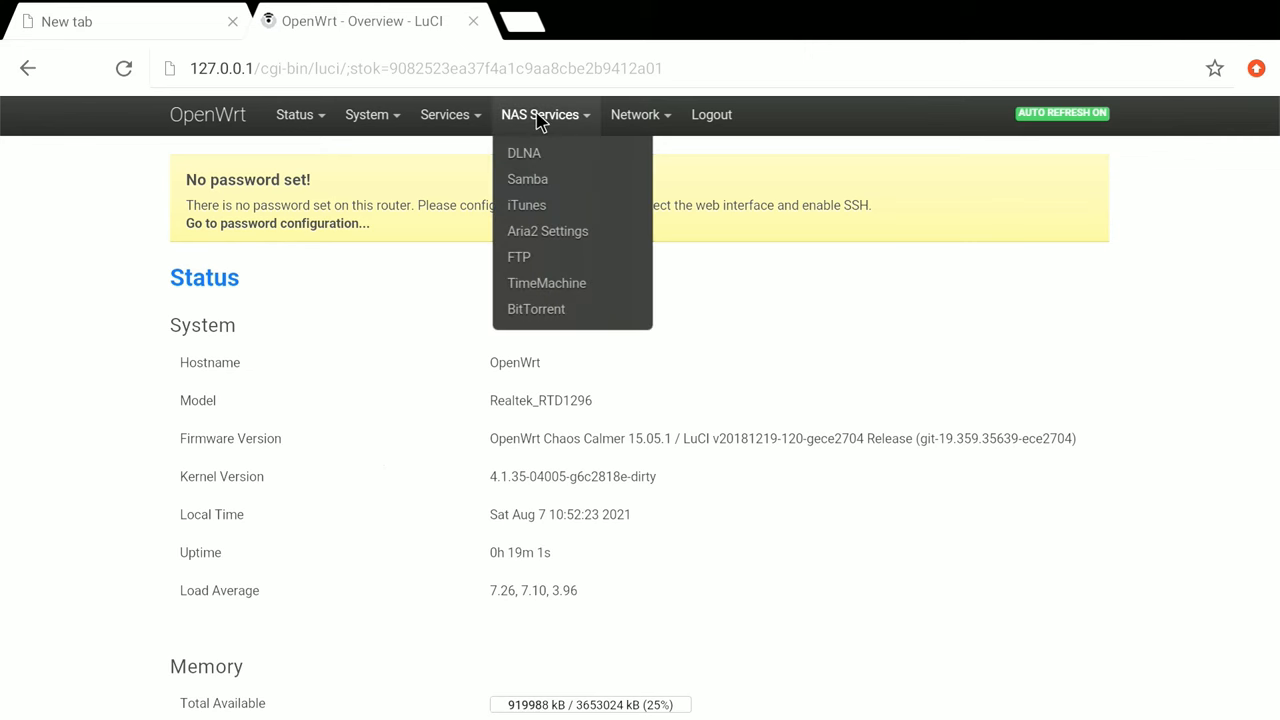
{"action": "mouse_move", "coordinate": [524, 152]}
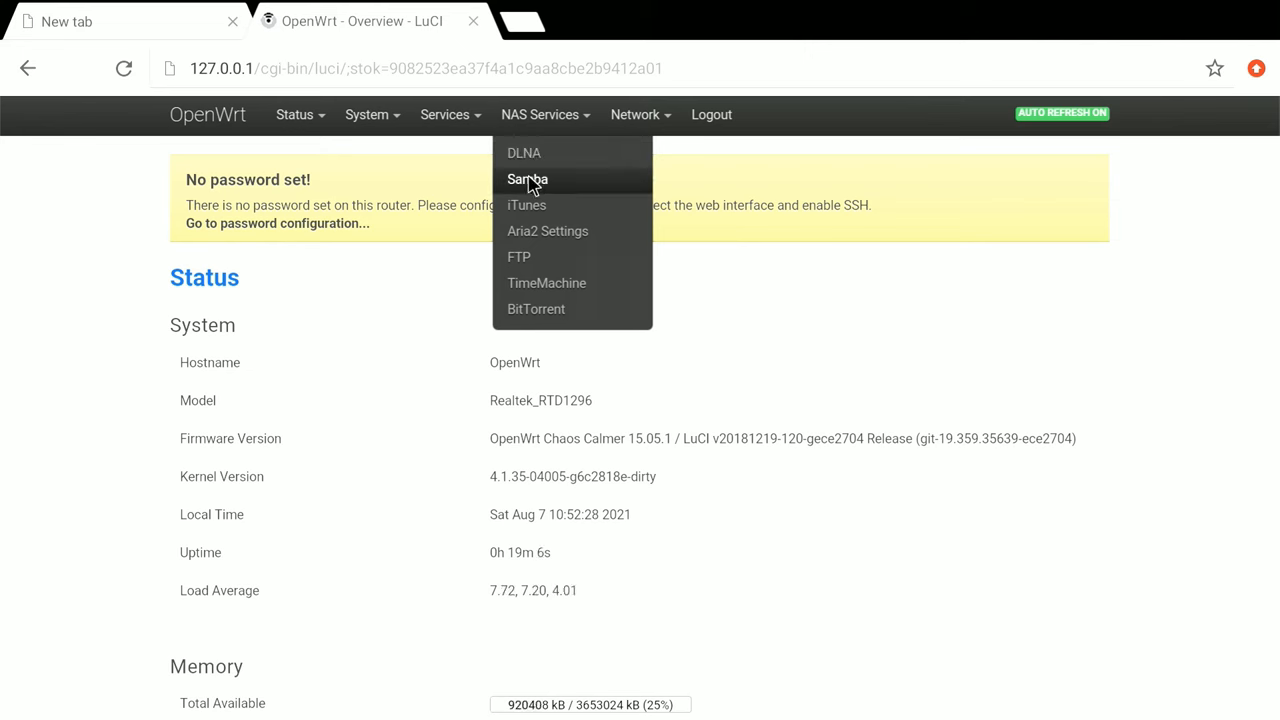
{"action": "mouse_move", "coordinate": [536, 218]}
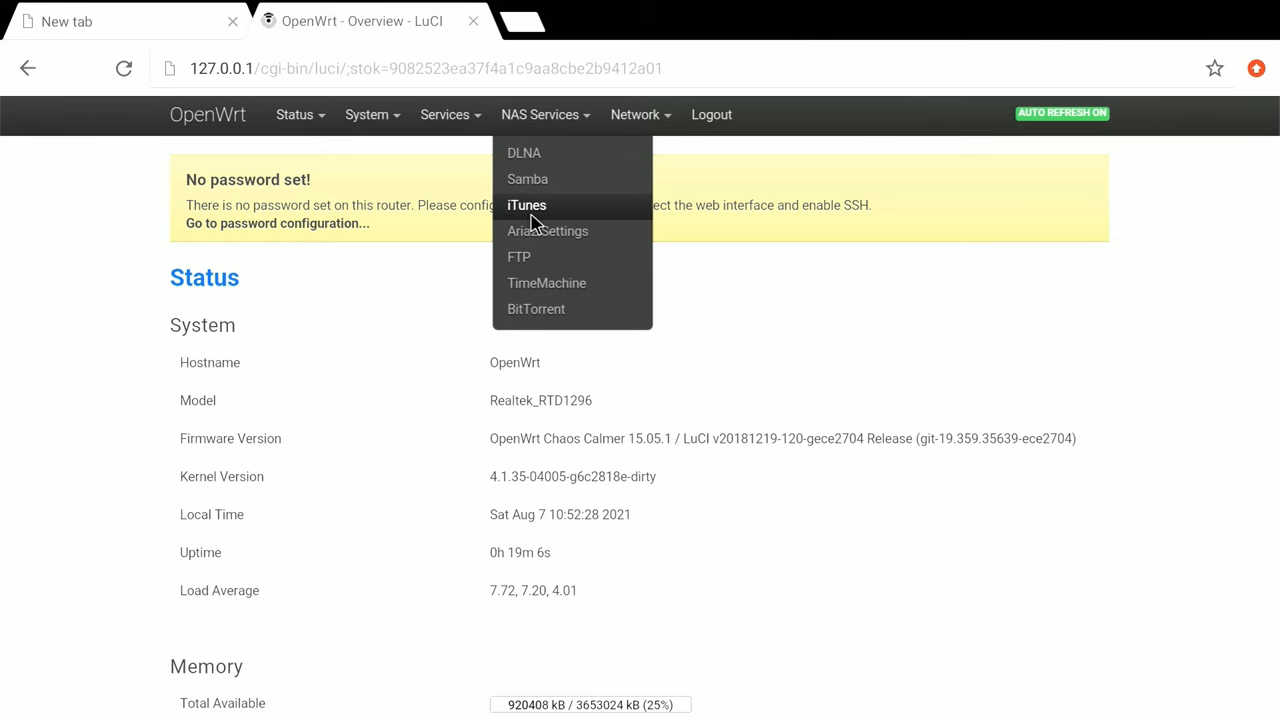
{"action": "mouse_move", "coordinate": [540, 238]}
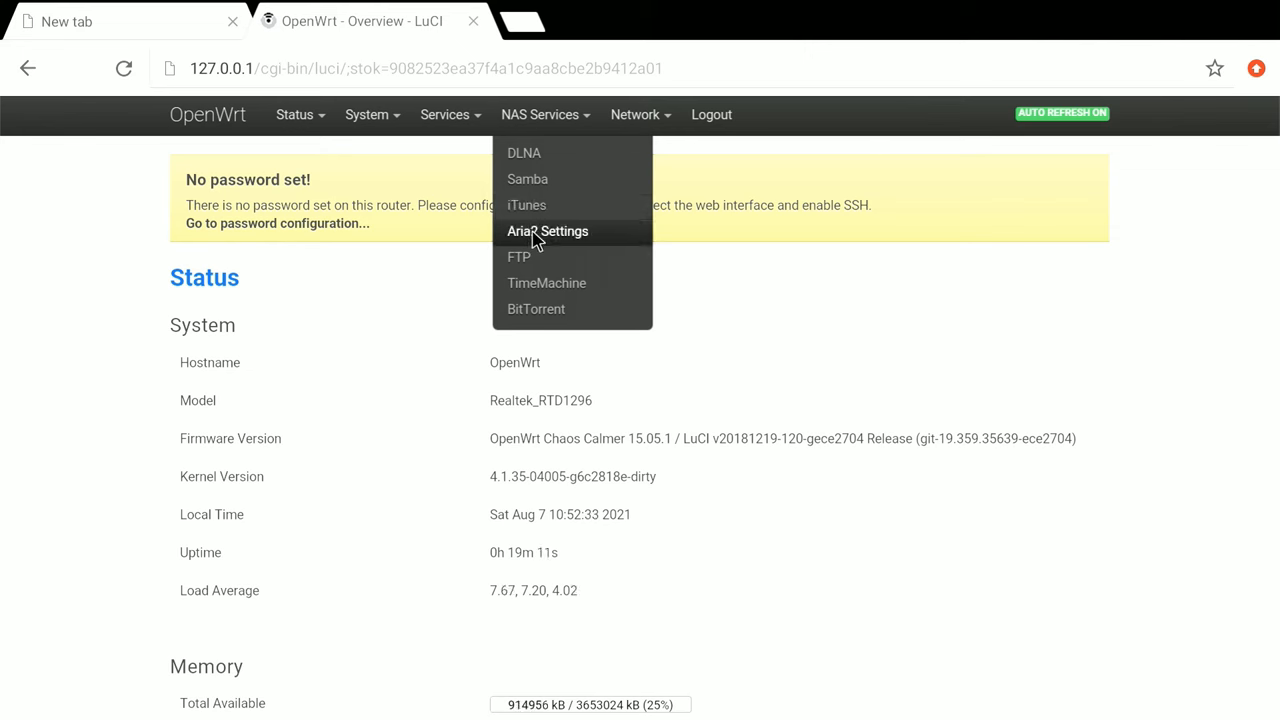
{"action": "mouse_move", "coordinate": [521, 263]}
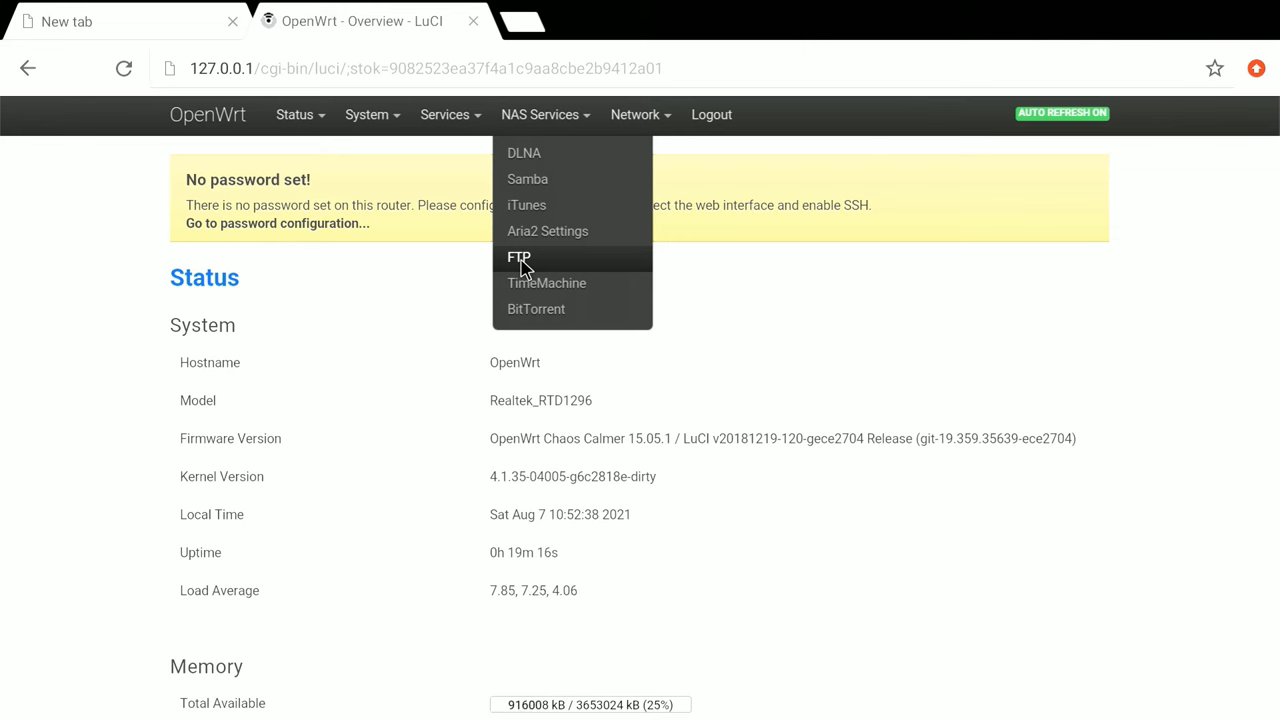
{"action": "mouse_move", "coordinate": [523, 303]}
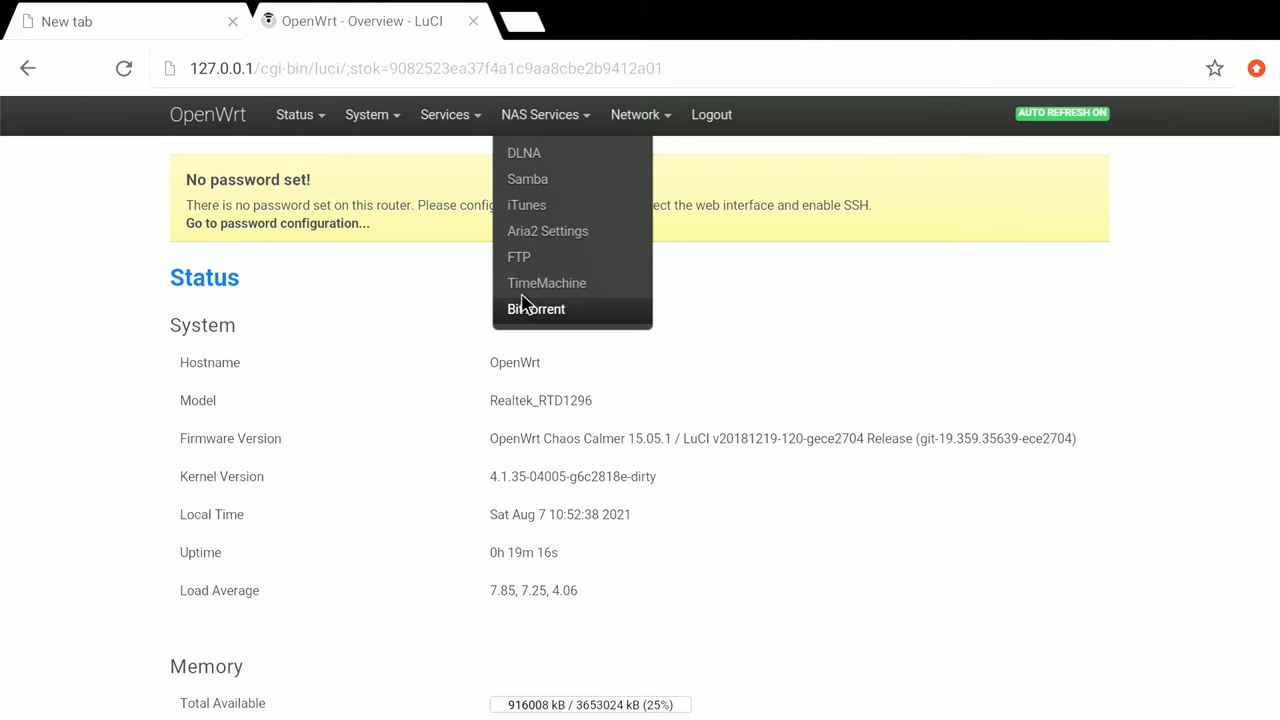
{"action": "mouse_move", "coordinate": [530, 291]}
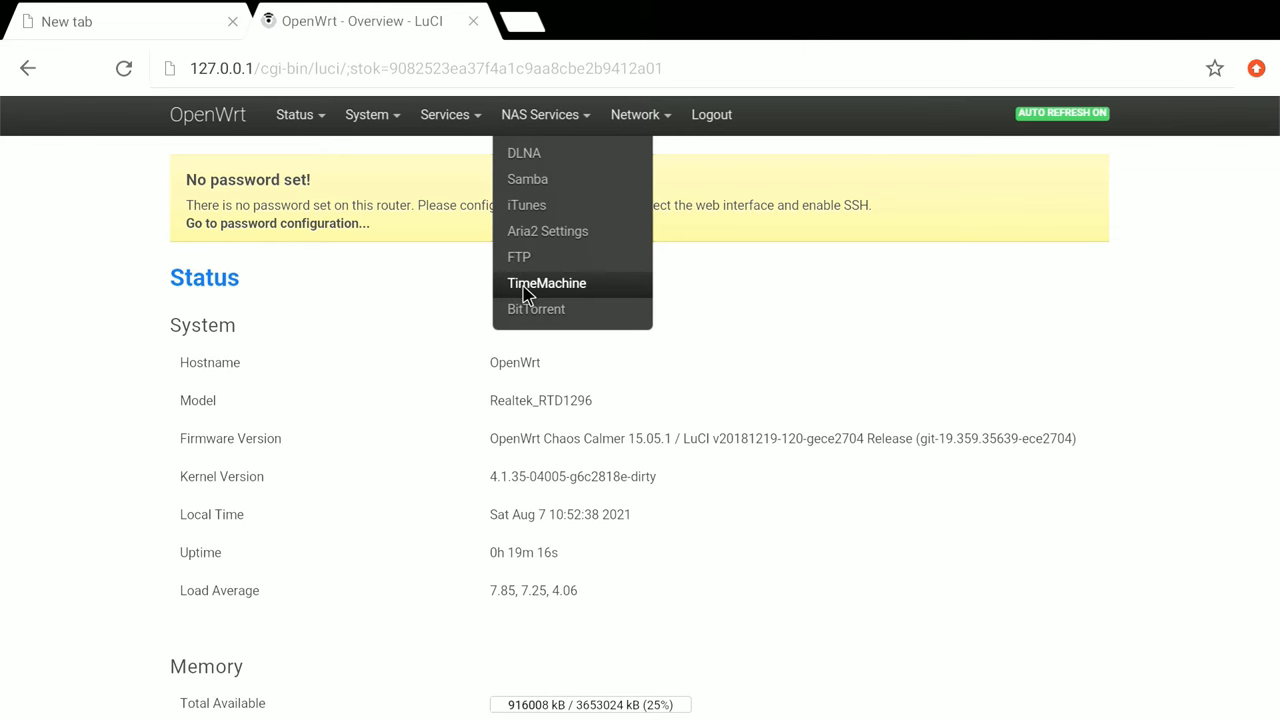
{"action": "mouse_move", "coordinate": [557, 265]}
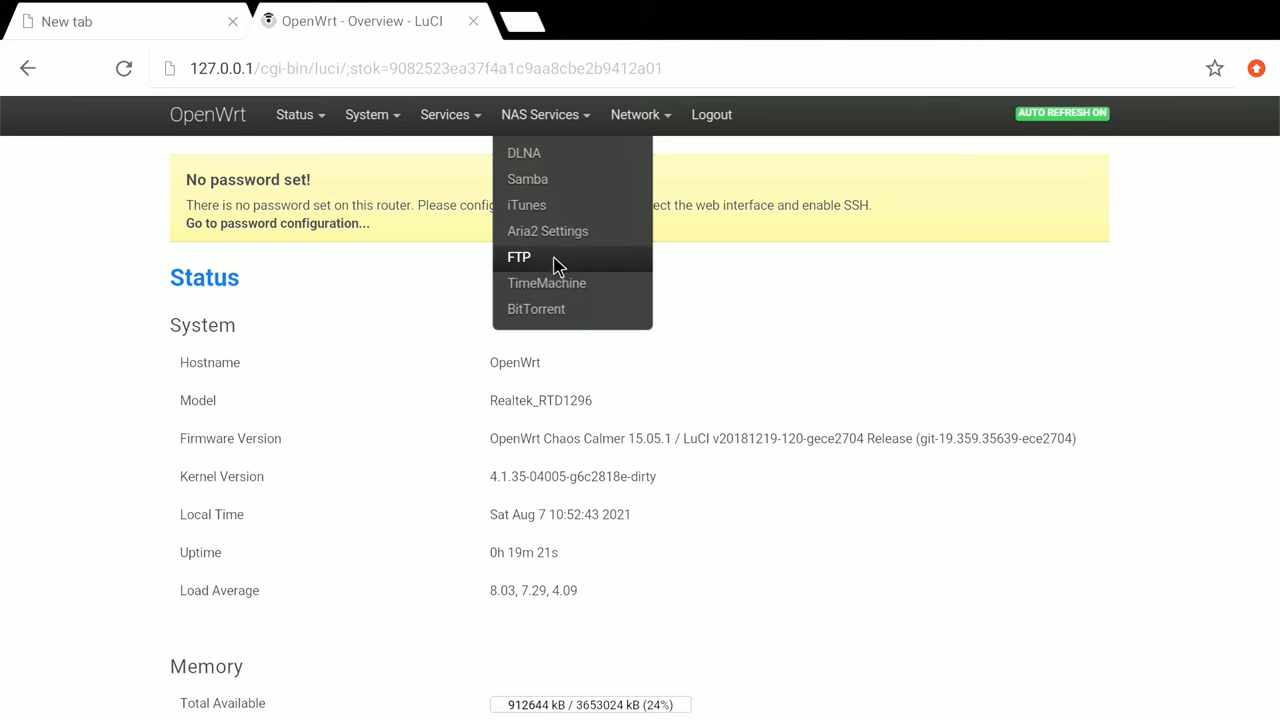
{"action": "mouse_move", "coordinate": [515, 253]}
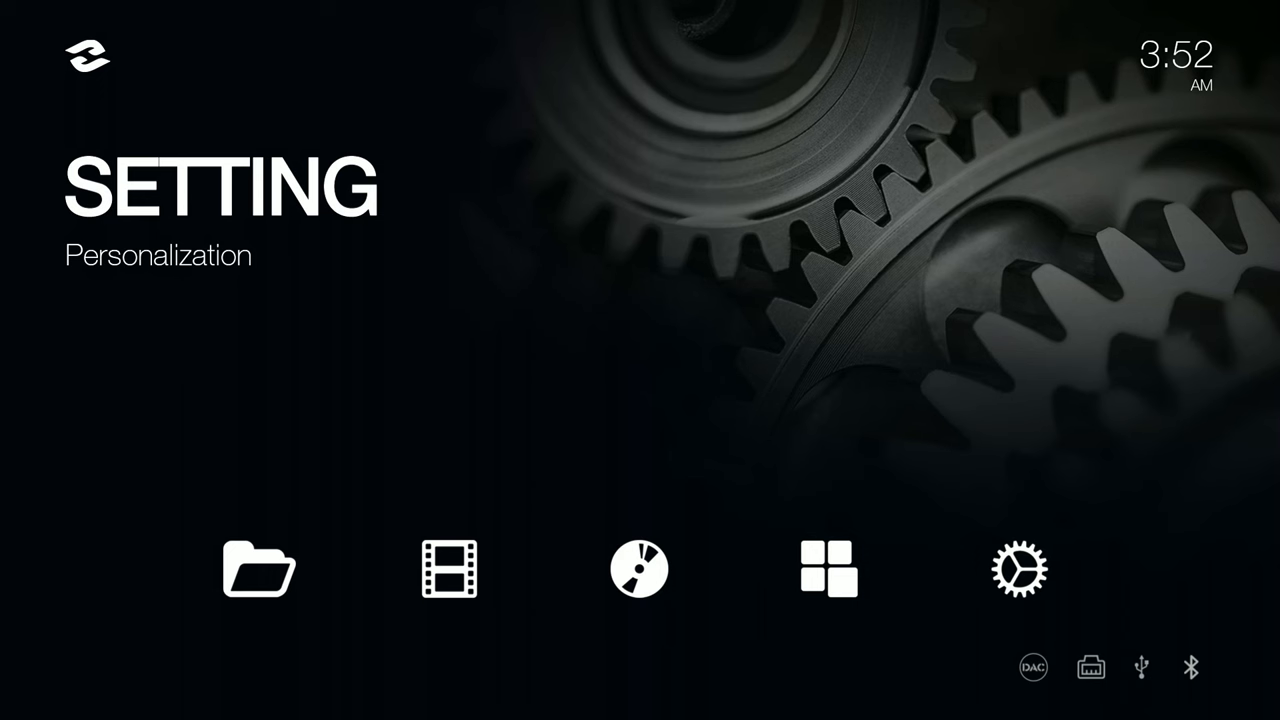
{"action": "left_click", "coordinate": [446, 573]}
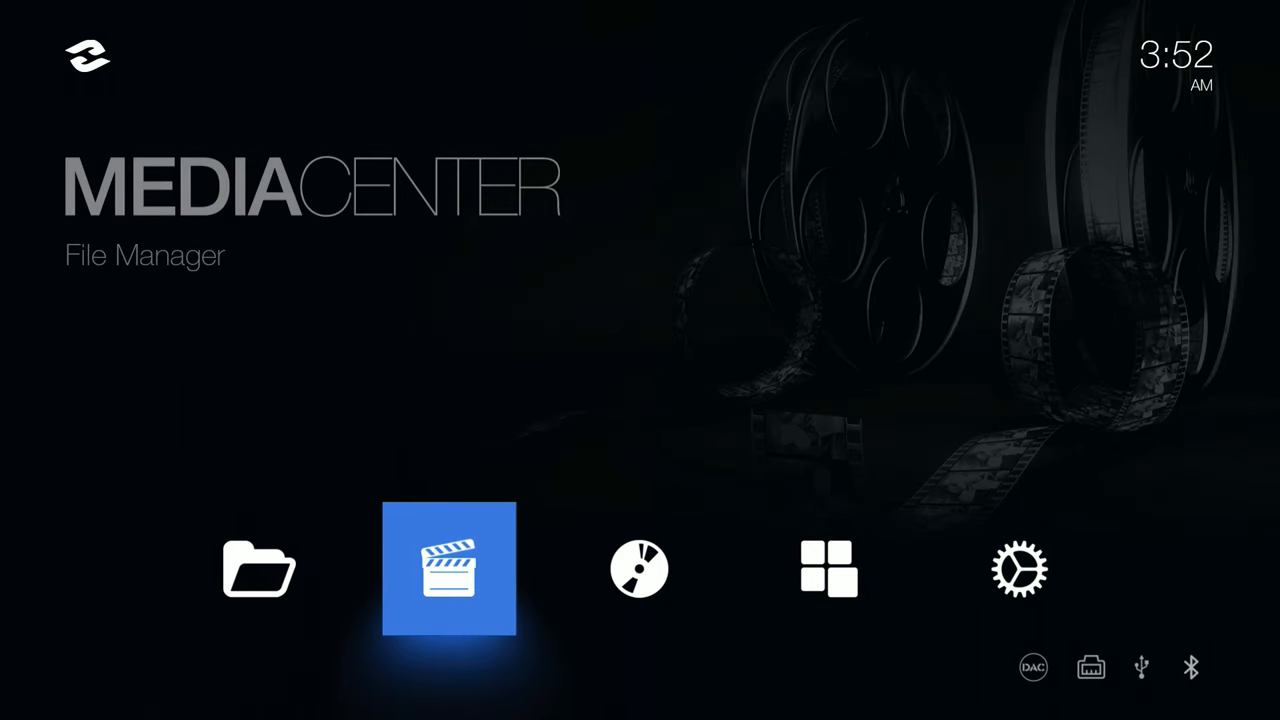
{"action": "left_click", "coordinate": [824, 570]}
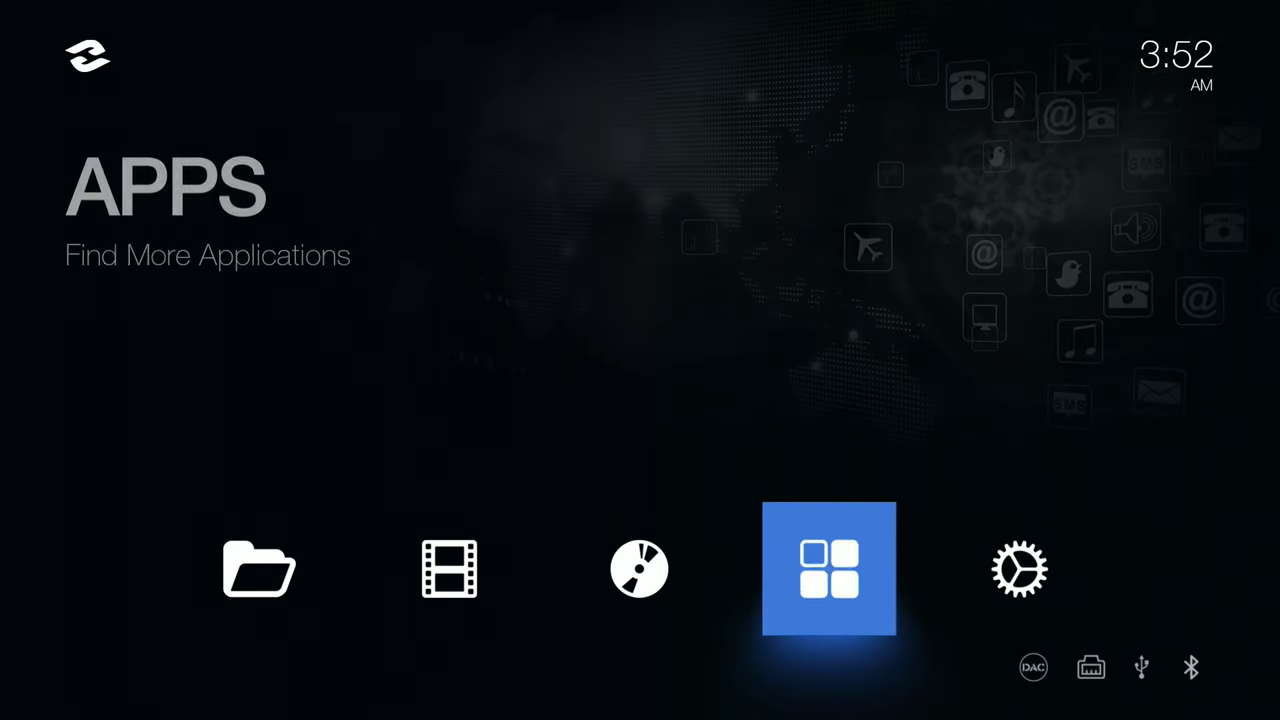
Launch Poster Wall from the Media Center icon and let the Latest posters refresh.
{"action": "key", "text": "Left"}
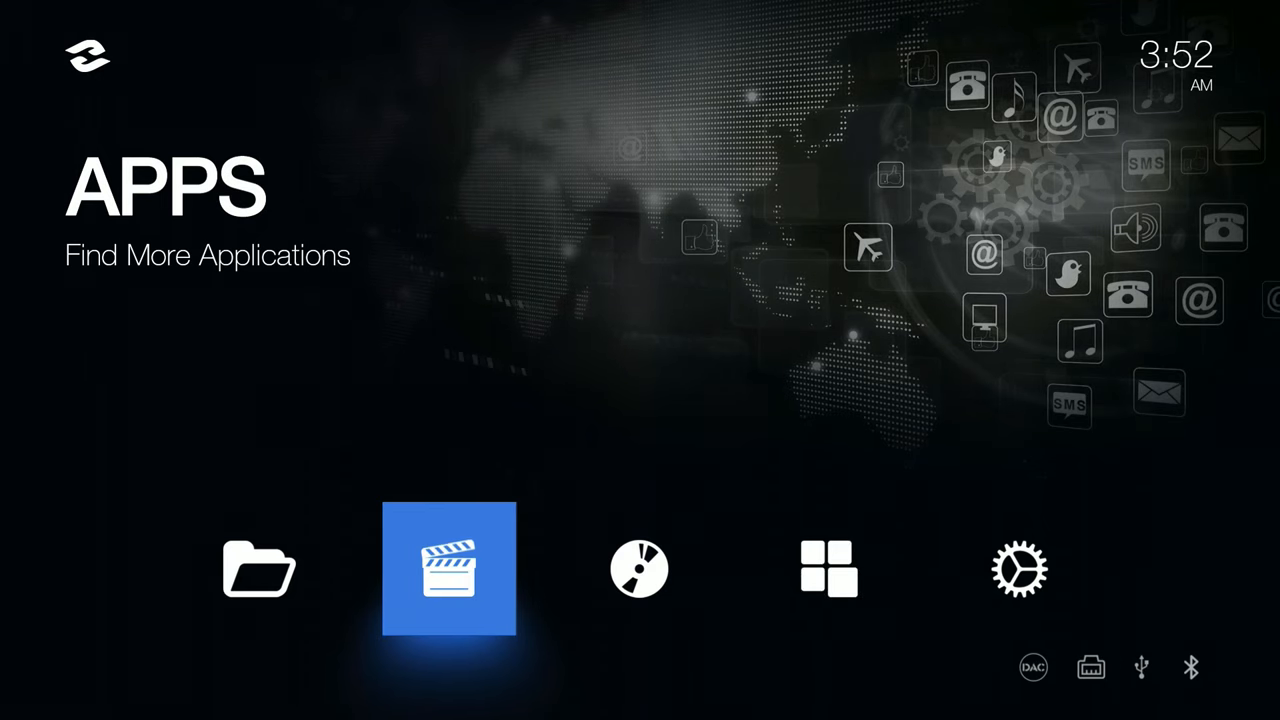
{"action": "left_click", "coordinate": [450, 569]}
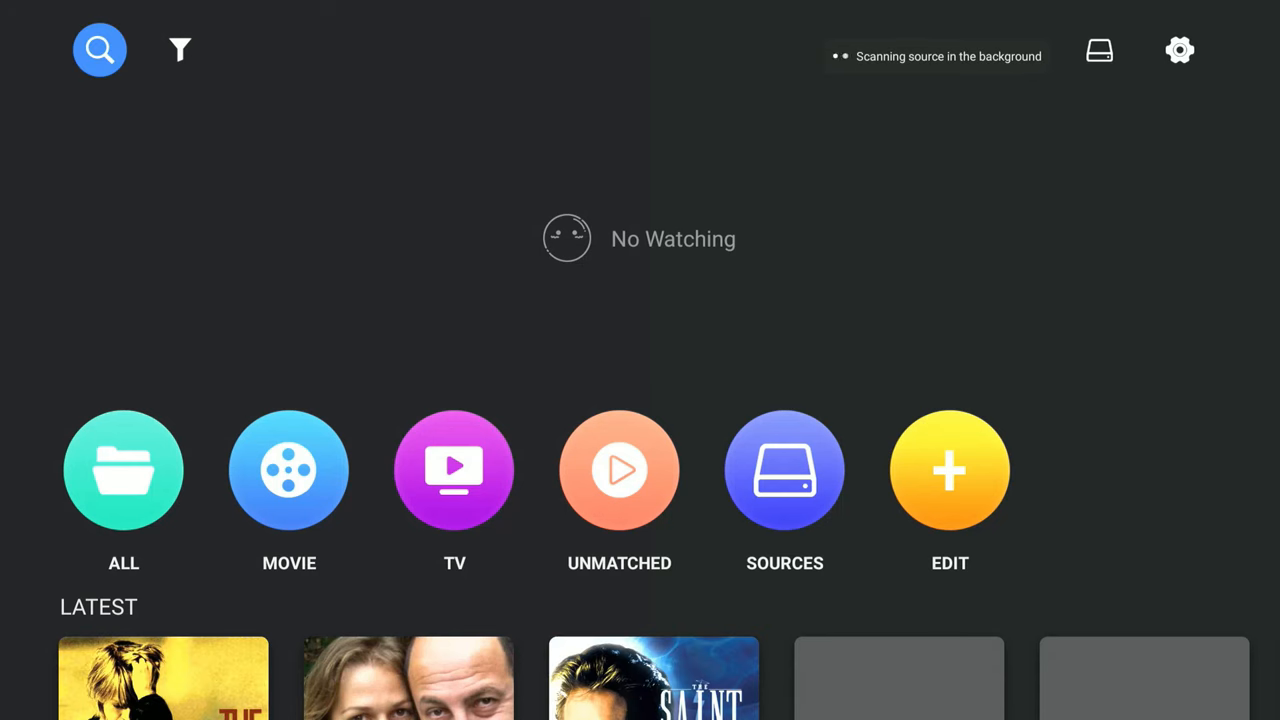
{"action": "left_click", "coordinate": [180, 50]}
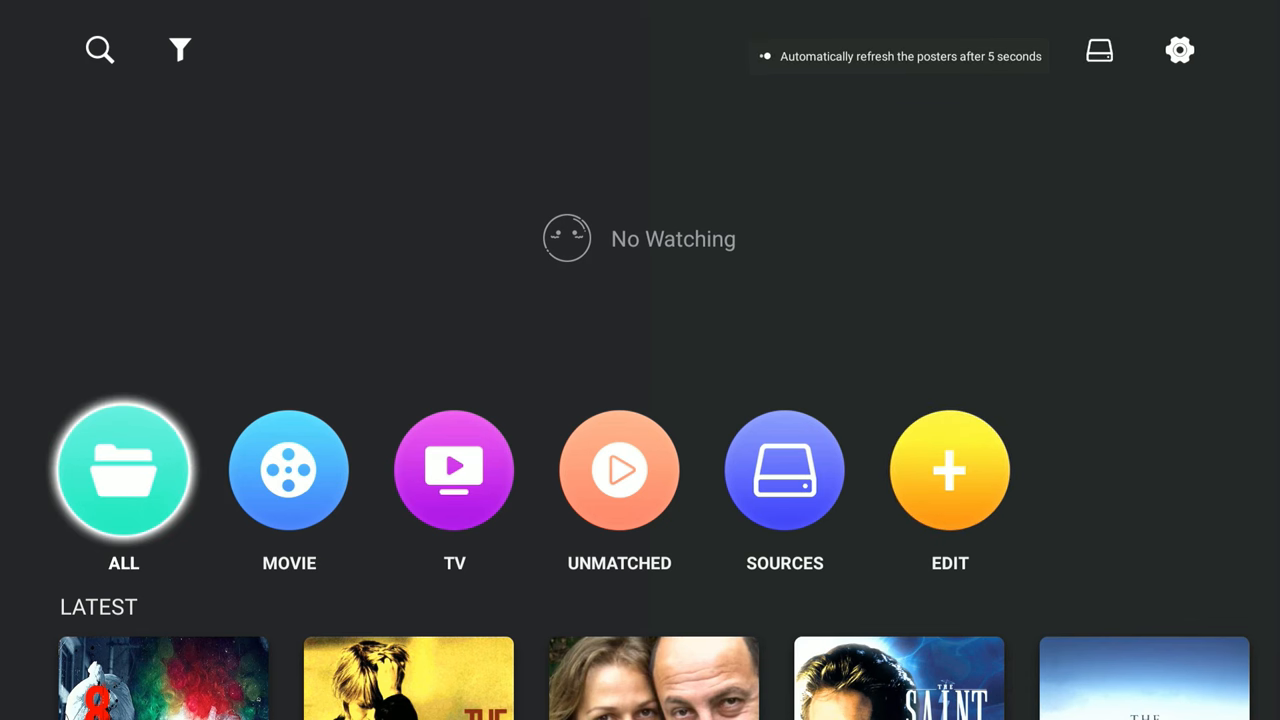
Open the ALL library and its category sidebar (Collection, 4K, Children).
{"action": "left_click", "coordinate": [123, 470]}
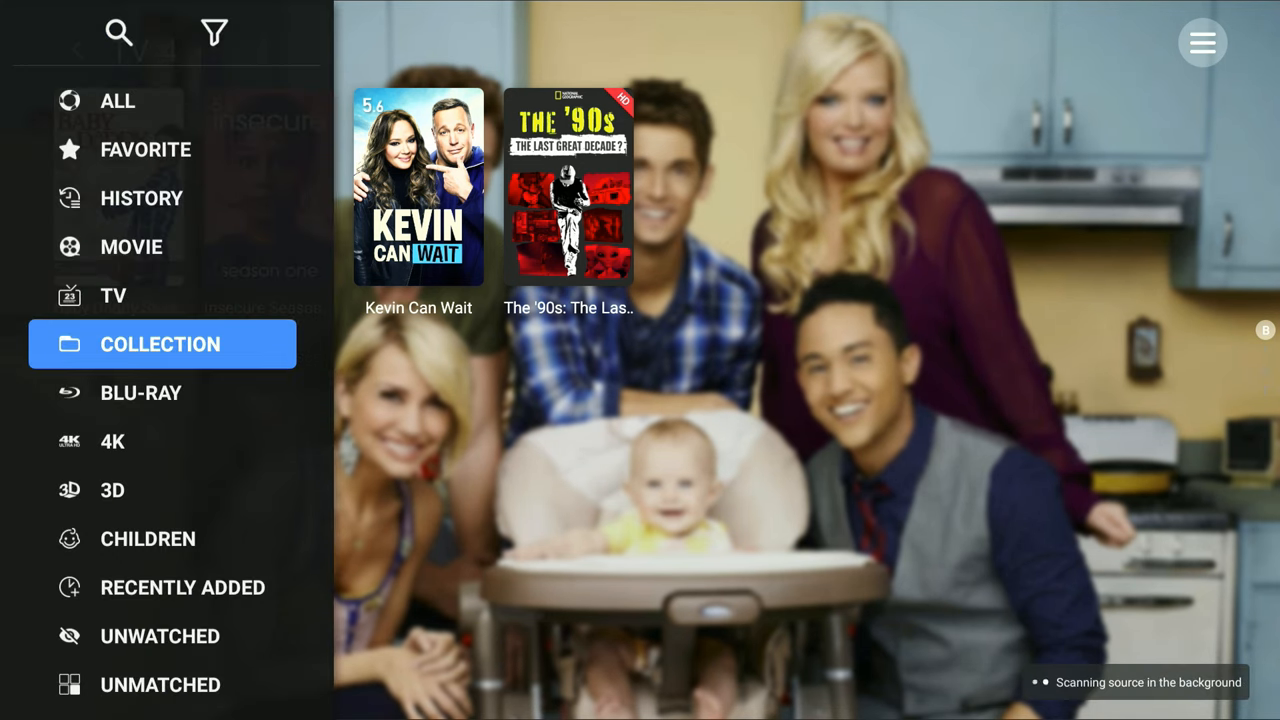
Open COLLECTION with 98 sets, browse its grid, and open the three-title Barbershop collection.
{"action": "left_click", "coordinate": [160, 343]}
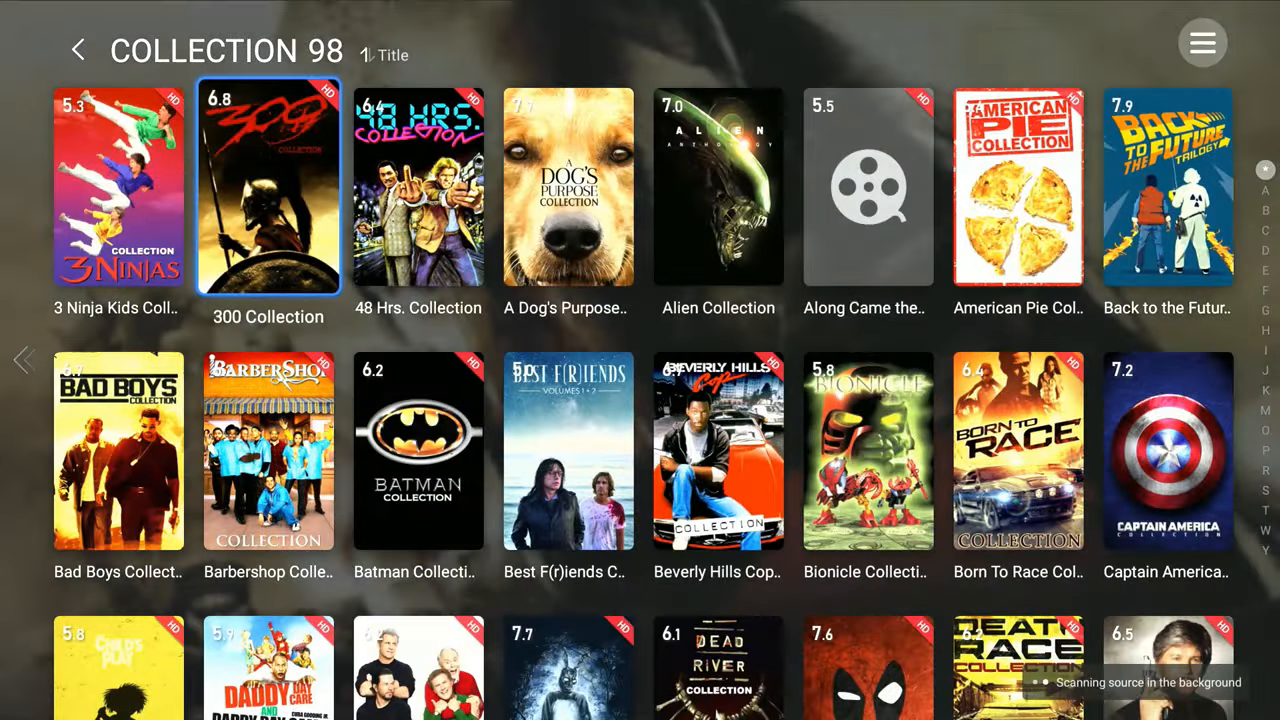
{"action": "left_click", "coordinate": [117, 188]}
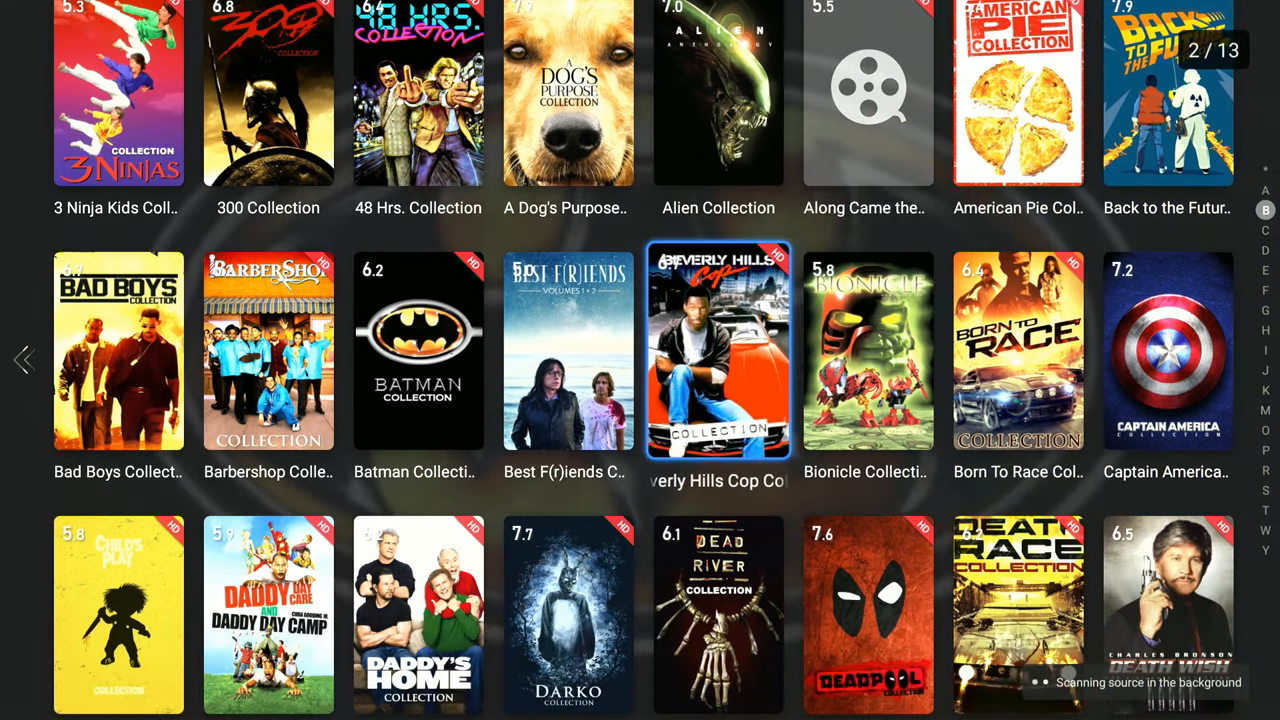
{"action": "left_click", "coordinate": [716, 350]}
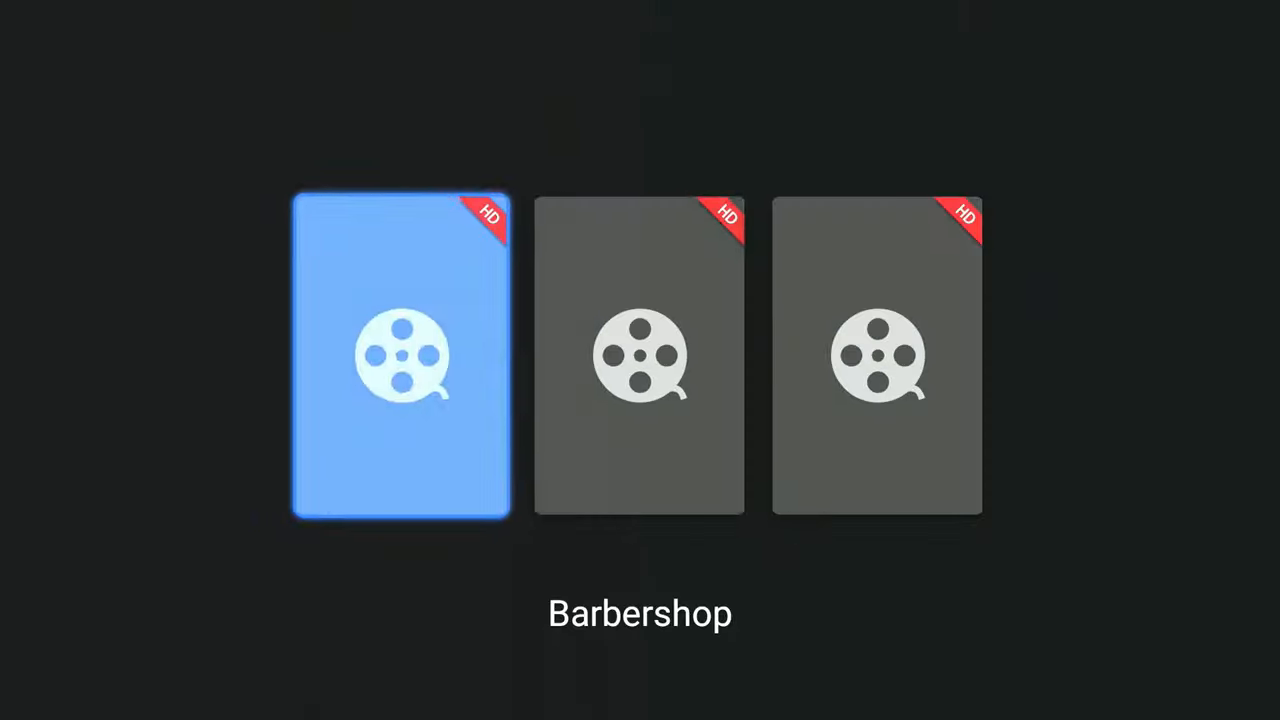
Exit Barbershop, page through the collection grid to the K titles, and return to the top.
{"action": "left_click", "coordinate": [401, 360]}
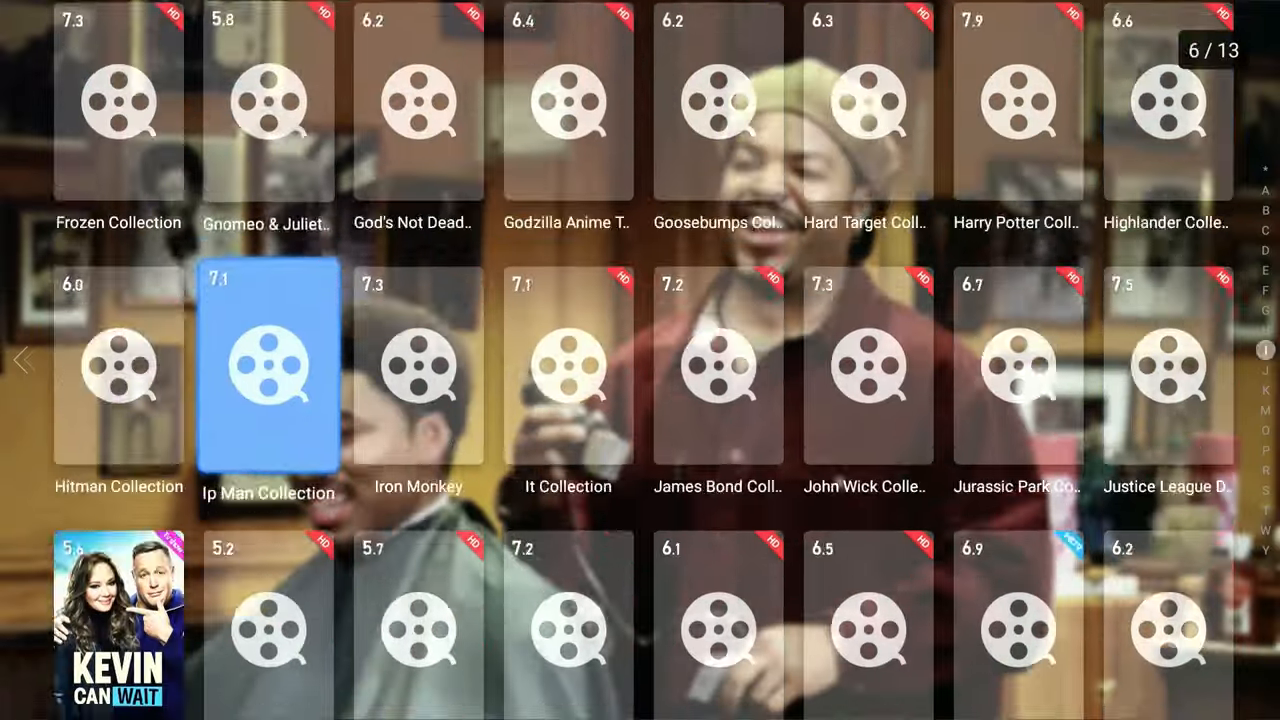
{"action": "scroll", "scroll_direction": "down", "scroll_amount": 3}
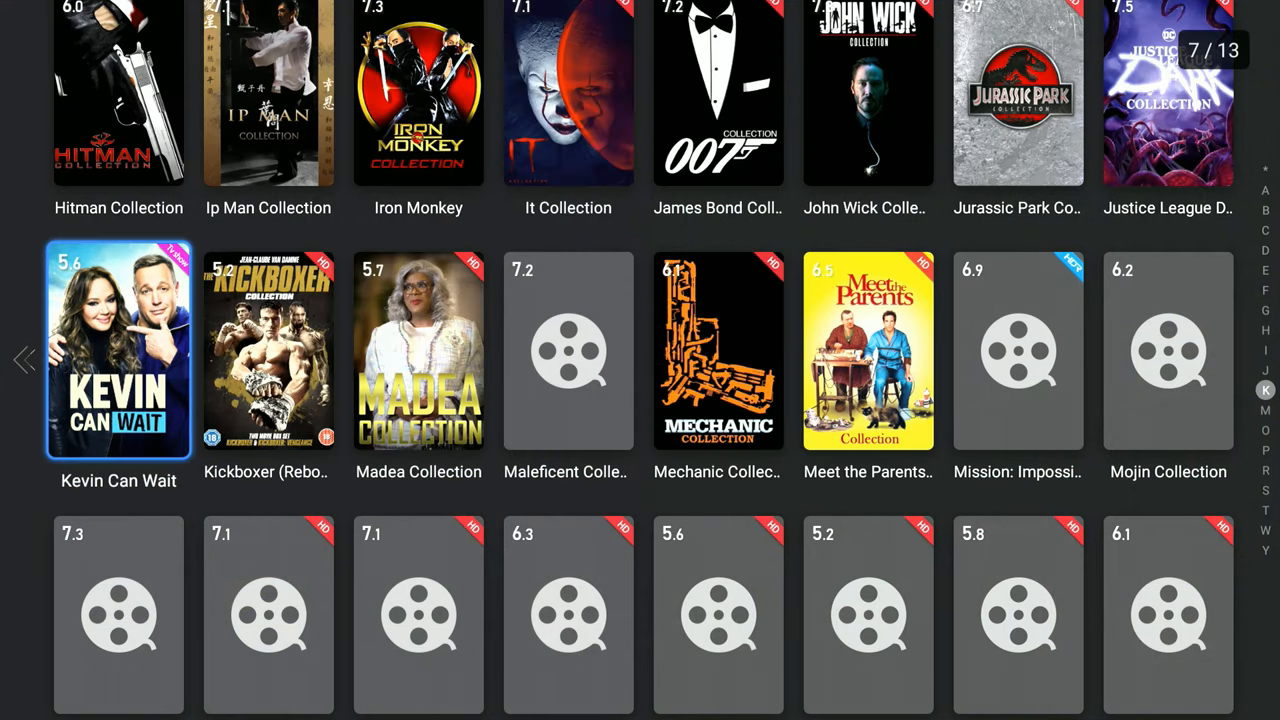
{"action": "left_click", "coordinate": [118, 355]}
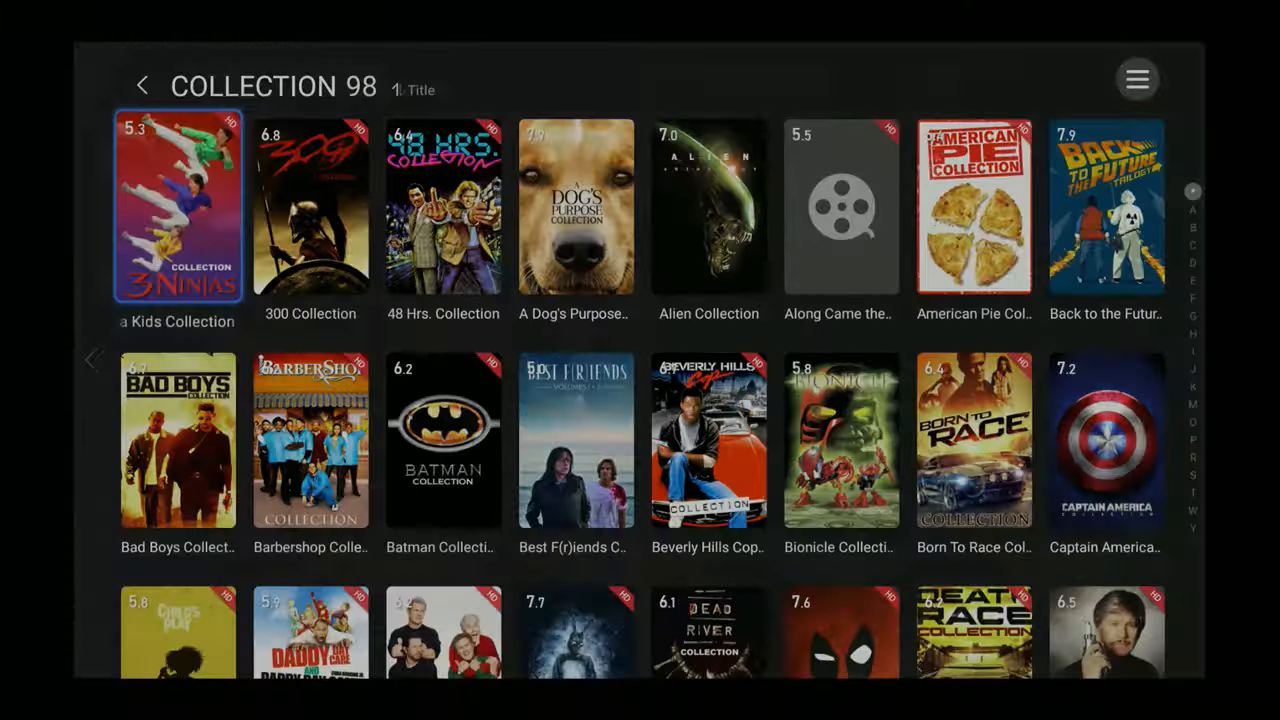
Check that the PCD10TB drive on Source 1 is fully scanned, then return home.
{"action": "left_click", "coordinate": [149, 84]}
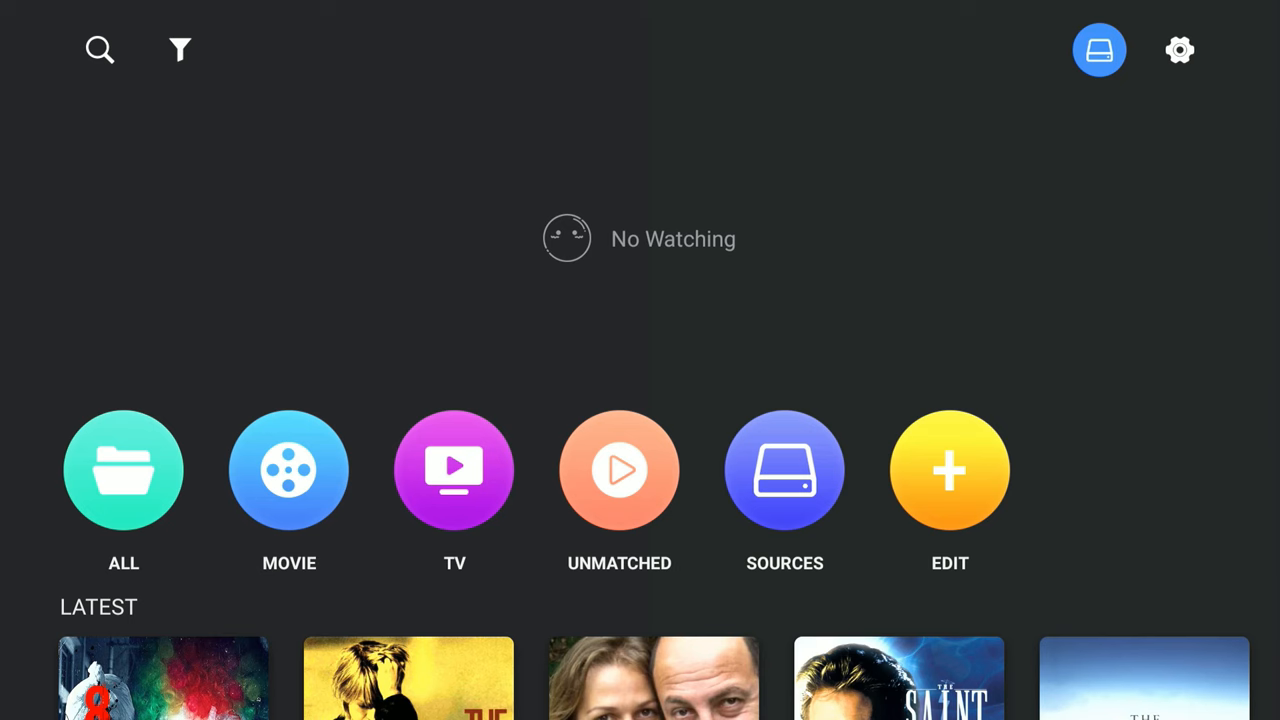
{"action": "left_click", "coordinate": [784, 470]}
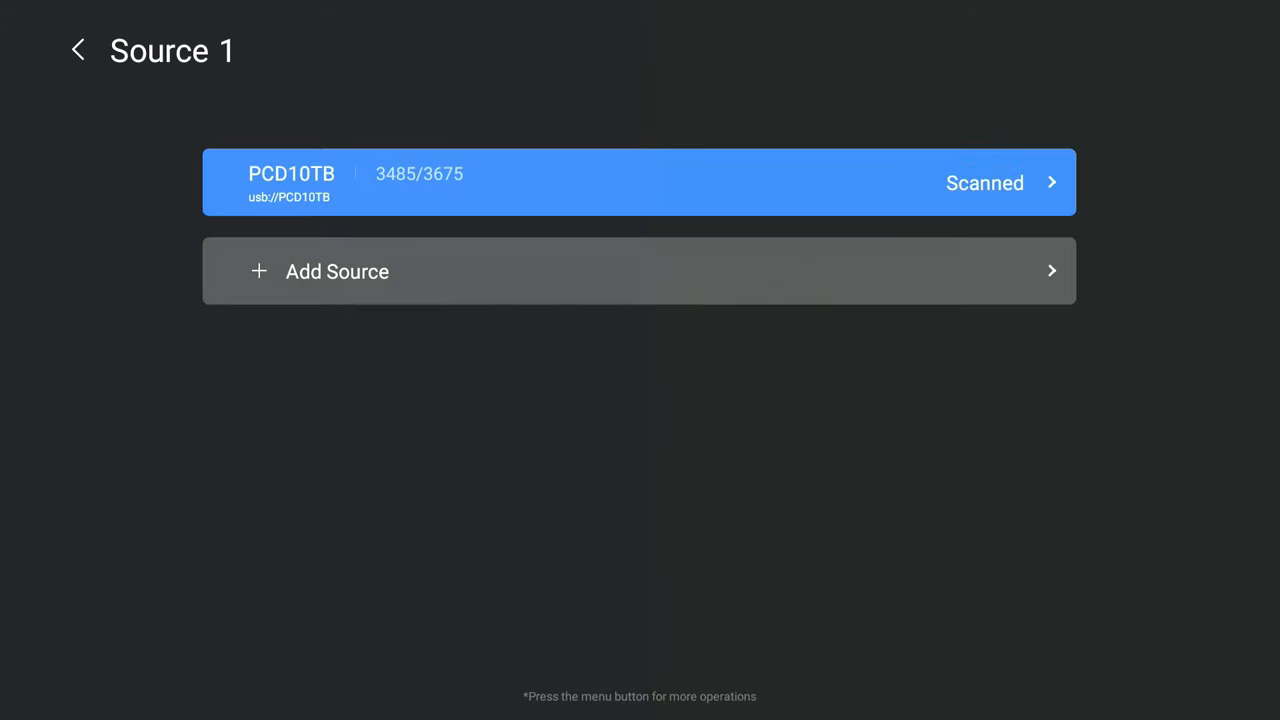
{"action": "left_click", "coordinate": [77, 50]}
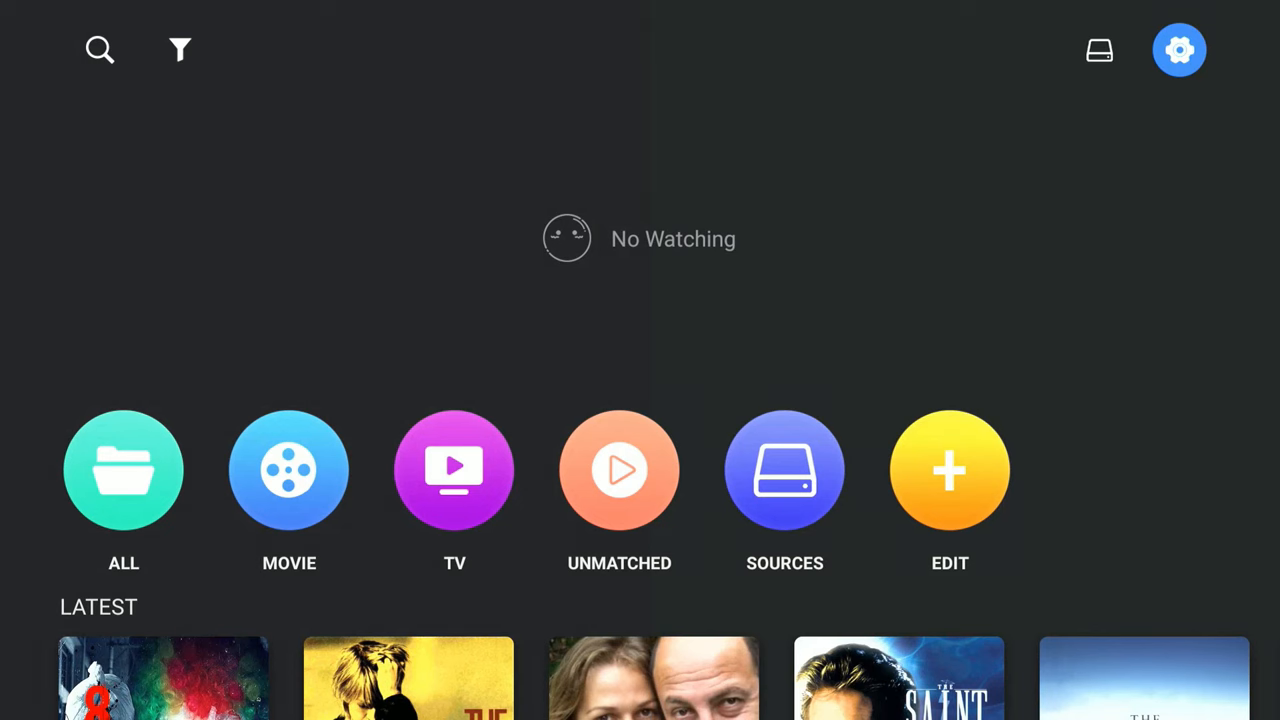
{"action": "mouse_move", "coordinate": [619, 470]}
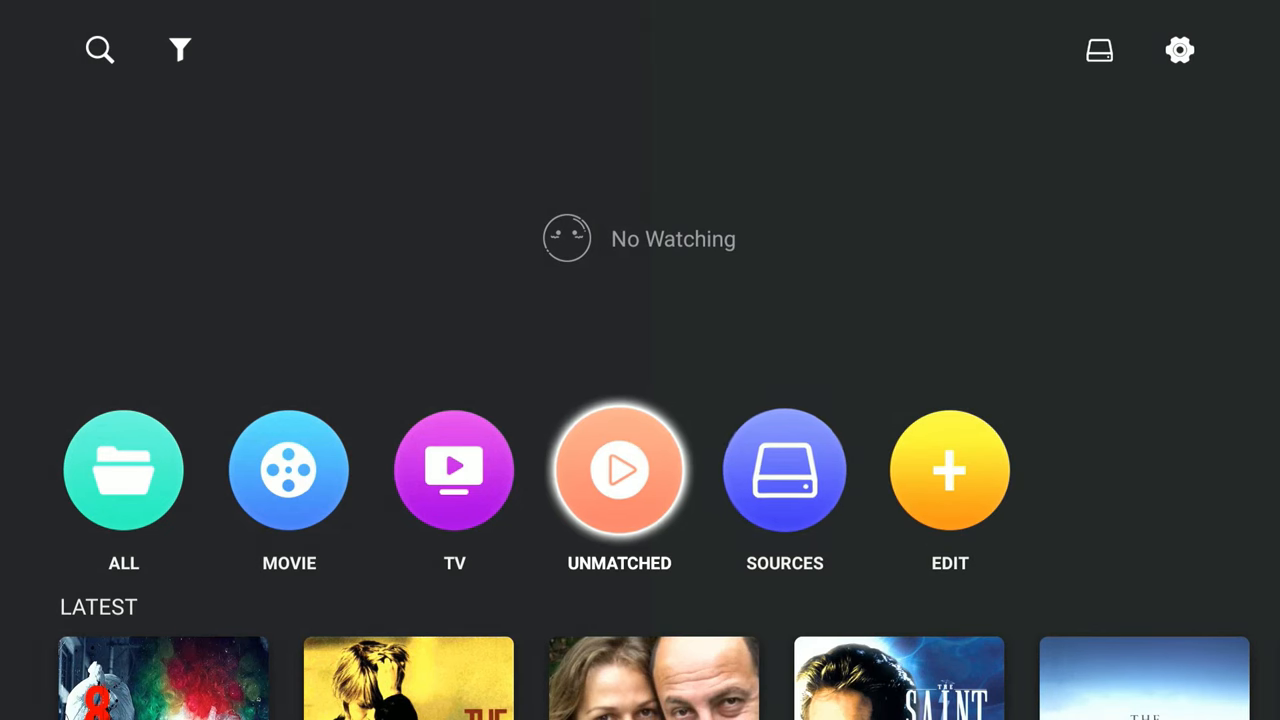
Unlock UNMATCHED with the password and bring up the Ace Ventura Pet Detective file's options.
{"action": "left_click", "coordinate": [619, 470]}
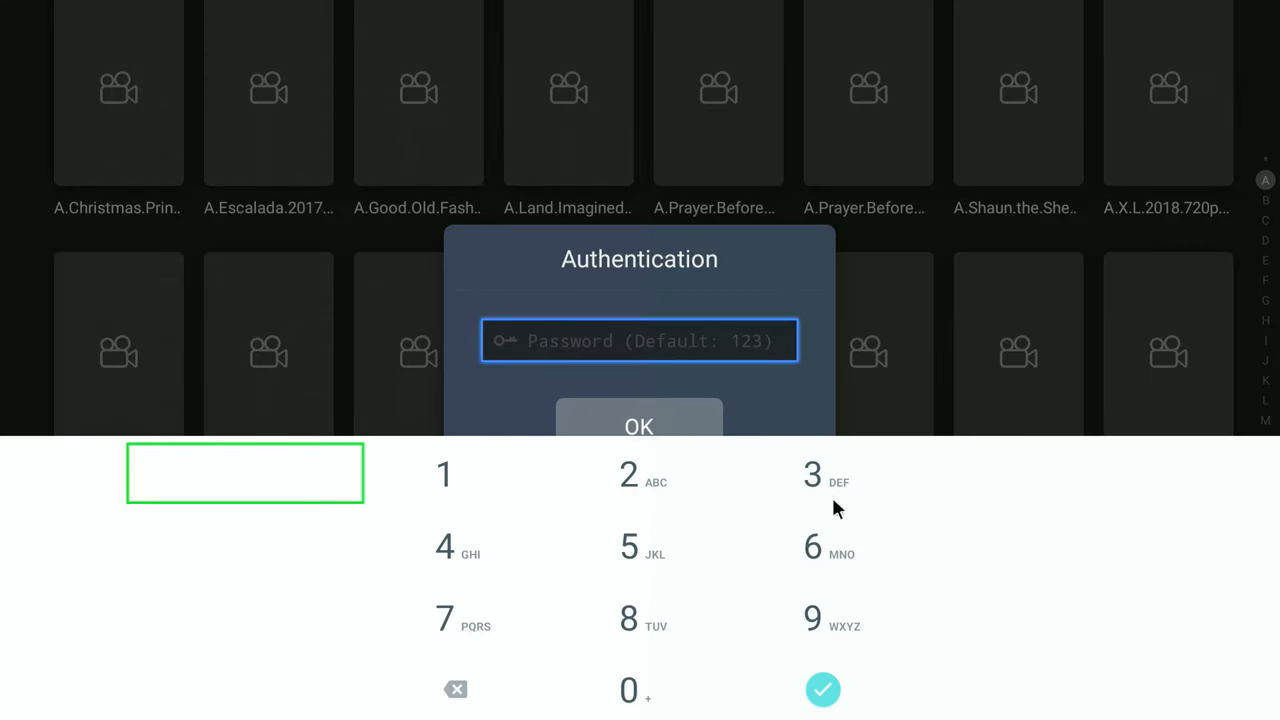
{"action": "mouse_move", "coordinate": [532, 508]}
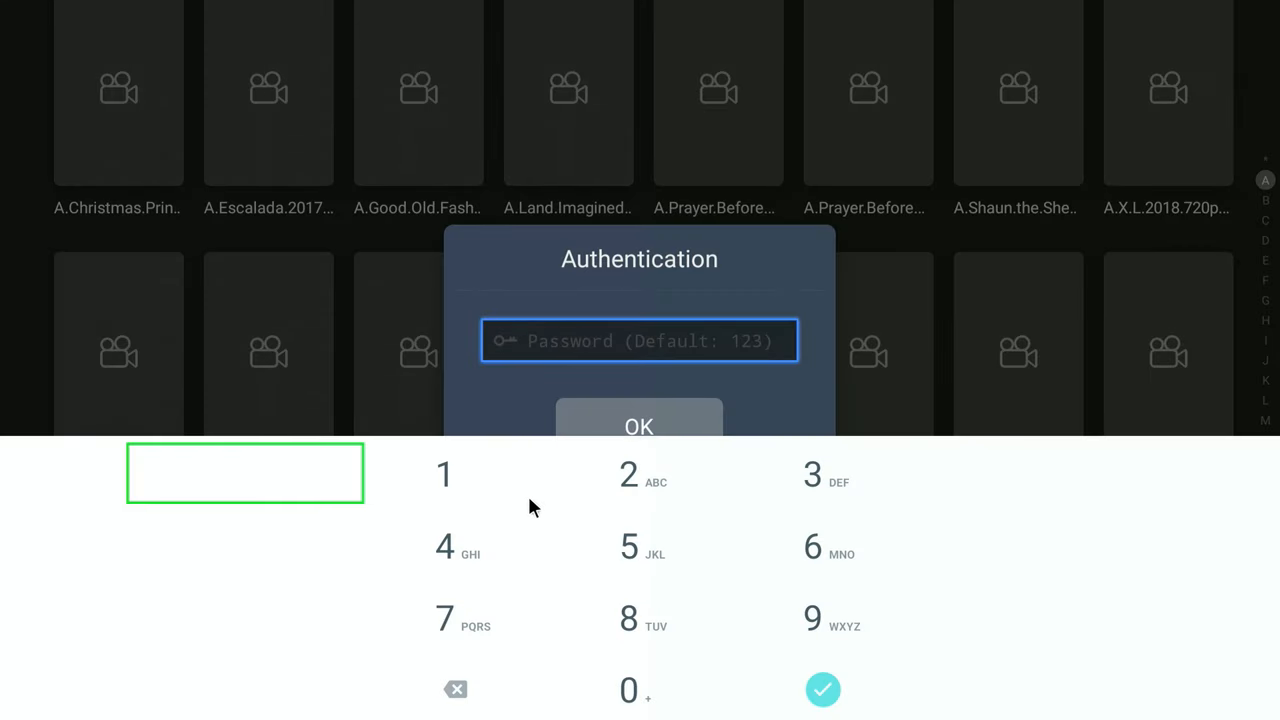
{"action": "left_click", "coordinate": [444, 472]}
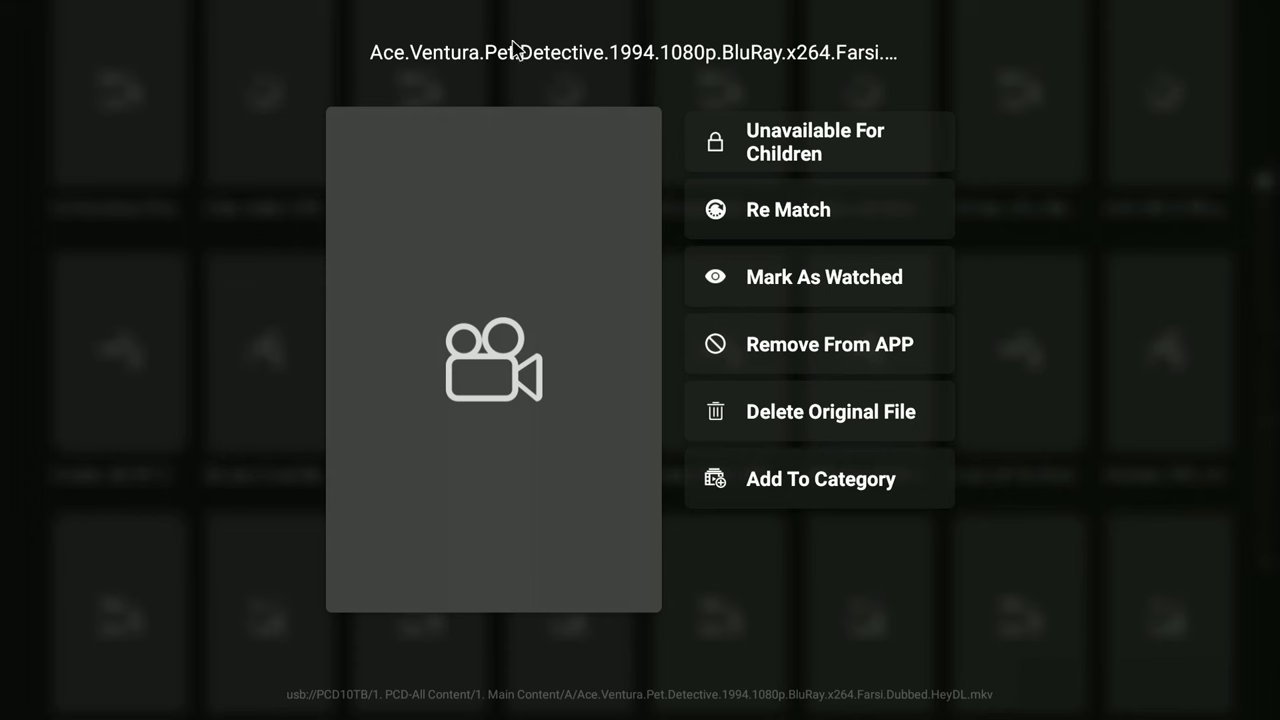
{"action": "mouse_move", "coordinate": [728, 160]}
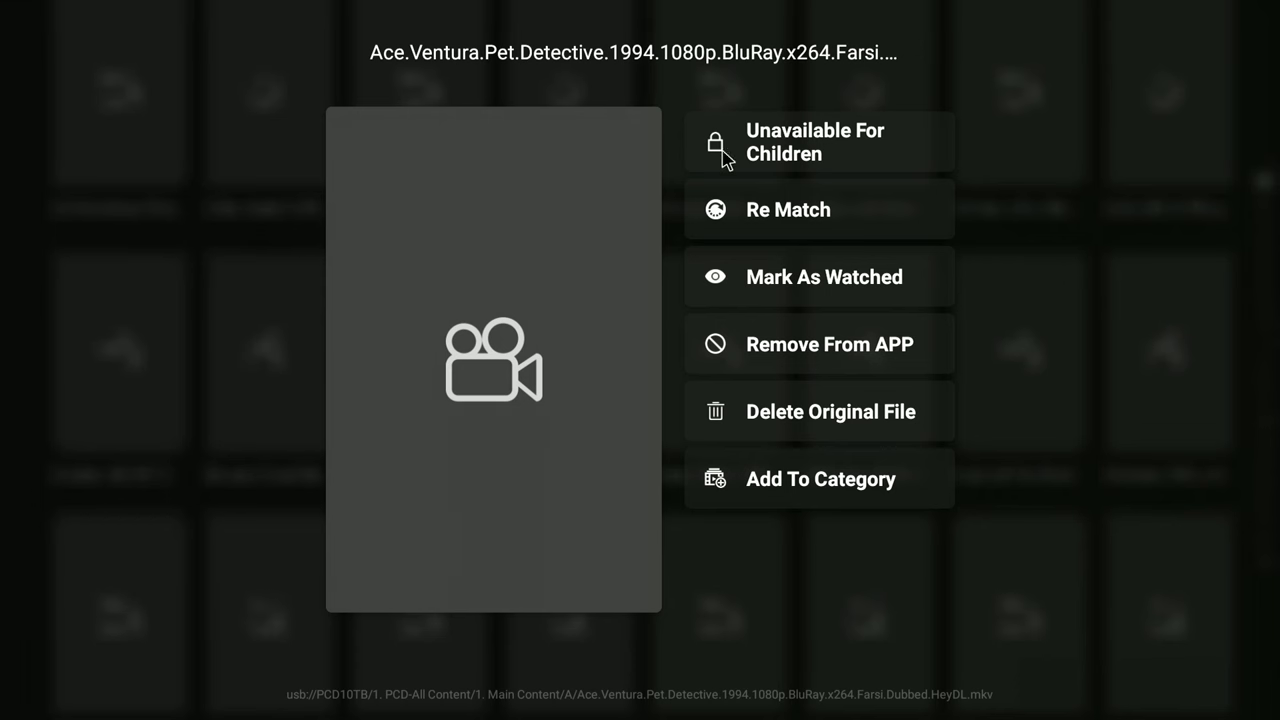
{"action": "left_click", "coordinate": [788, 209]}
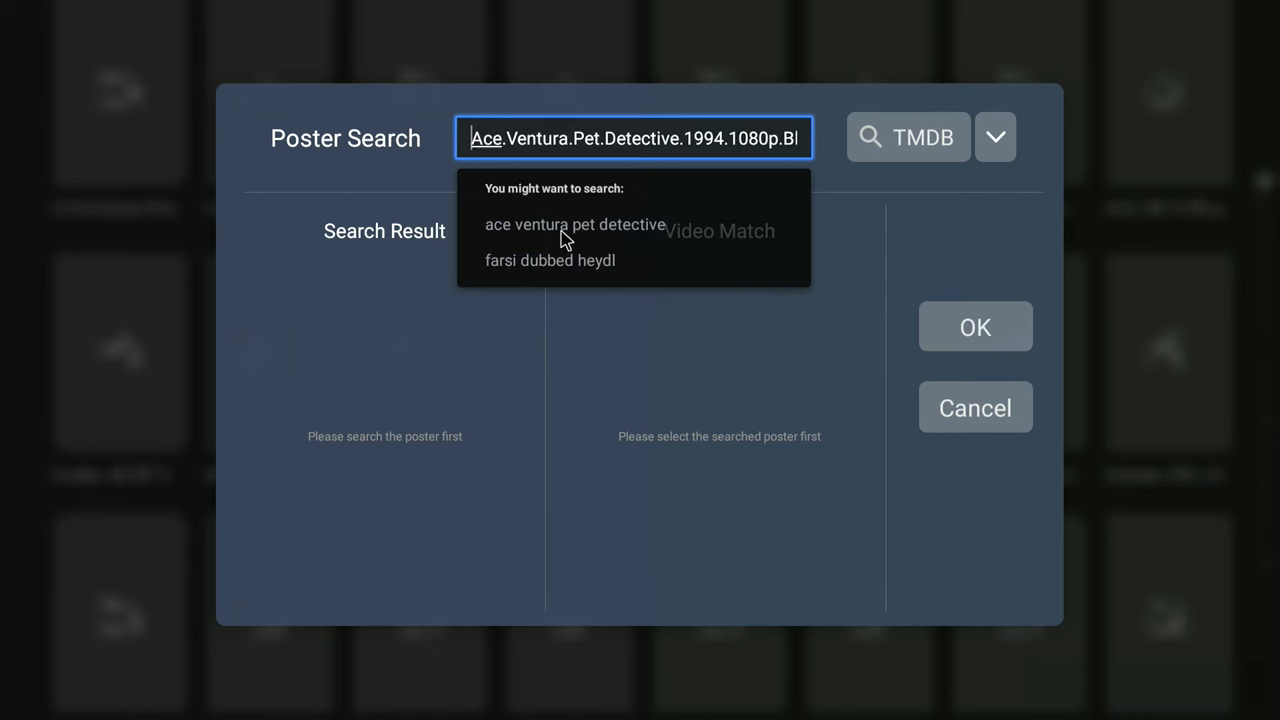
{"action": "left_click", "coordinate": [573, 224]}
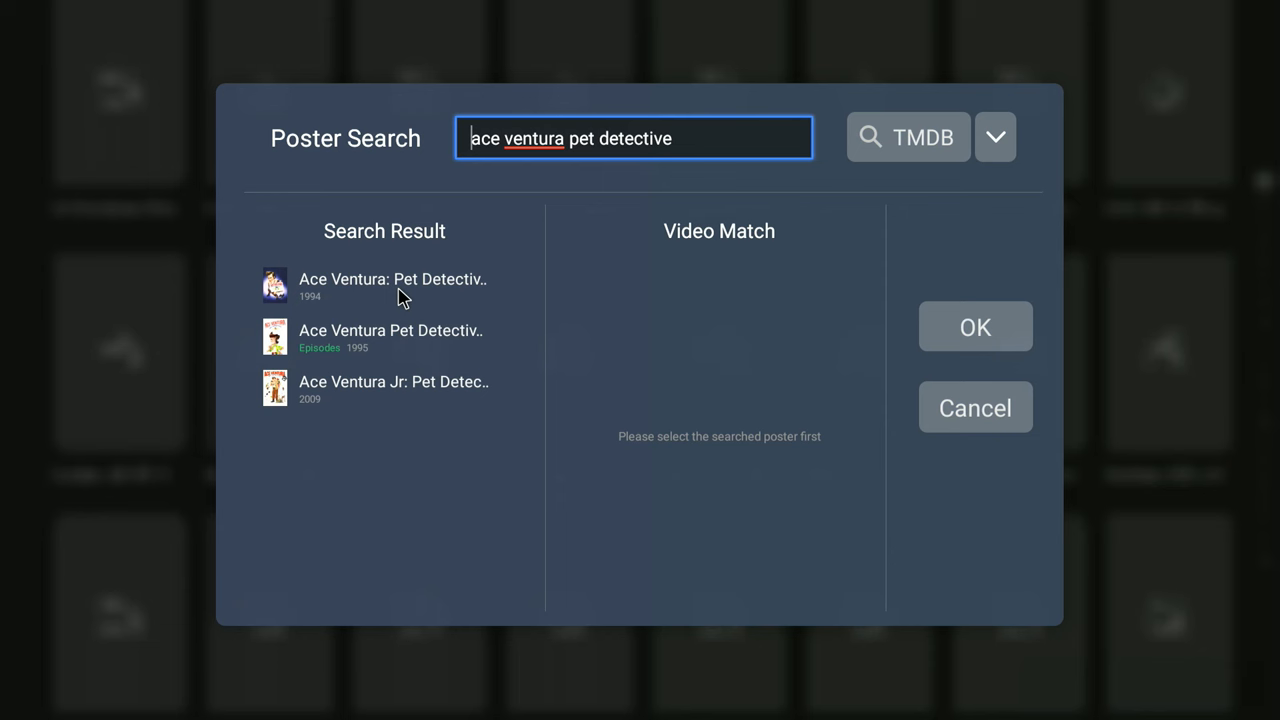
{"action": "mouse_move", "coordinate": [393, 287]}
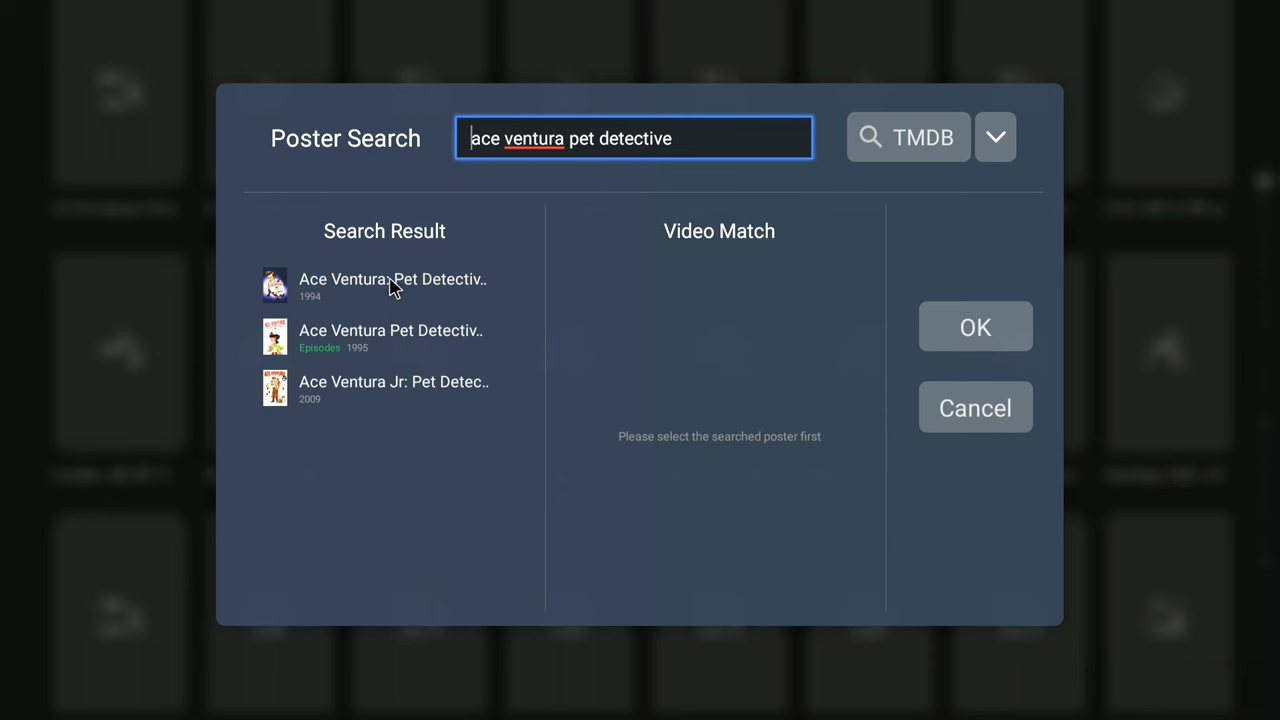
{"action": "left_click", "coordinate": [384, 285]}
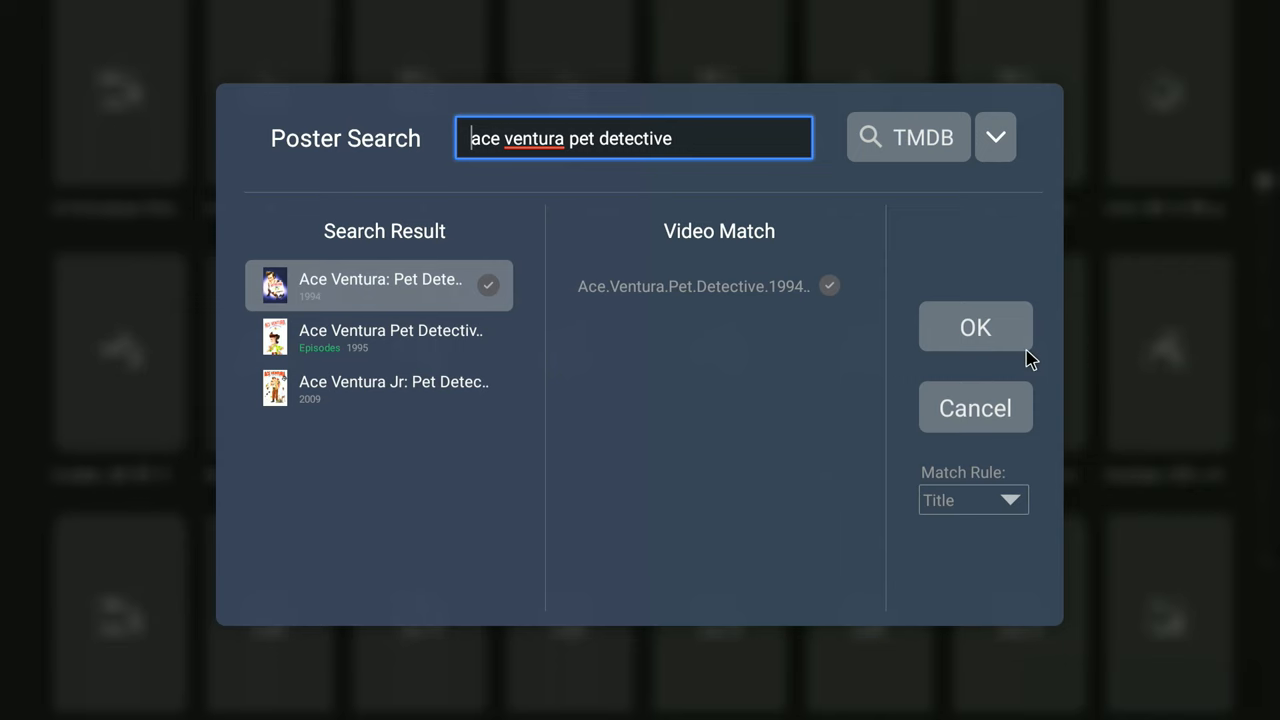
{"action": "mouse_move", "coordinate": [967, 340]}
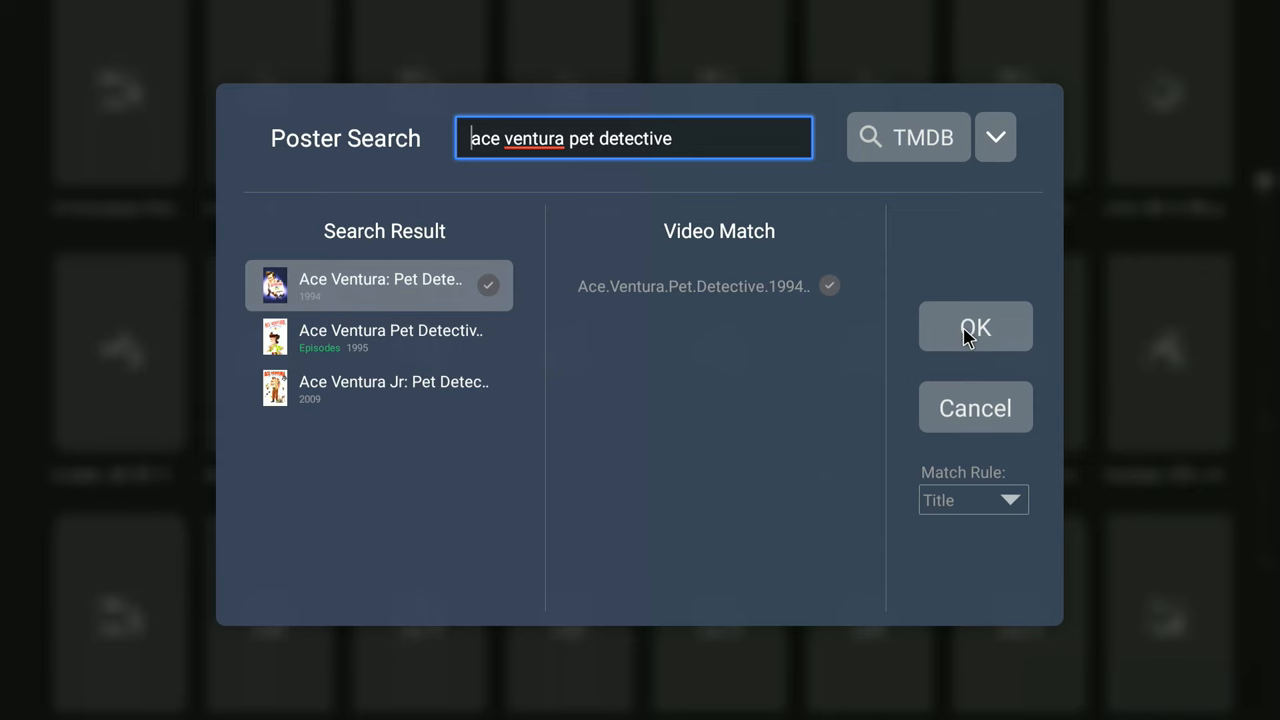
{"action": "left_click", "coordinate": [975, 326]}
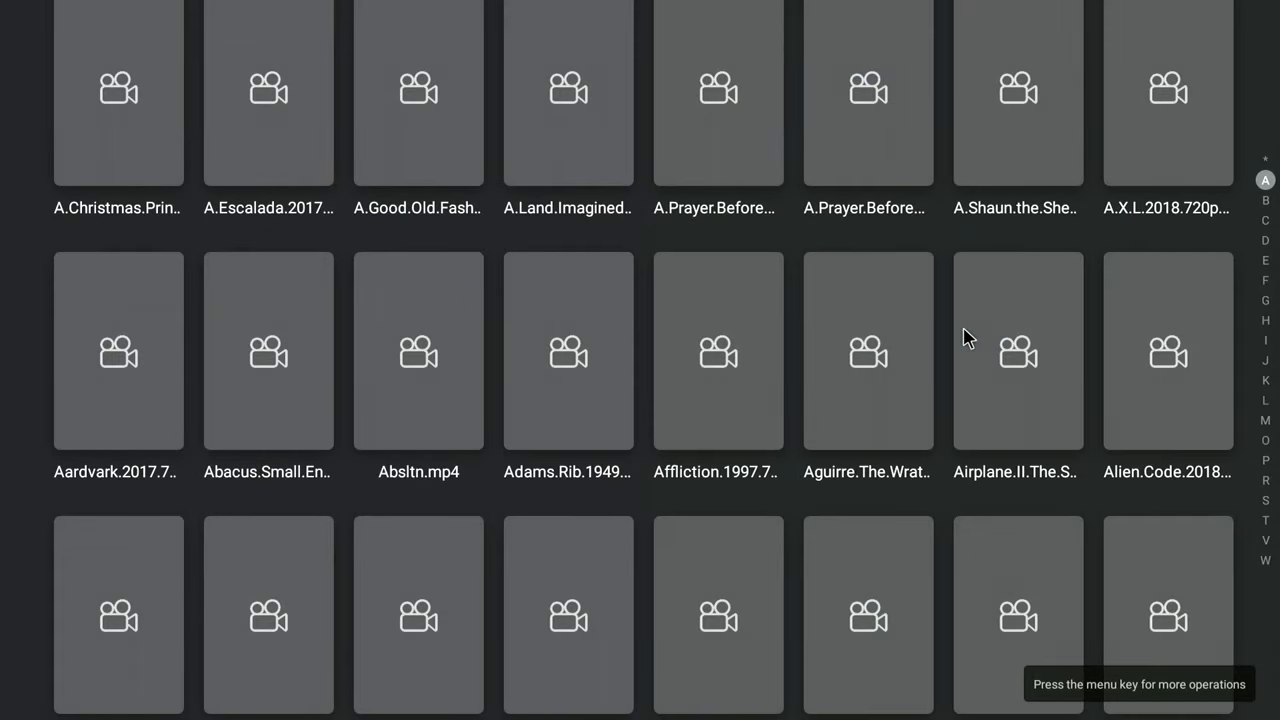
{"action": "mouse_move", "coordinate": [1035, 395]}
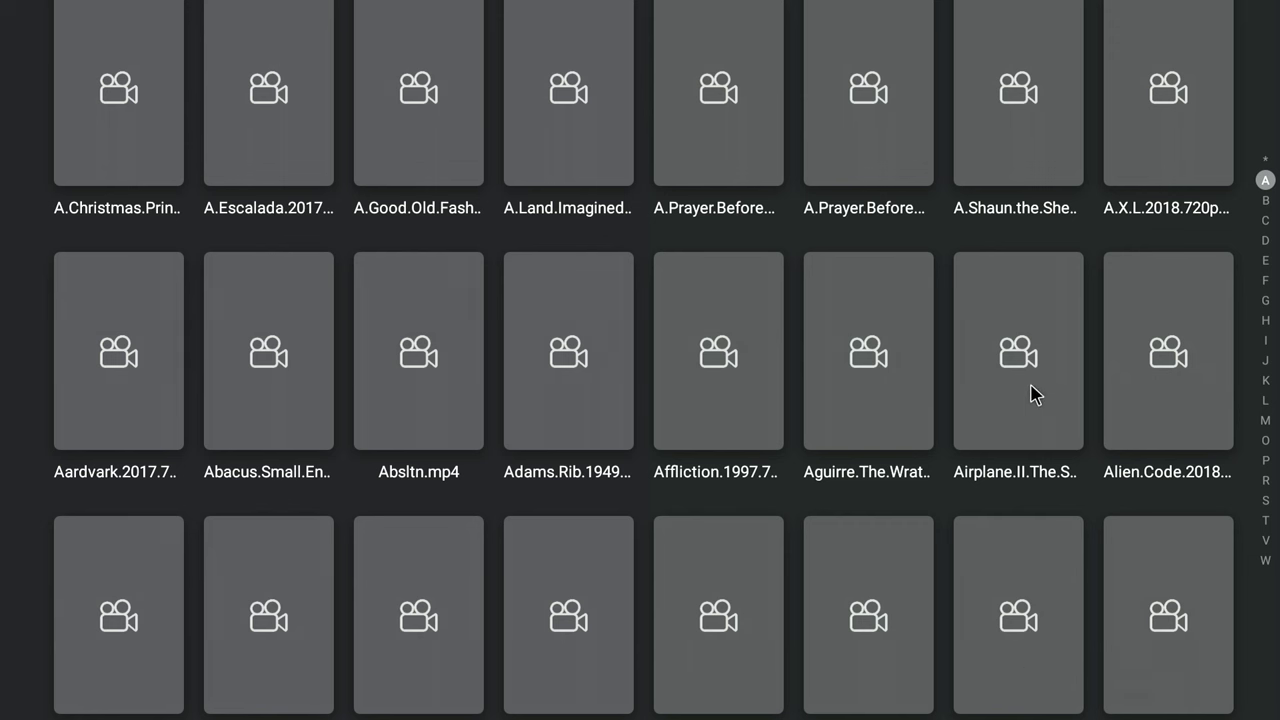
Re-match the Airplane.II file to the 1982 TMDB poster for Airplane II: The Sequel.
{"action": "left_click", "coordinate": [1018, 351]}
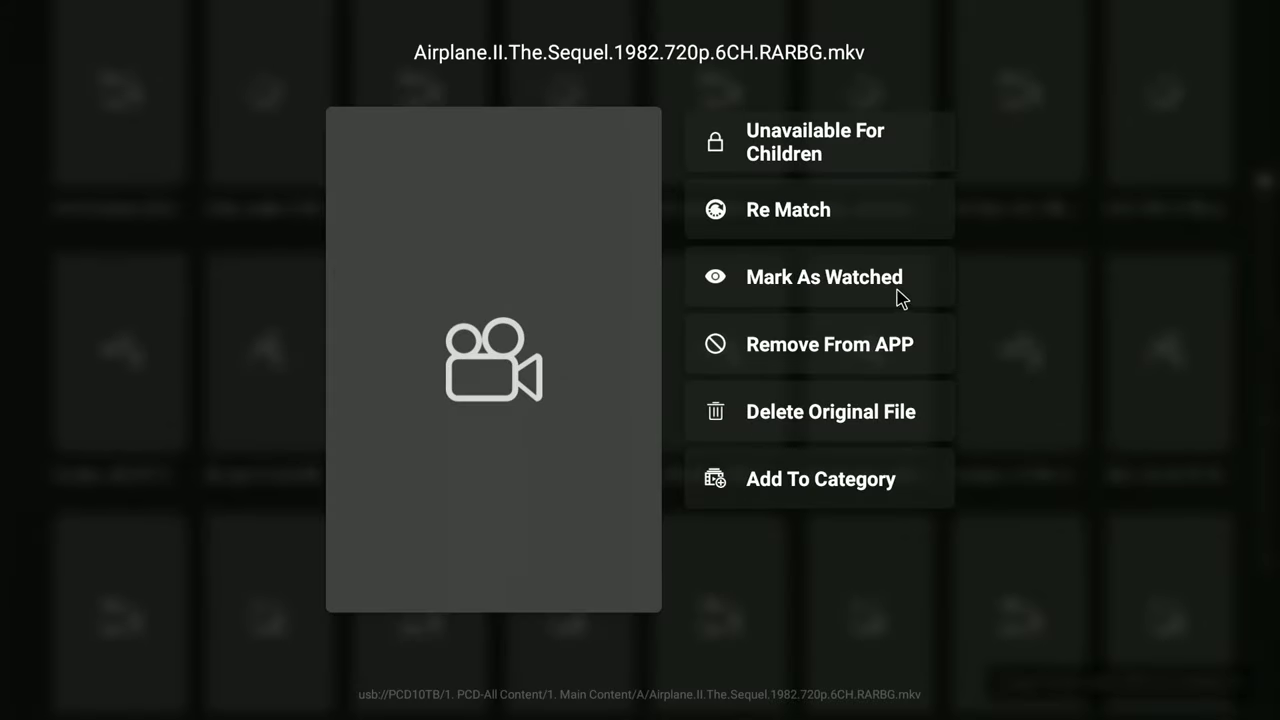
{"action": "left_click", "coordinate": [788, 209]}
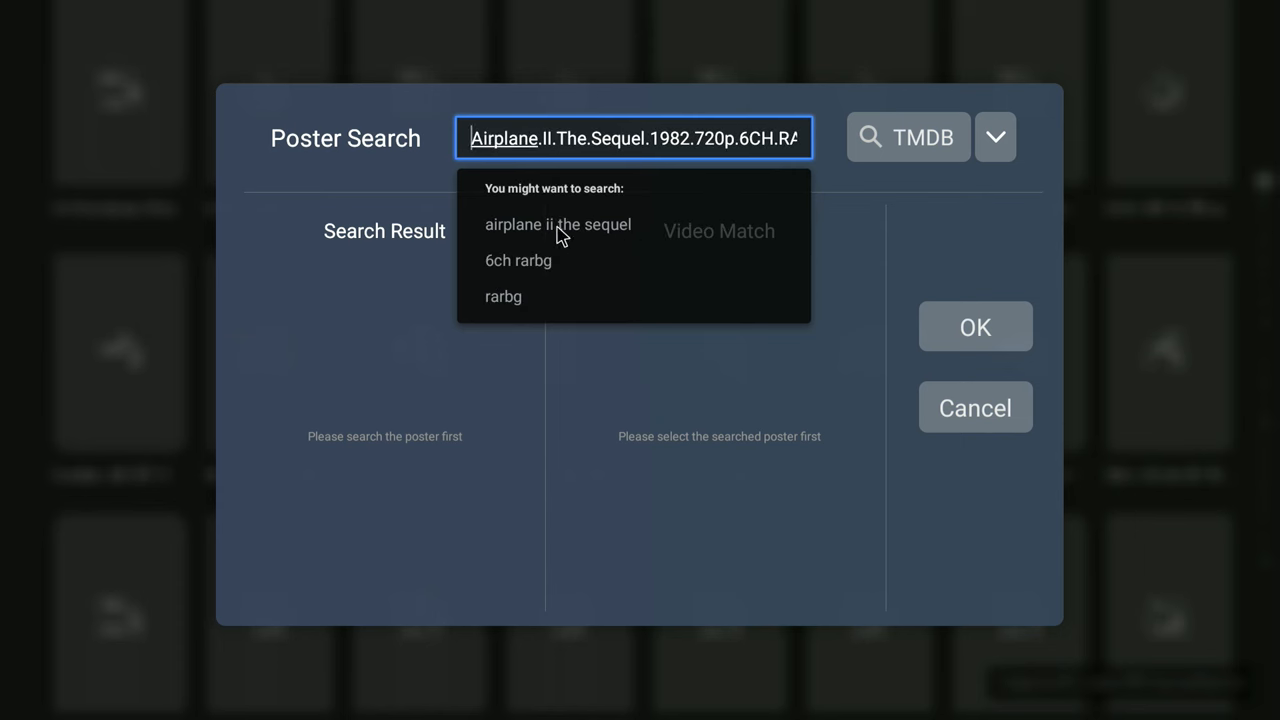
{"action": "left_click", "coordinate": [557, 224]}
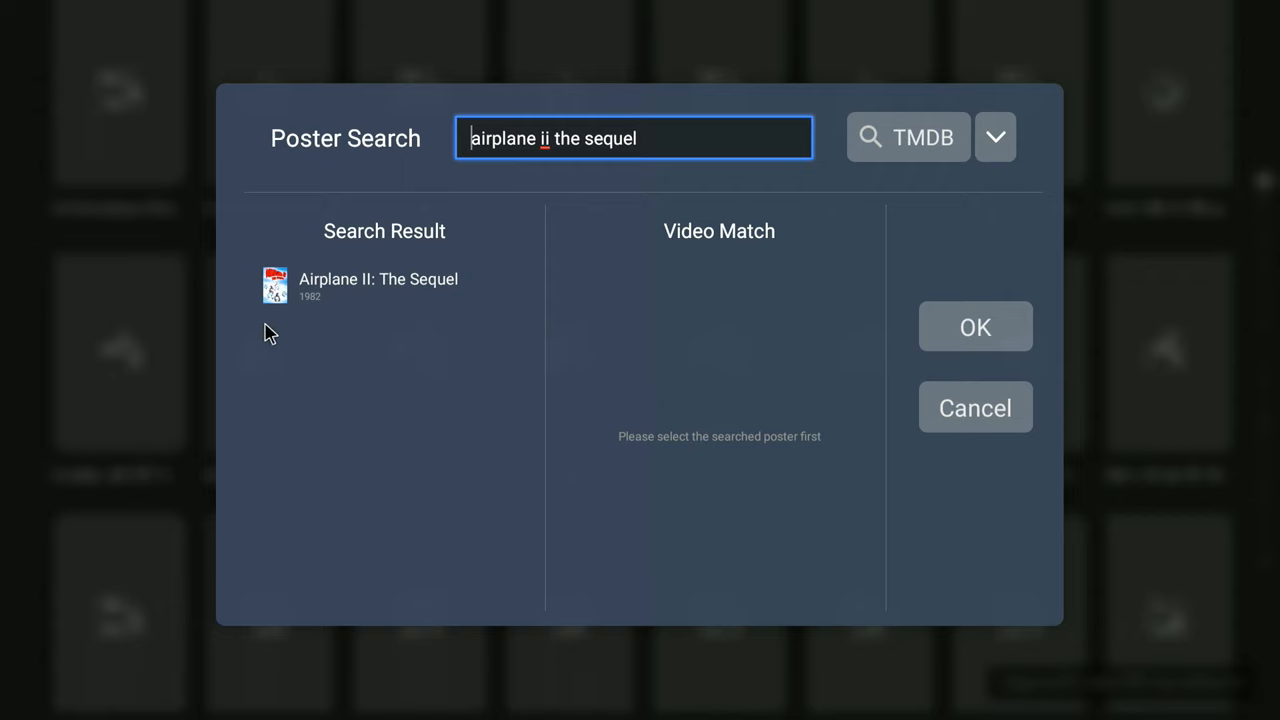
{"action": "left_click", "coordinate": [378, 285]}
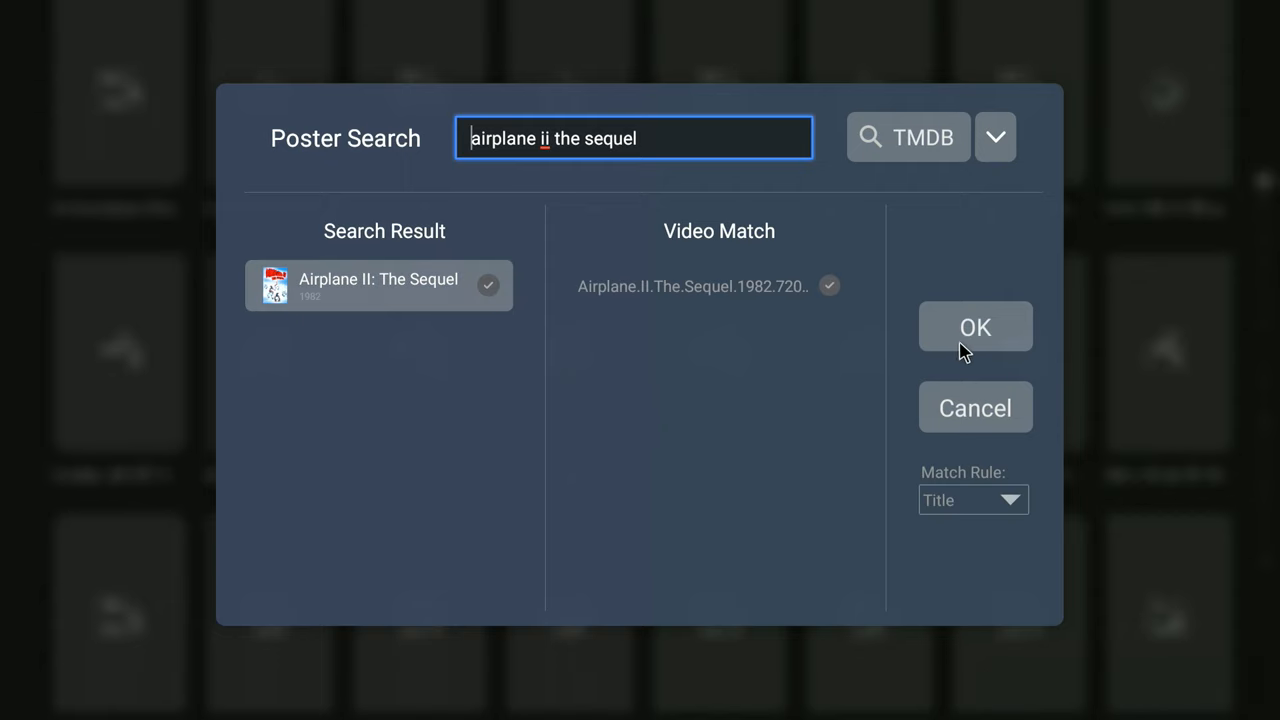
{"action": "left_click", "coordinate": [975, 327]}
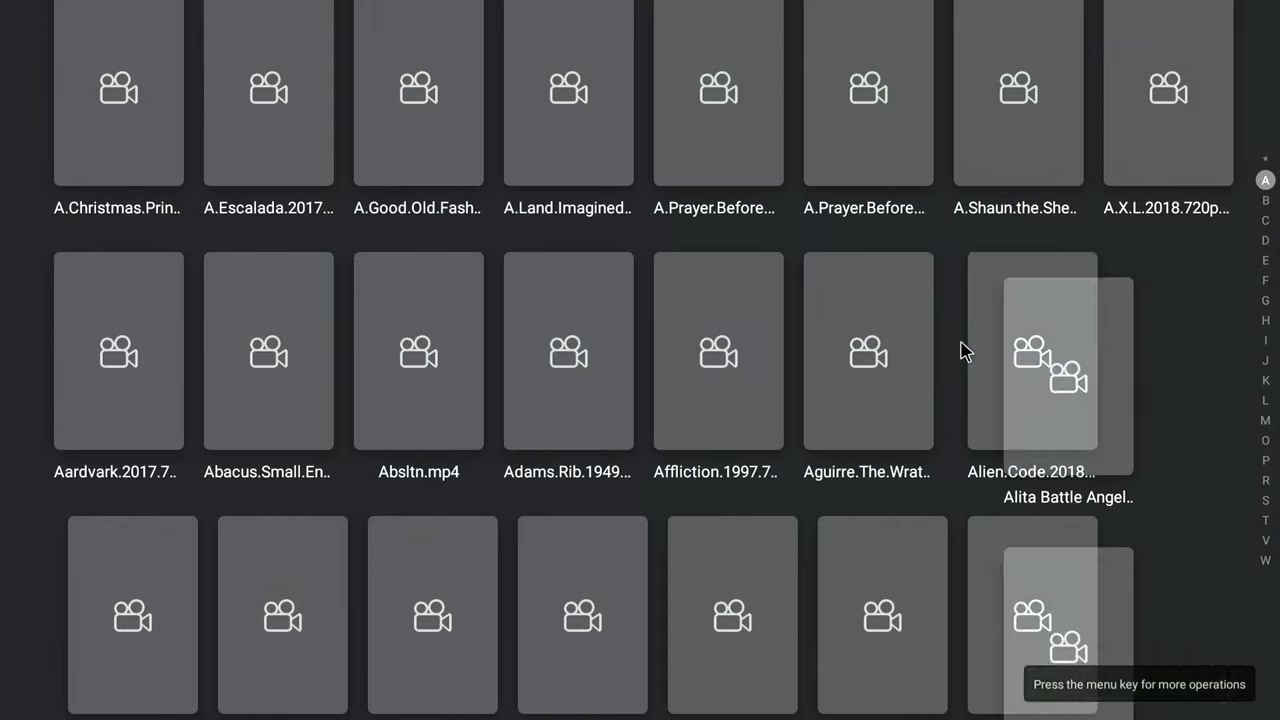
Scroll the unmatched grid down past Ant-Man and Avengers to the AtomicBlonde-2017 row.
{"action": "scroll", "scroll_direction": "down", "scroll_amount": 3}
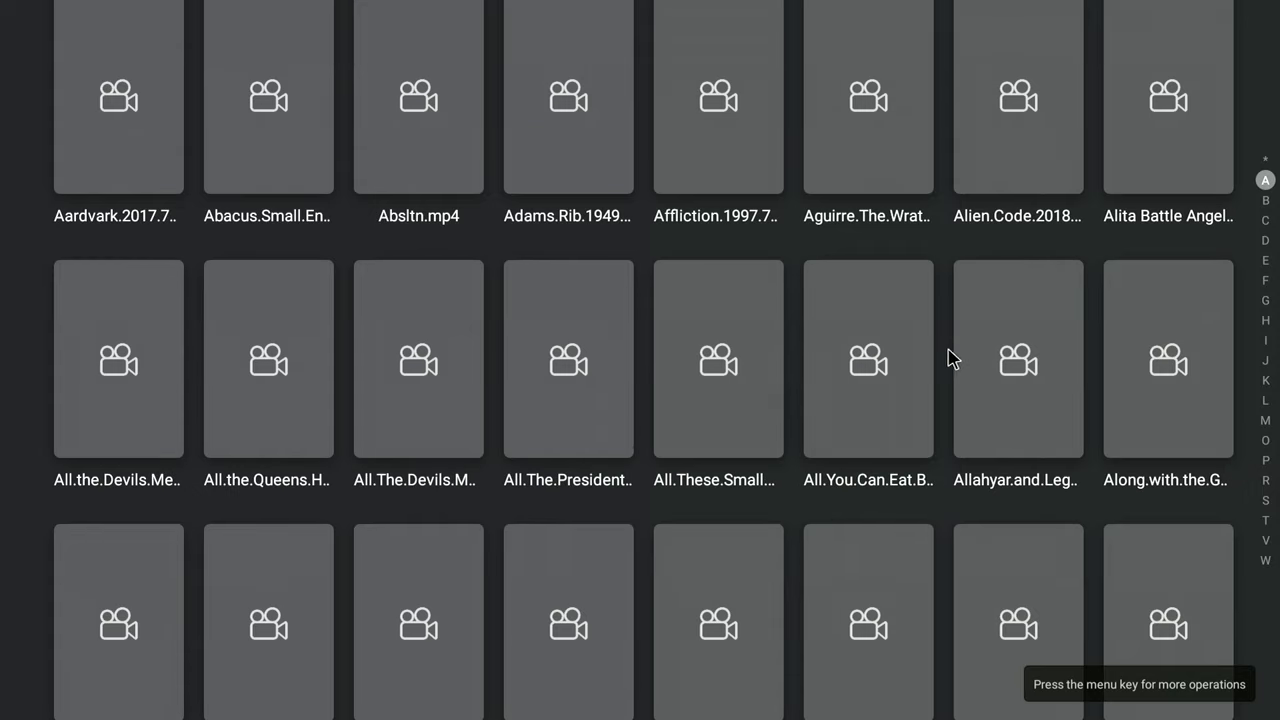
{"action": "scroll", "scroll_direction": "down", "scroll_amount": 3}
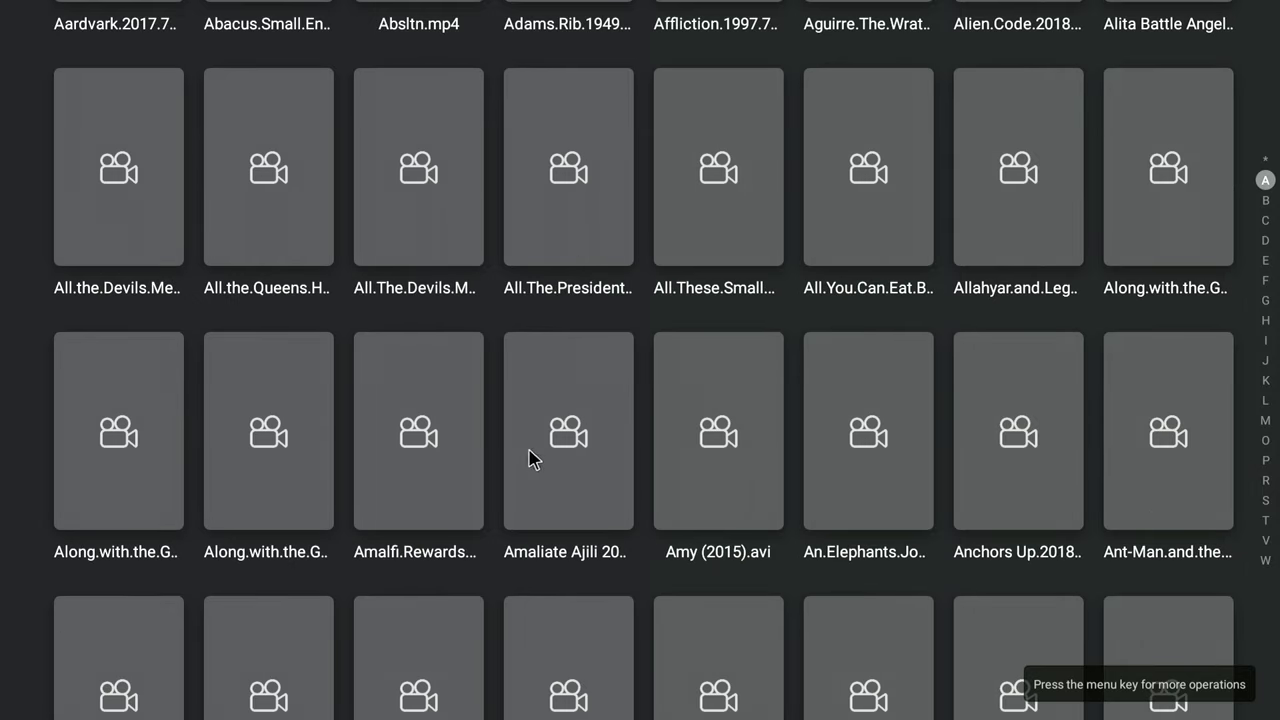
{"action": "mouse_move", "coordinate": [720, 504]}
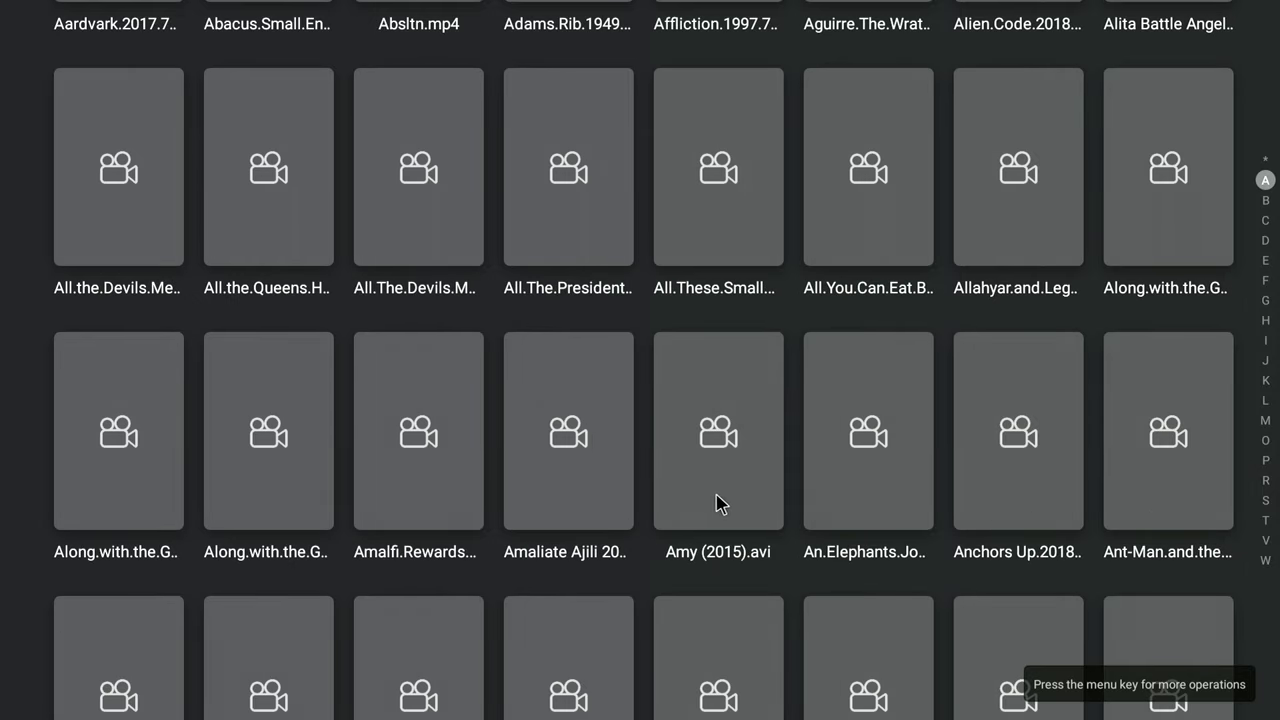
{"action": "scroll", "scroll_direction": "down", "scroll_amount": 3}
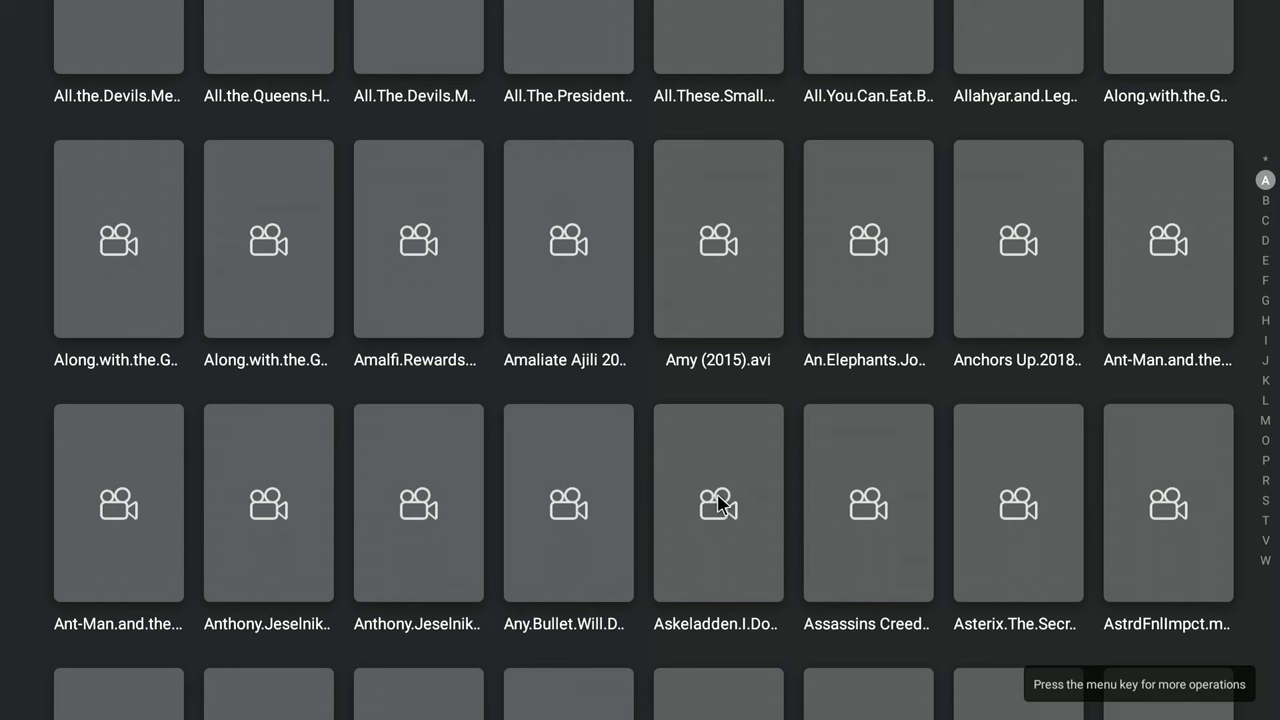
{"action": "mouse_move", "coordinate": [838, 522]}
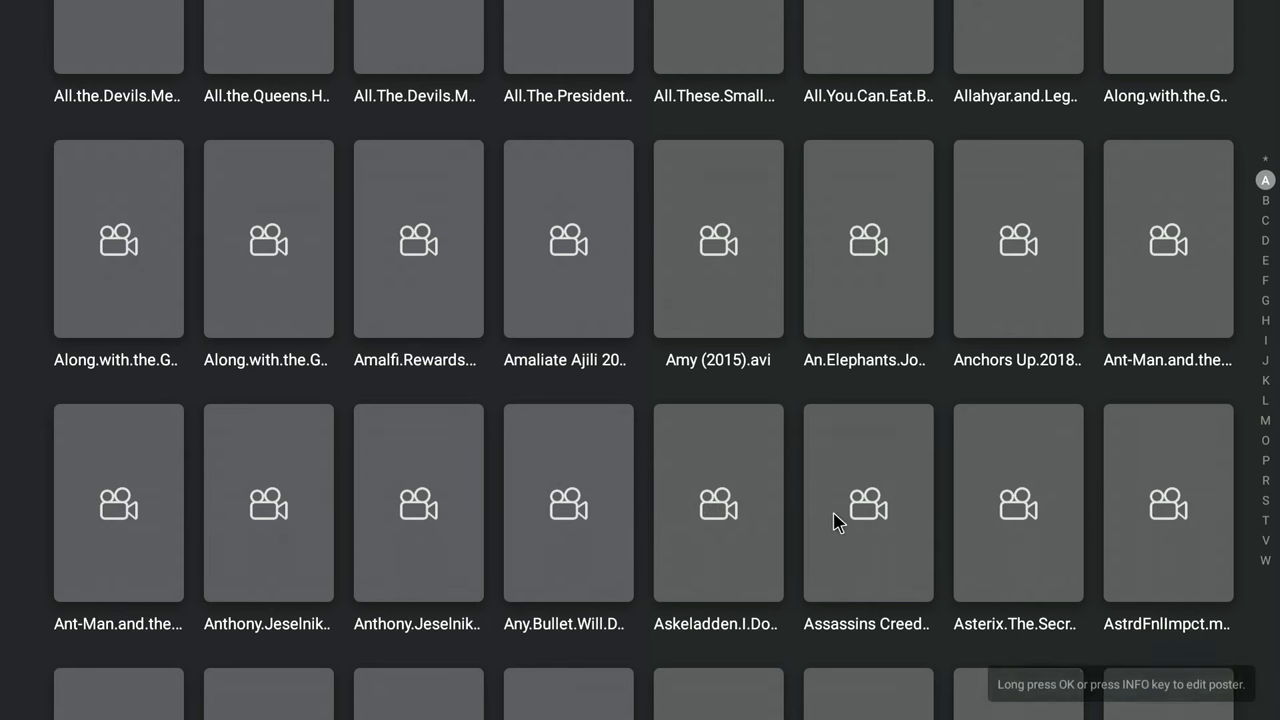
{"action": "scroll", "scroll_direction": "down", "scroll_amount": 3}
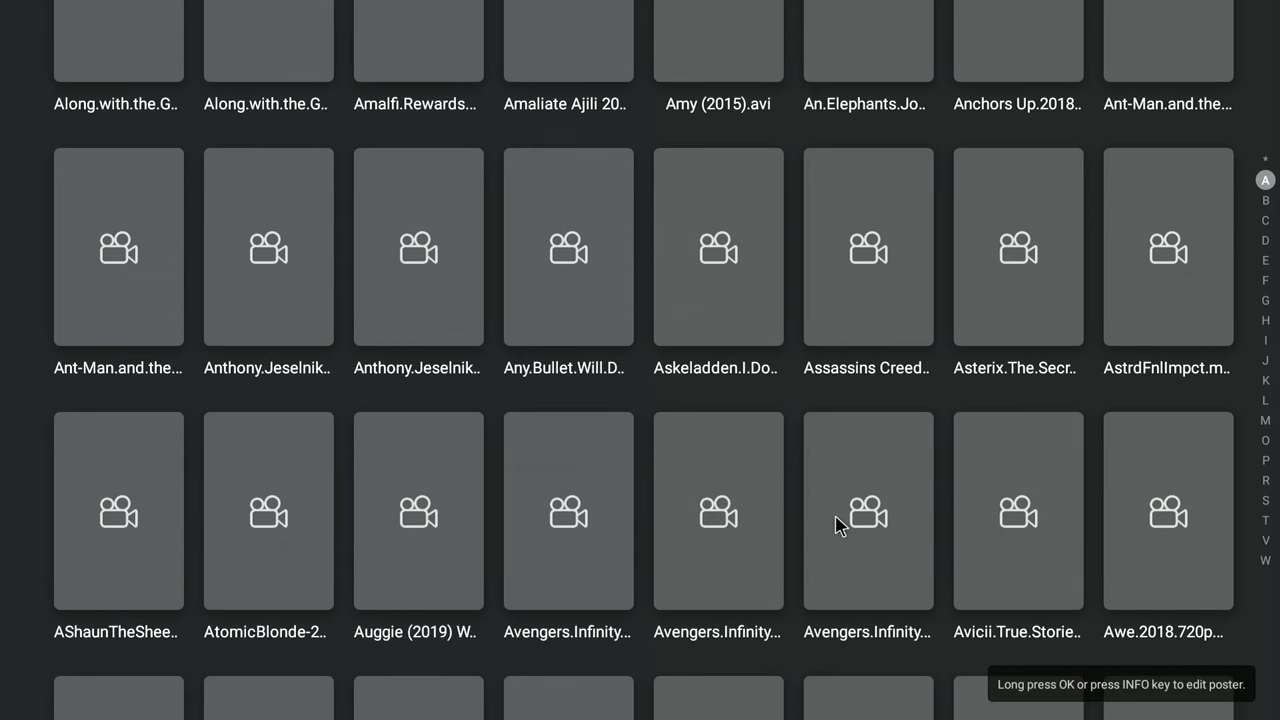
{"action": "mouse_move", "coordinate": [526, 570]}
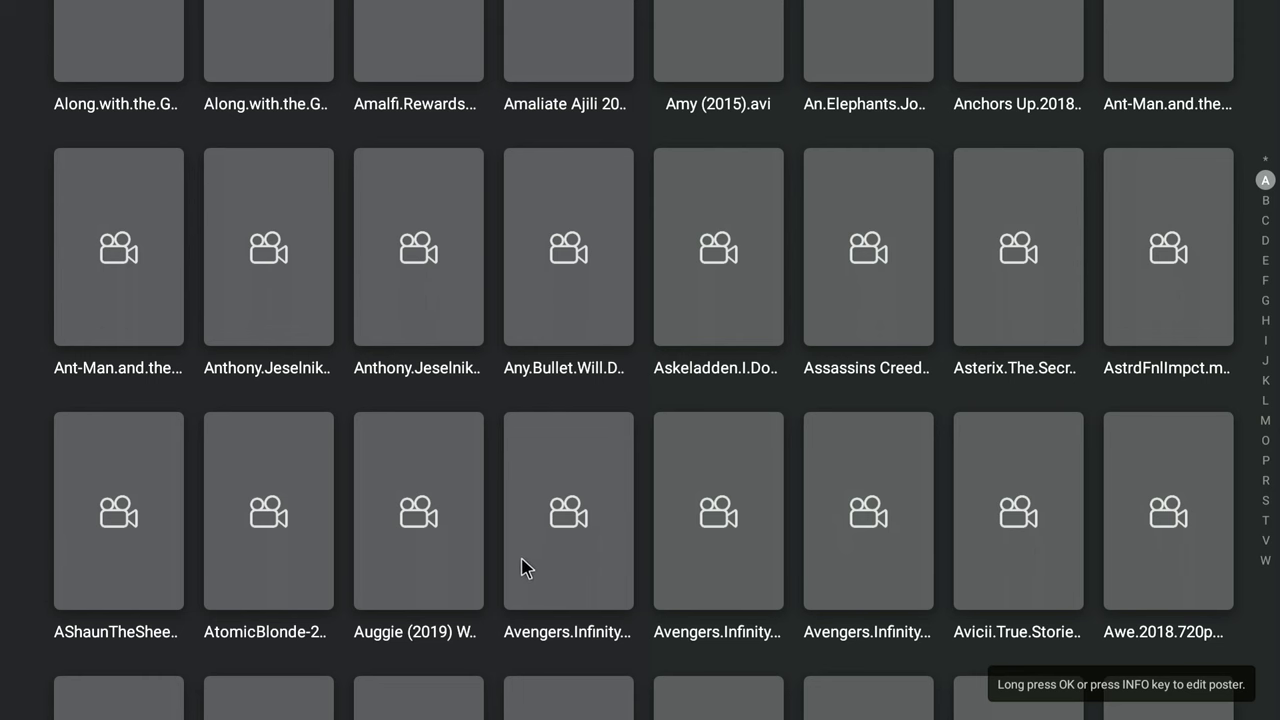
{"action": "mouse_move", "coordinate": [275, 552]}
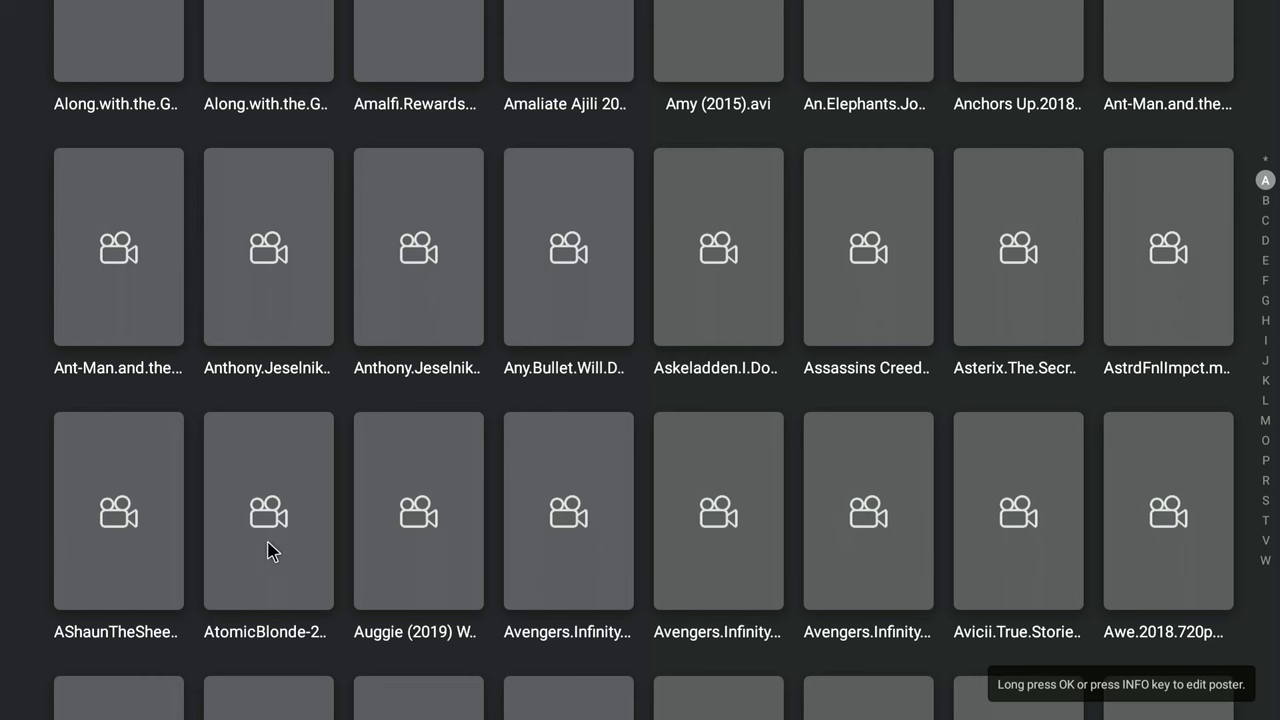
Re-match AtomicBlonde-2017.mp4 using a TMDB search for 'atomic blonde', choosing the 2017 film.
{"action": "left_click", "coordinate": [268, 509]}
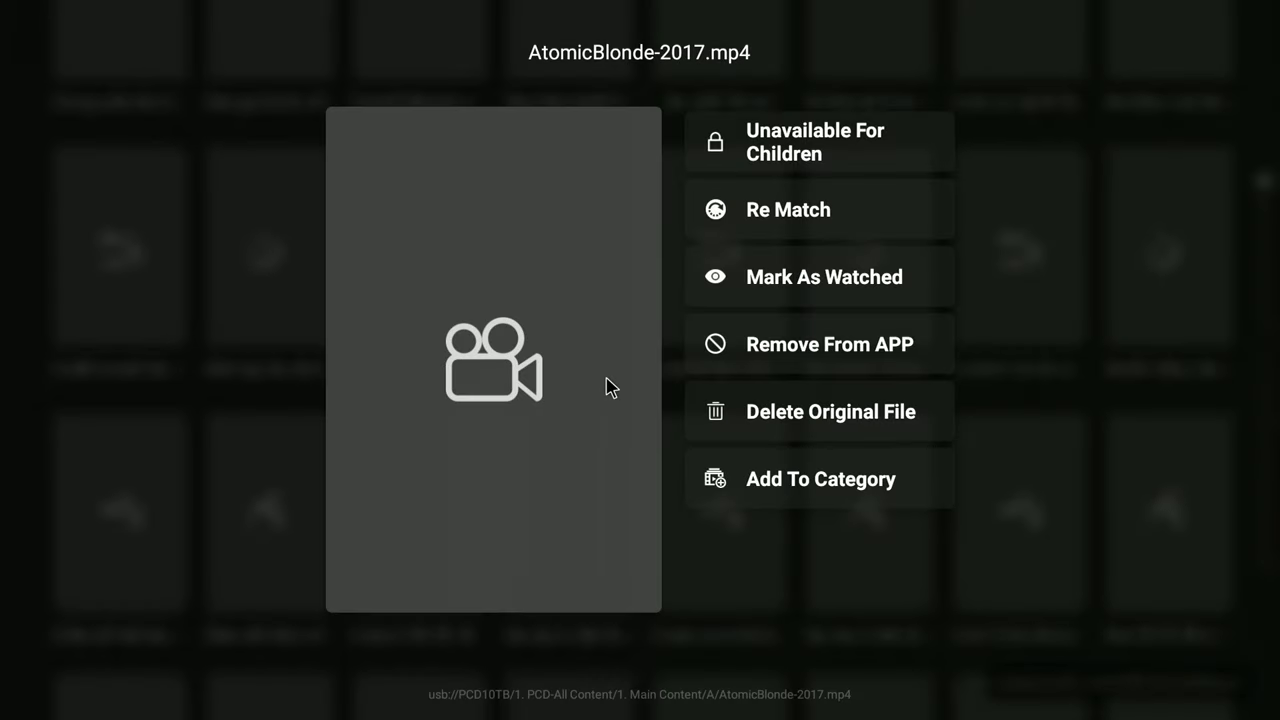
{"action": "mouse_move", "coordinate": [783, 222]}
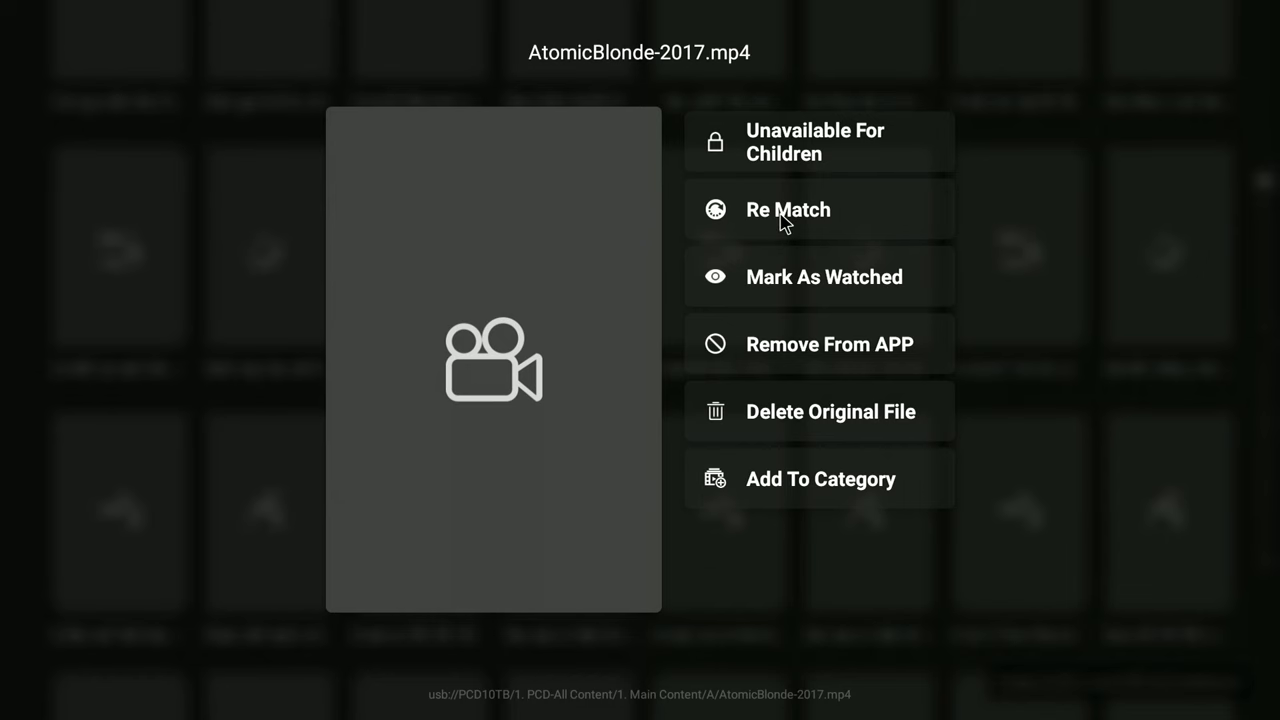
{"action": "left_click", "coordinate": [788, 210]}
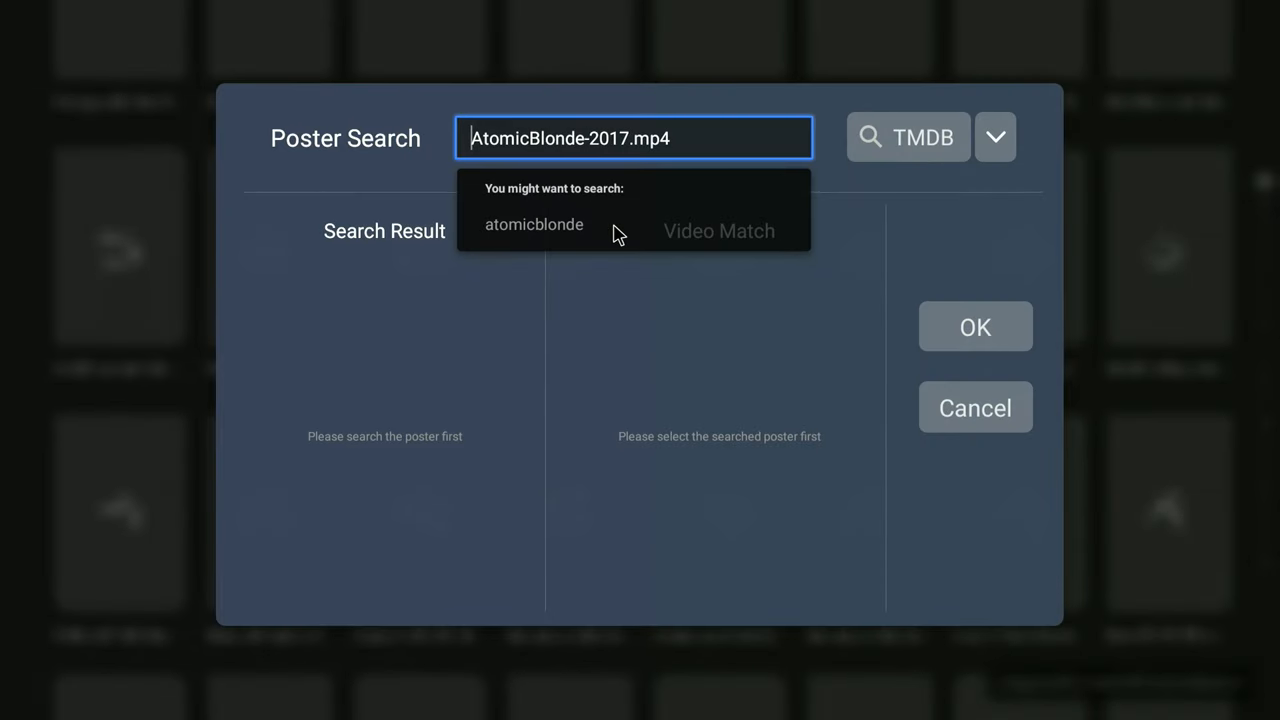
{"action": "left_click", "coordinate": [533, 224]}
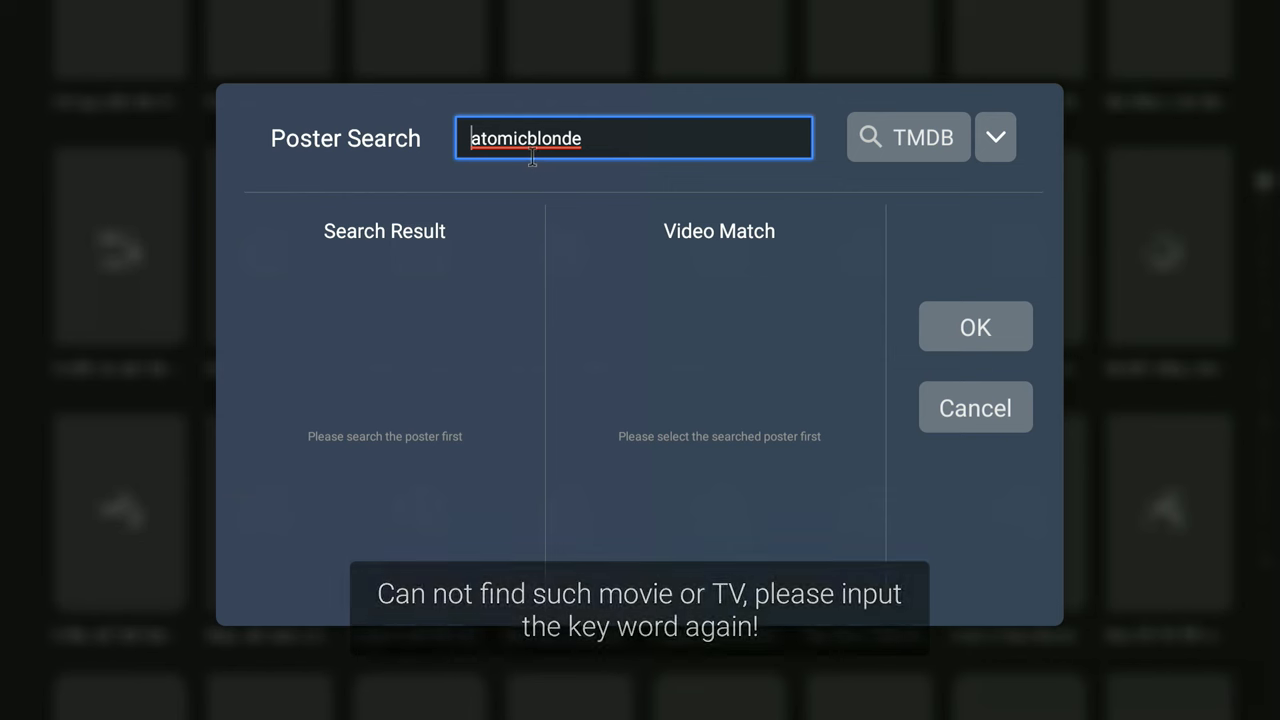
{"action": "left_click", "coordinate": [634, 138]}
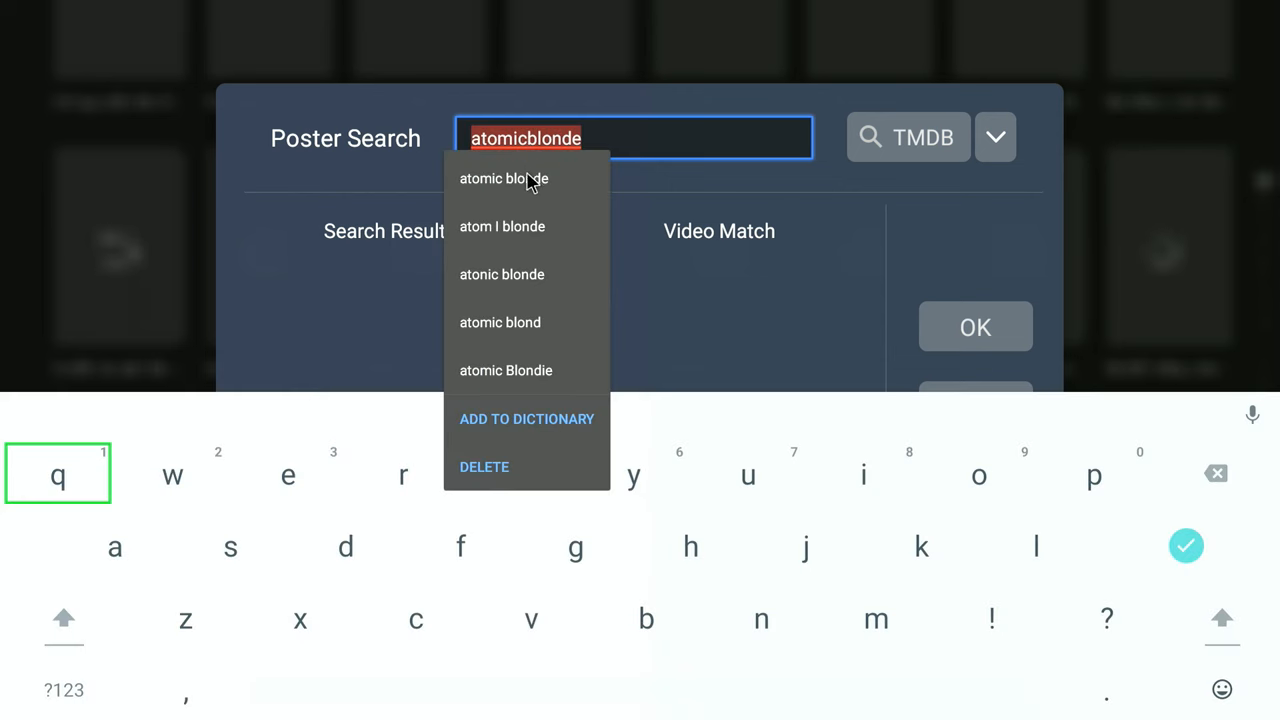
{"action": "mouse_move", "coordinate": [528, 165]}
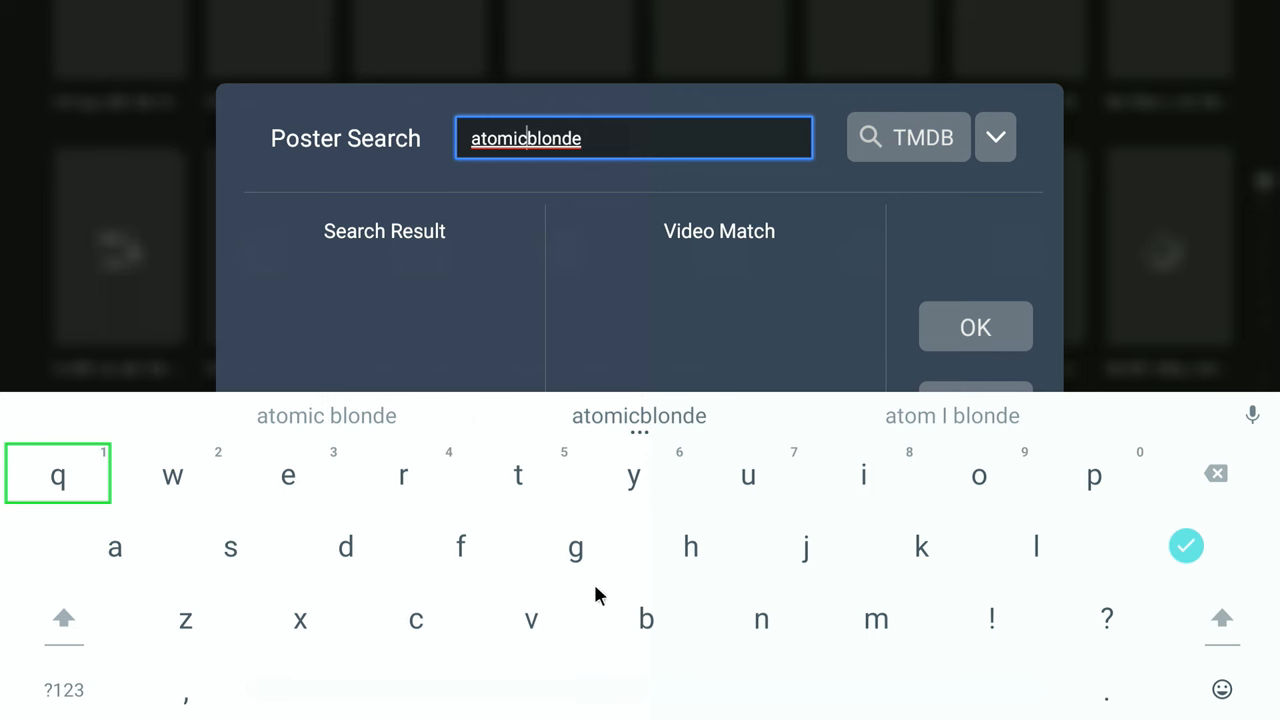
{"action": "left_click", "coordinate": [326, 416]}
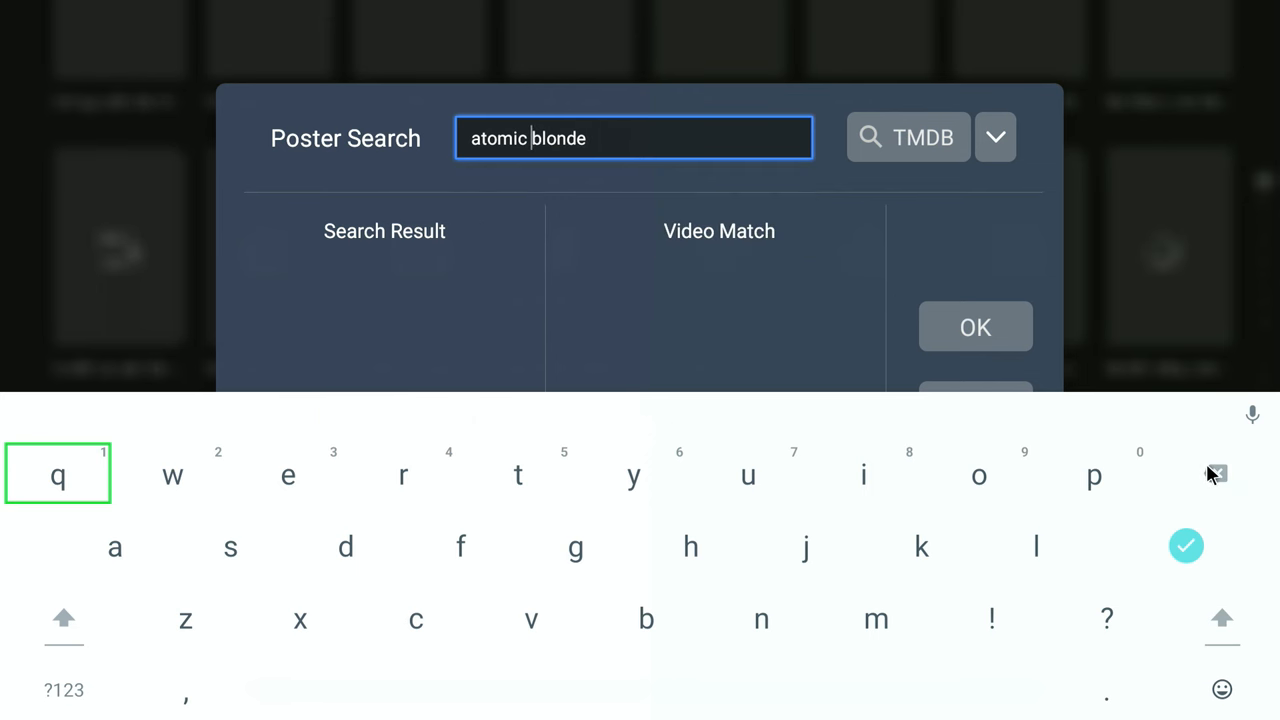
{"action": "mouse_move", "coordinate": [917, 288]}
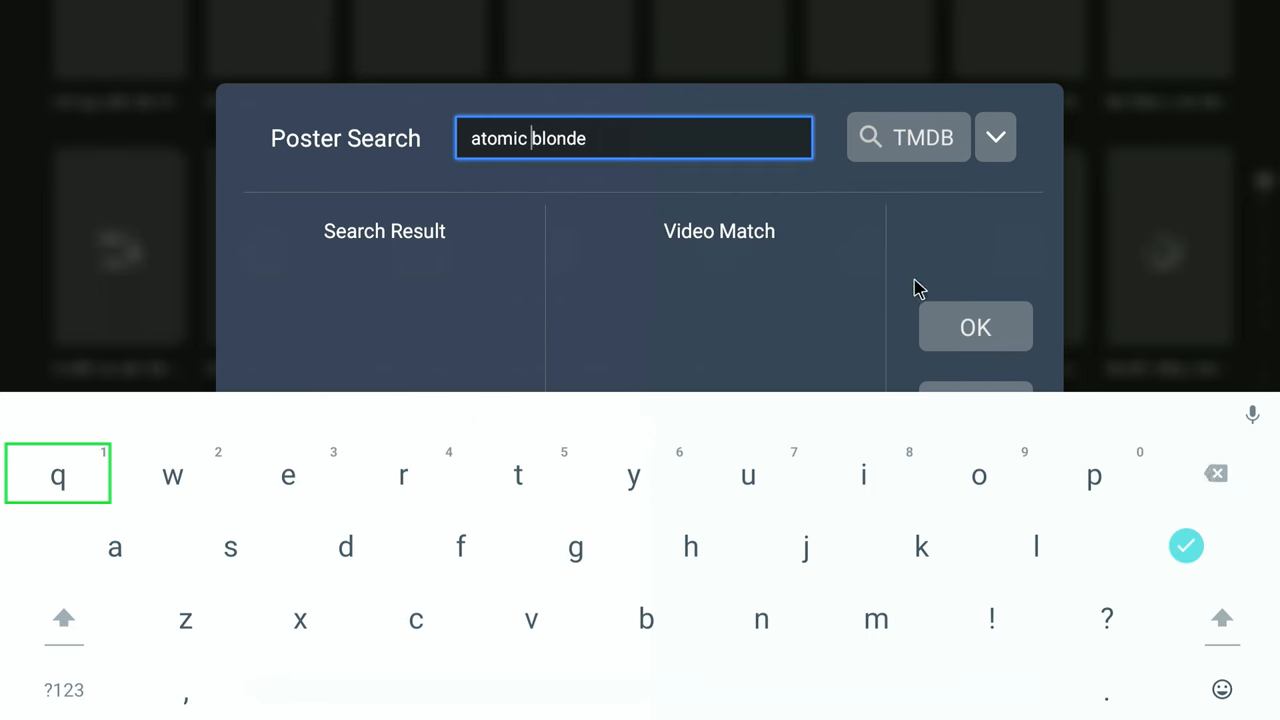
{"action": "left_click", "coordinate": [907, 137]}
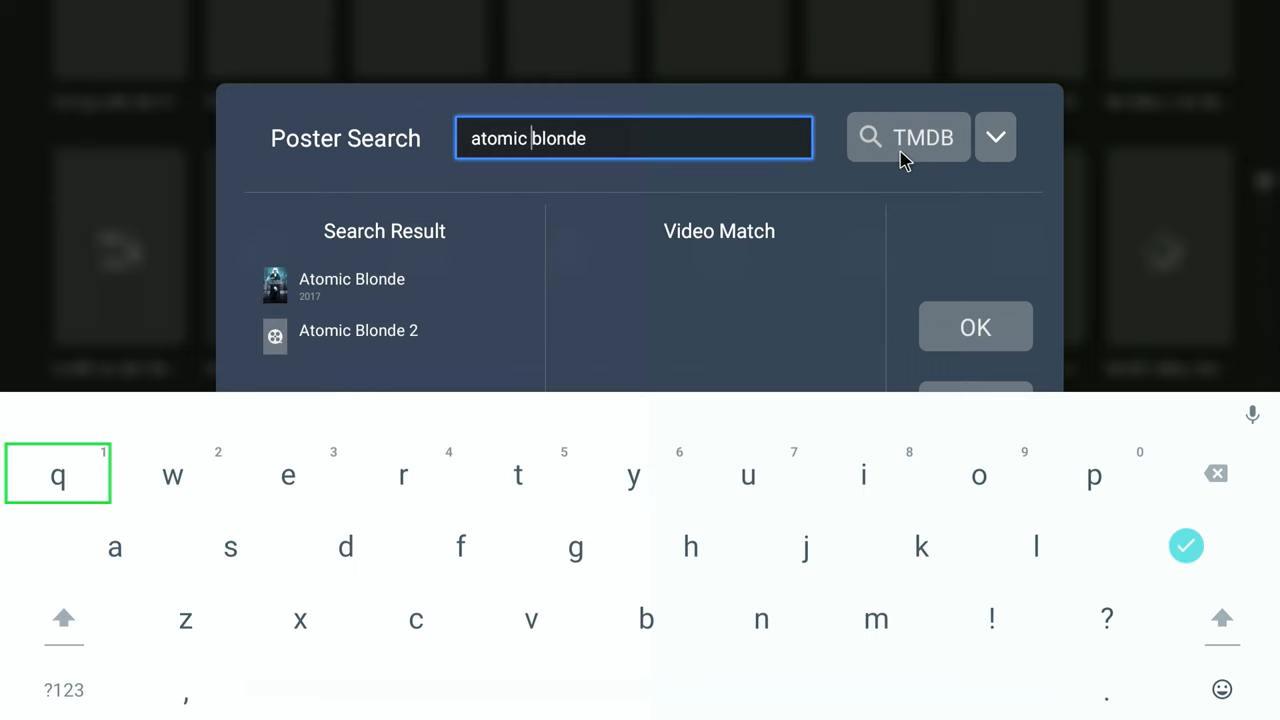
{"action": "mouse_move", "coordinate": [352, 291]}
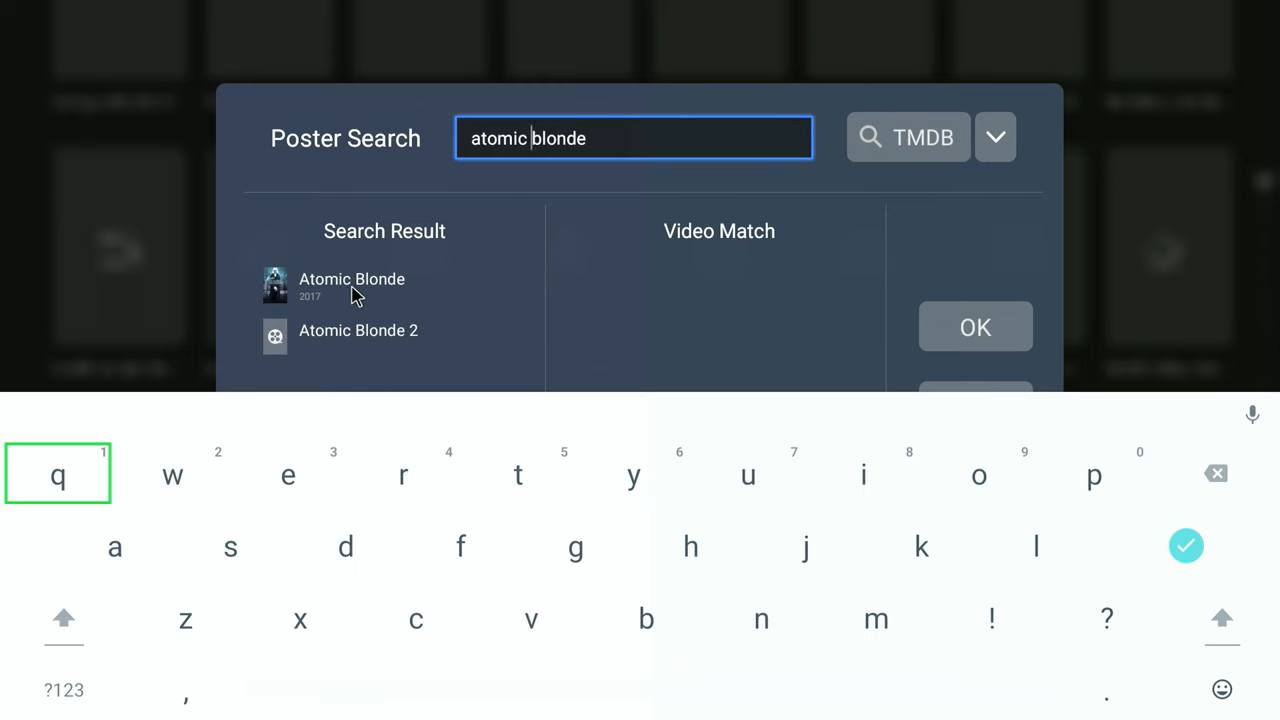
{"action": "left_click", "coordinate": [352, 285]}
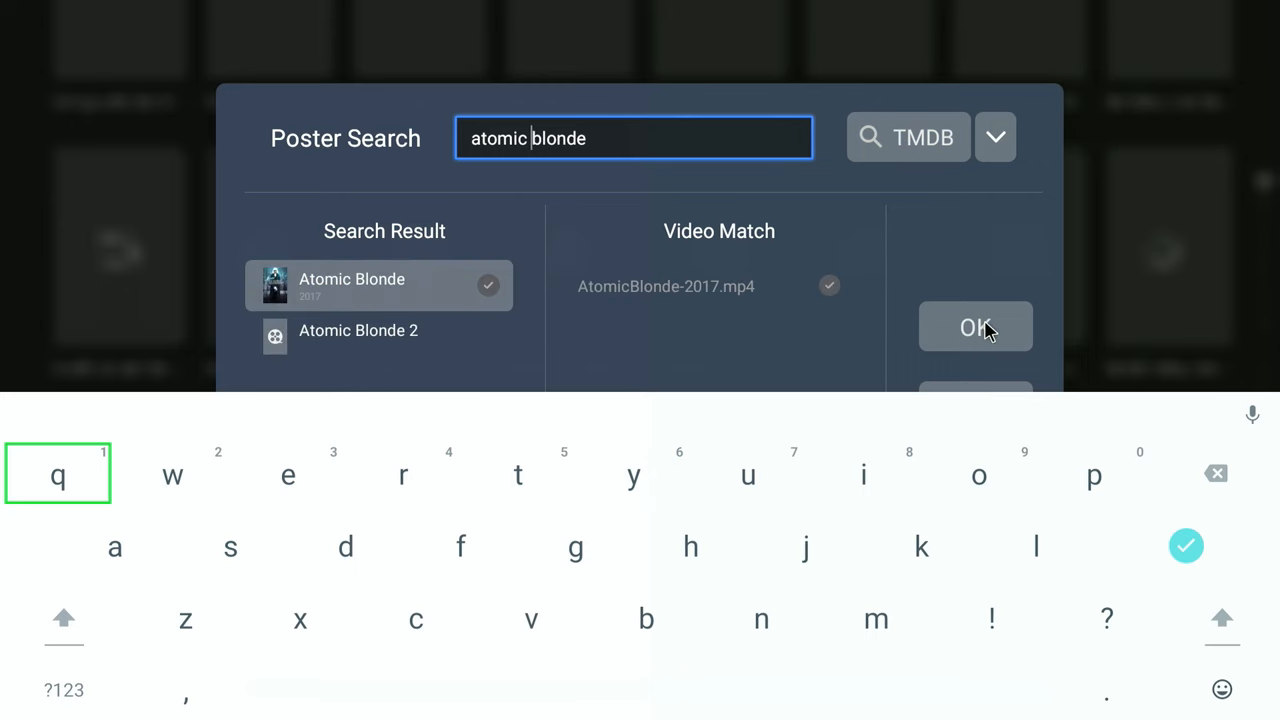
Confirm the Atomic Blonde match, then open the full library and A Civil Action's details.
{"action": "left_click", "coordinate": [975, 327]}
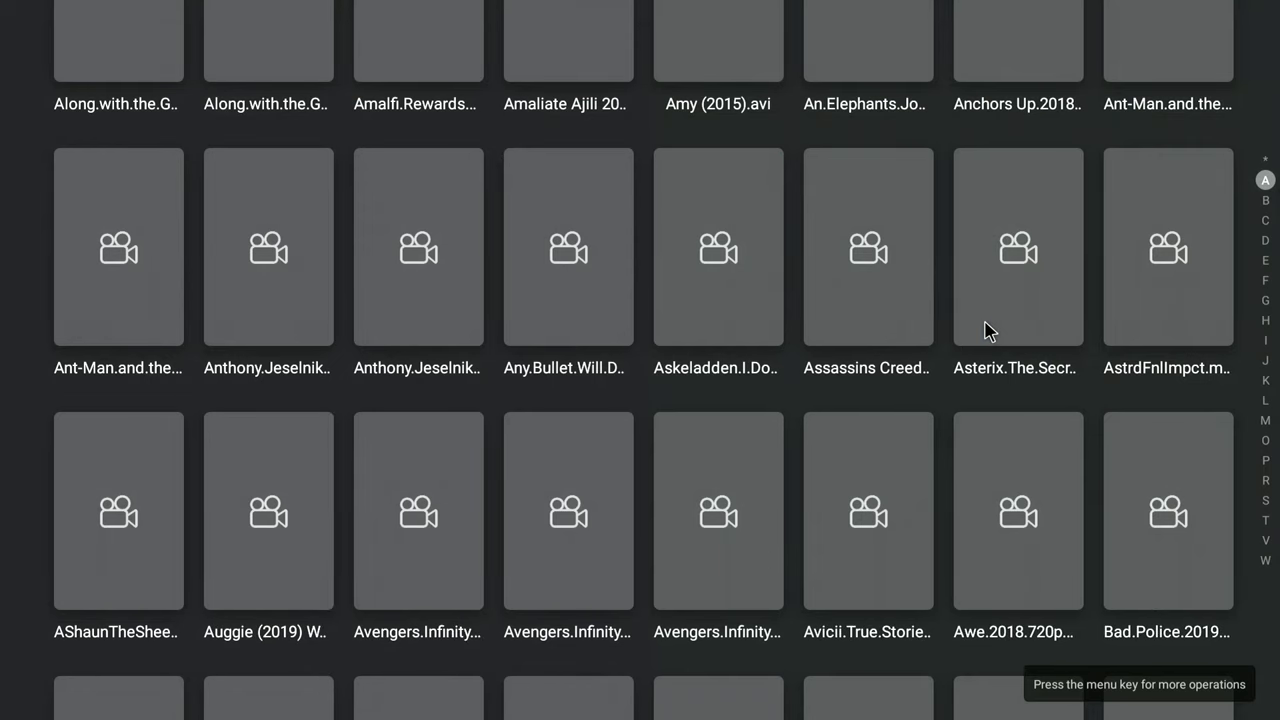
{"action": "mouse_move", "coordinate": [968, 524]}
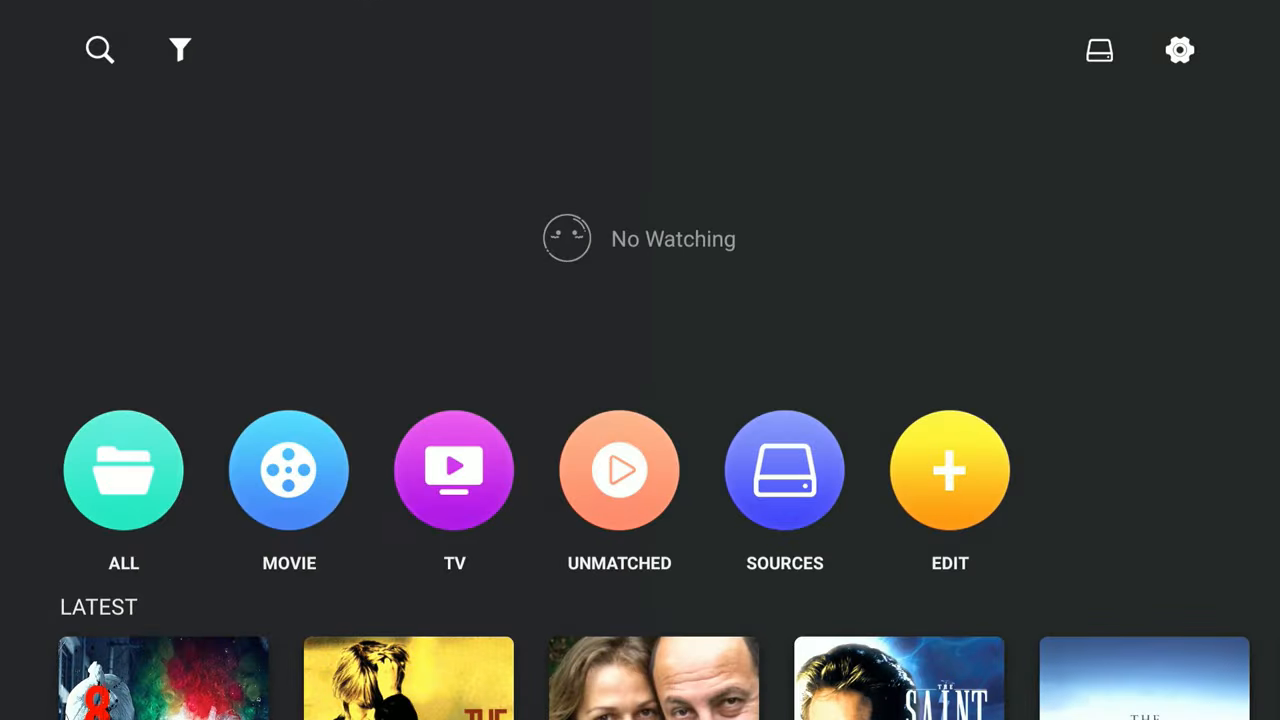
{"action": "mouse_move", "coordinate": [123, 470]}
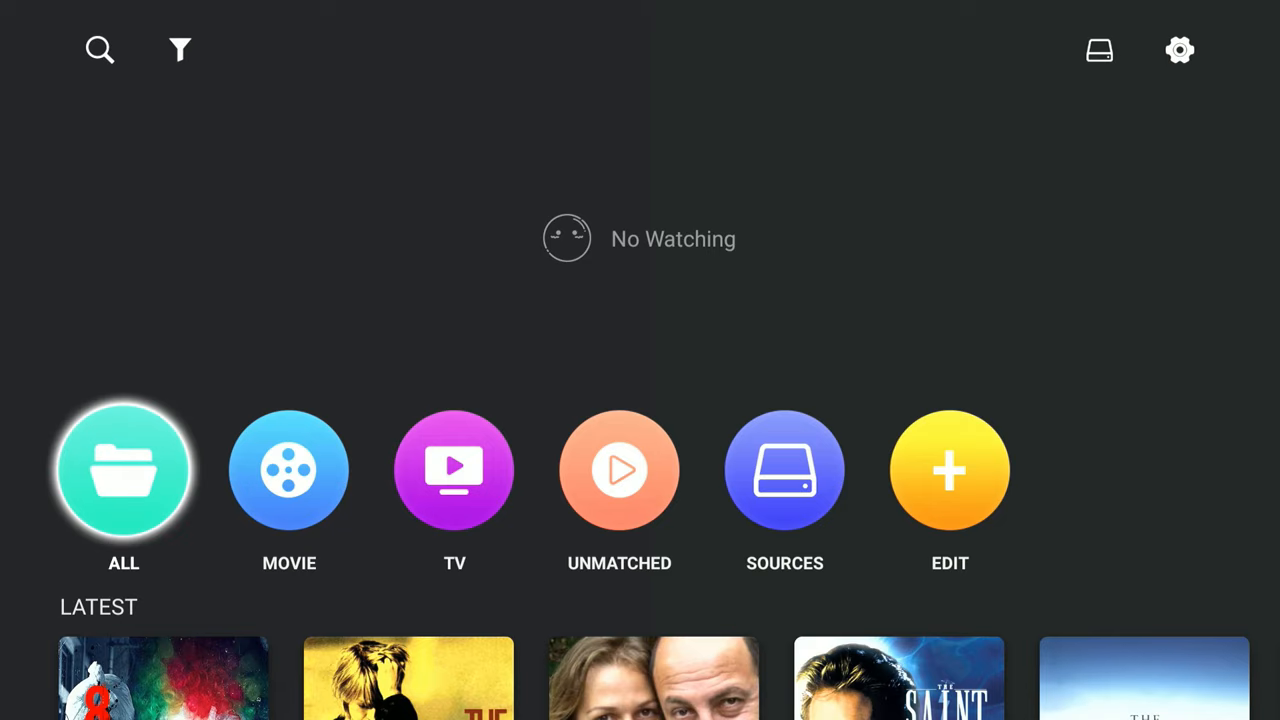
{"action": "left_click", "coordinate": [123, 470]}
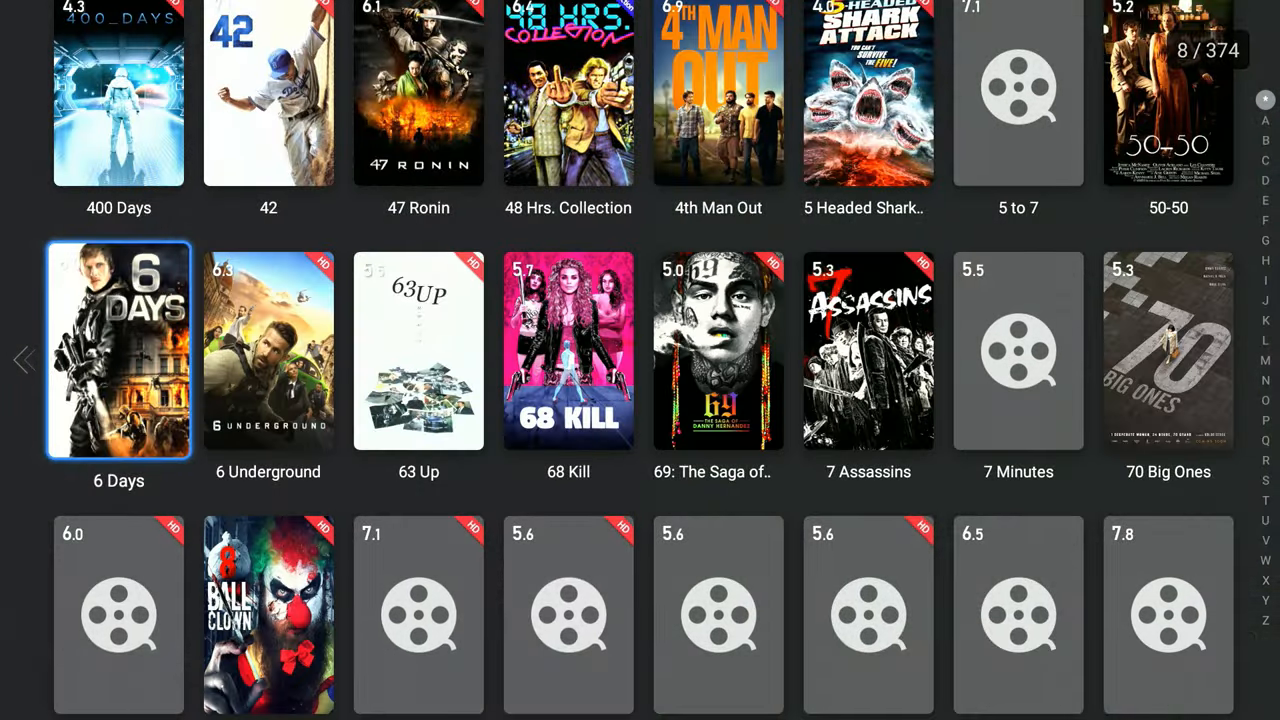
{"action": "scroll", "scroll_direction": "down", "scroll_amount": 3}
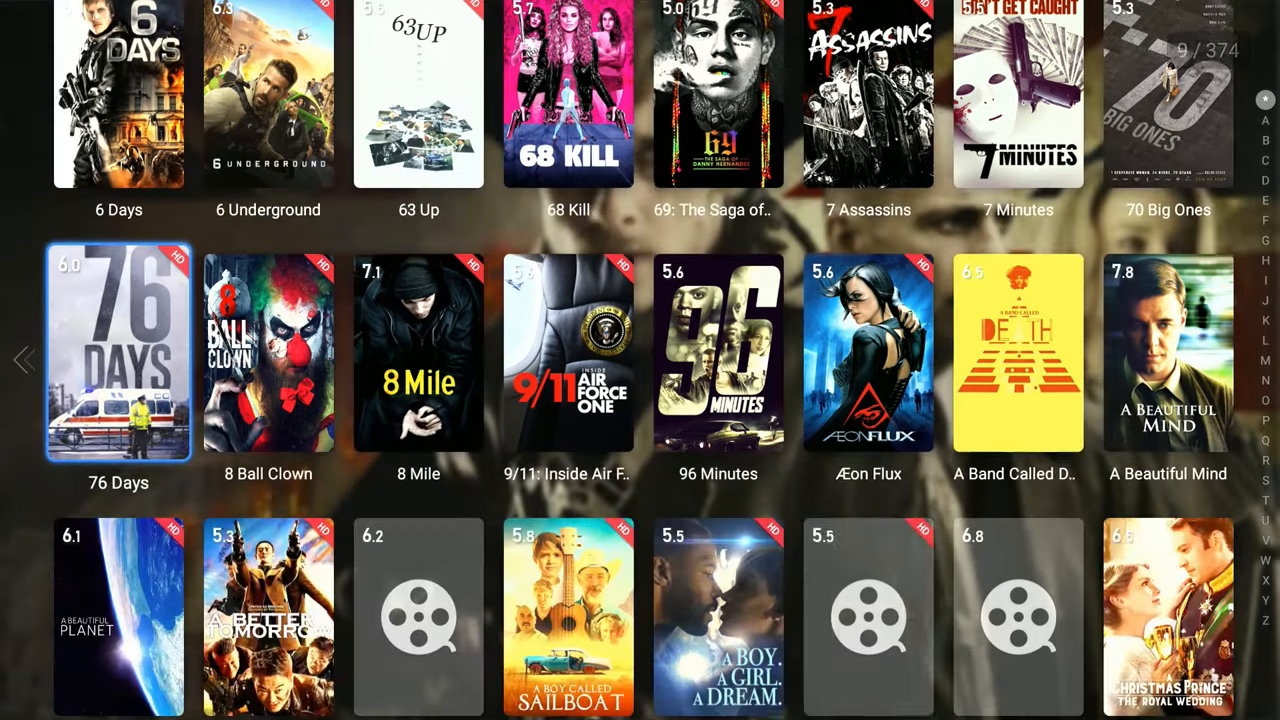
{"action": "scroll", "scroll_direction": "down", "scroll_amount": 3}
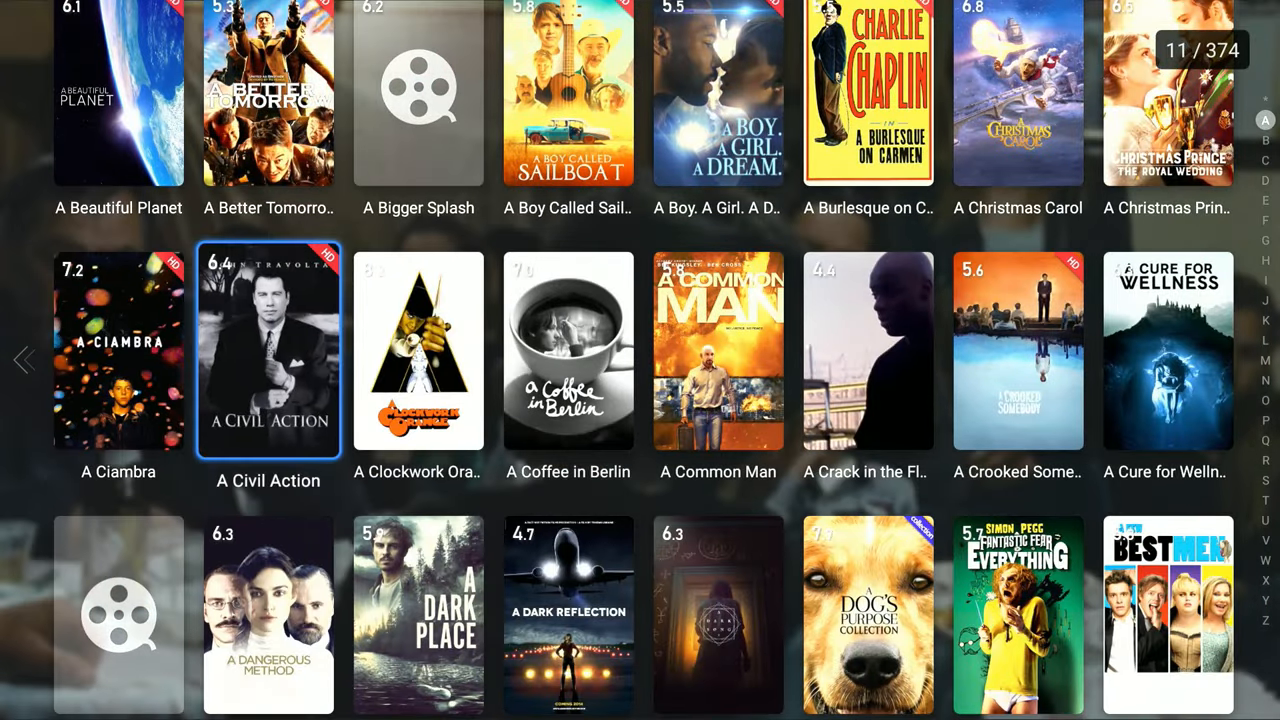
{"action": "left_click", "coordinate": [268, 350]}
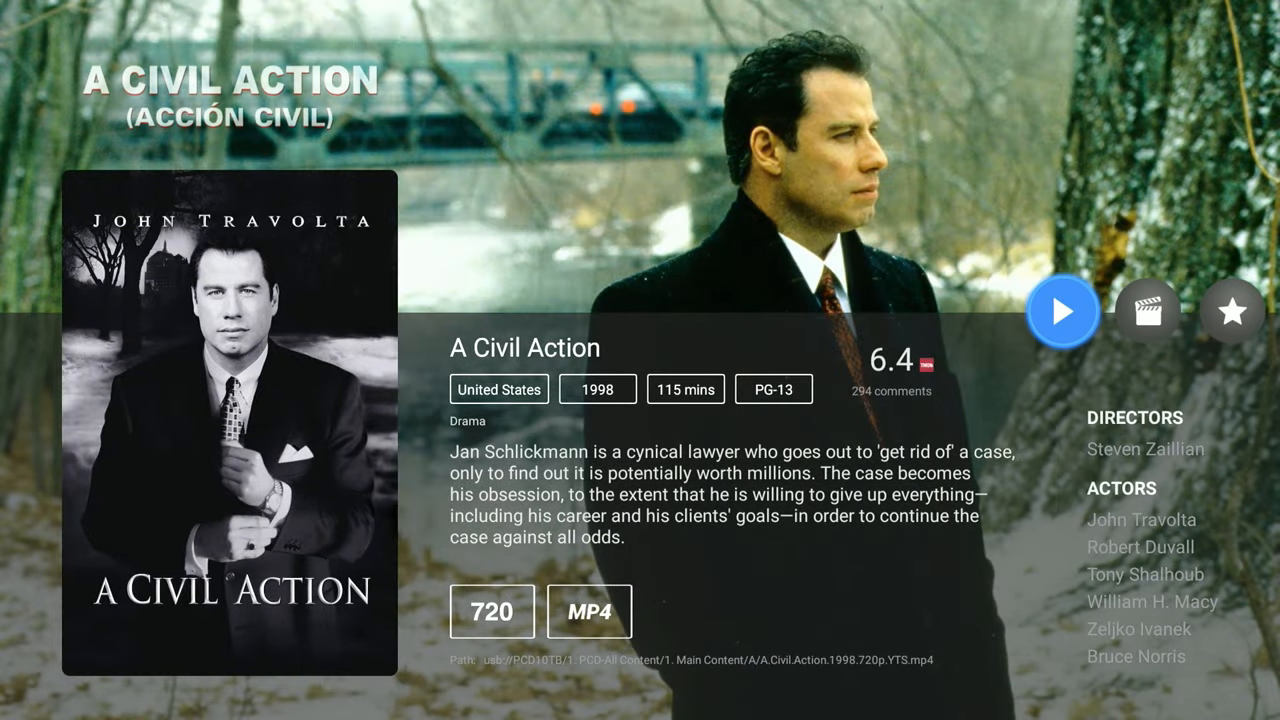
Leave A Civil Action, view A Clockwork Orange (1971) details, then exit to the home screen.
{"action": "left_click", "coordinate": [1147, 312]}
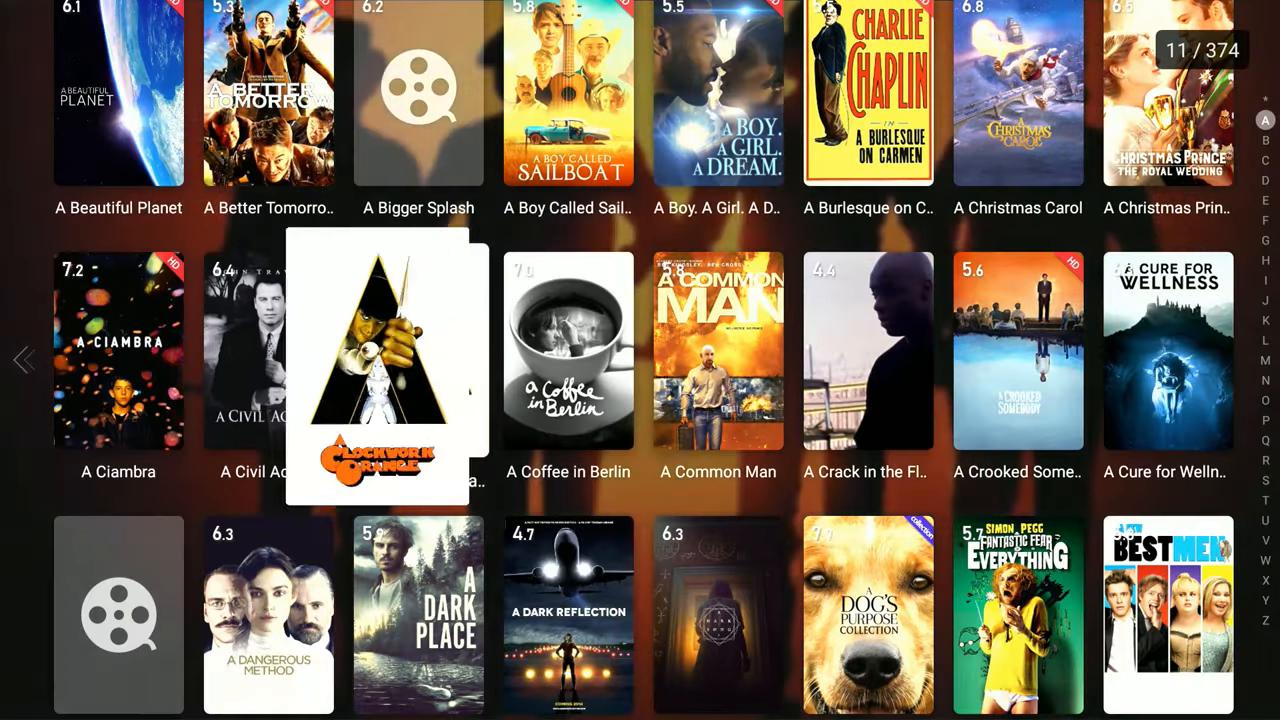
{"action": "left_click", "coordinate": [380, 370]}
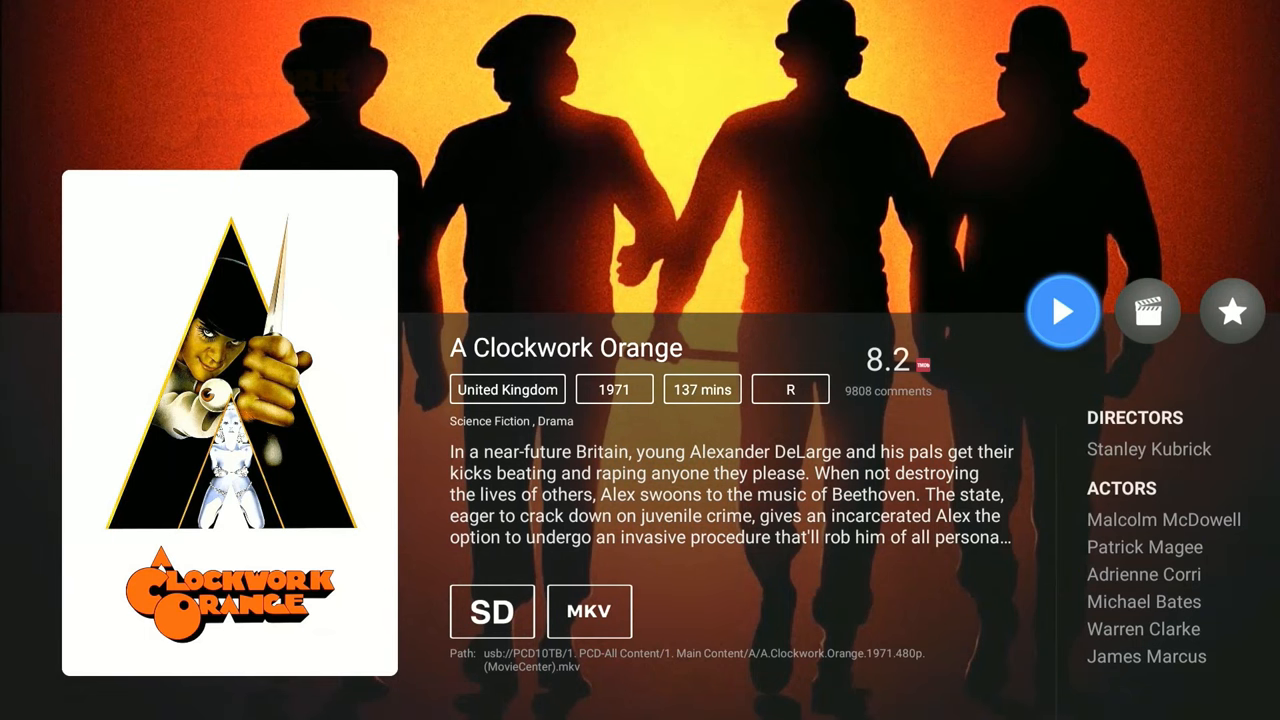
{"action": "left_click", "coordinate": [1150, 311]}
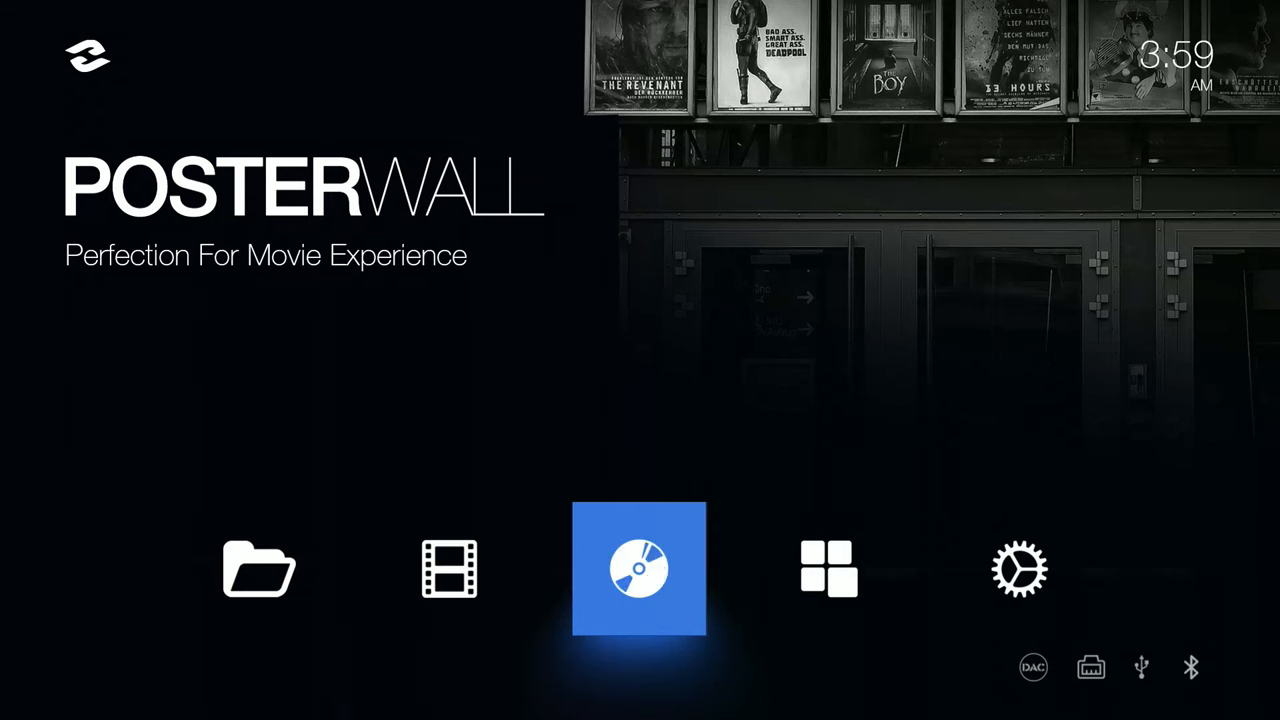
Go to the full app list and launch File Manager +.
{"action": "left_click", "coordinate": [825, 570]}
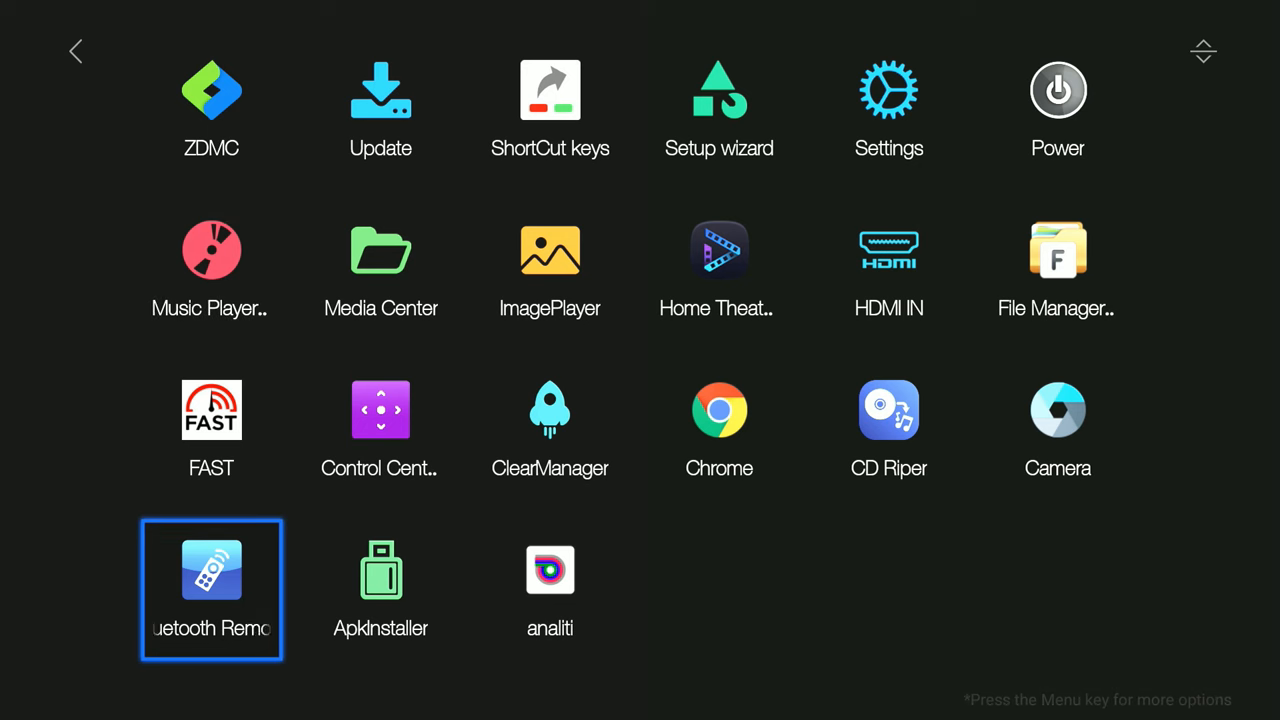
{"action": "key", "text": "up"}
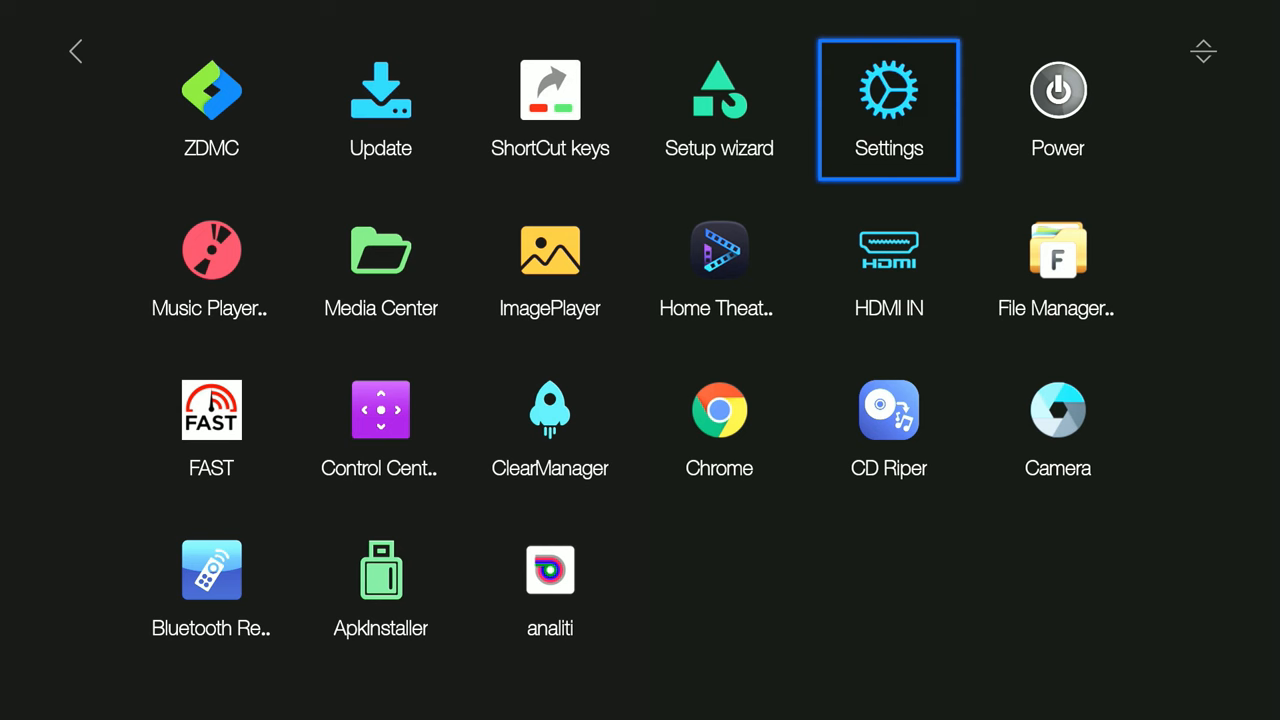
{"action": "left_click", "coordinate": [889, 90]}
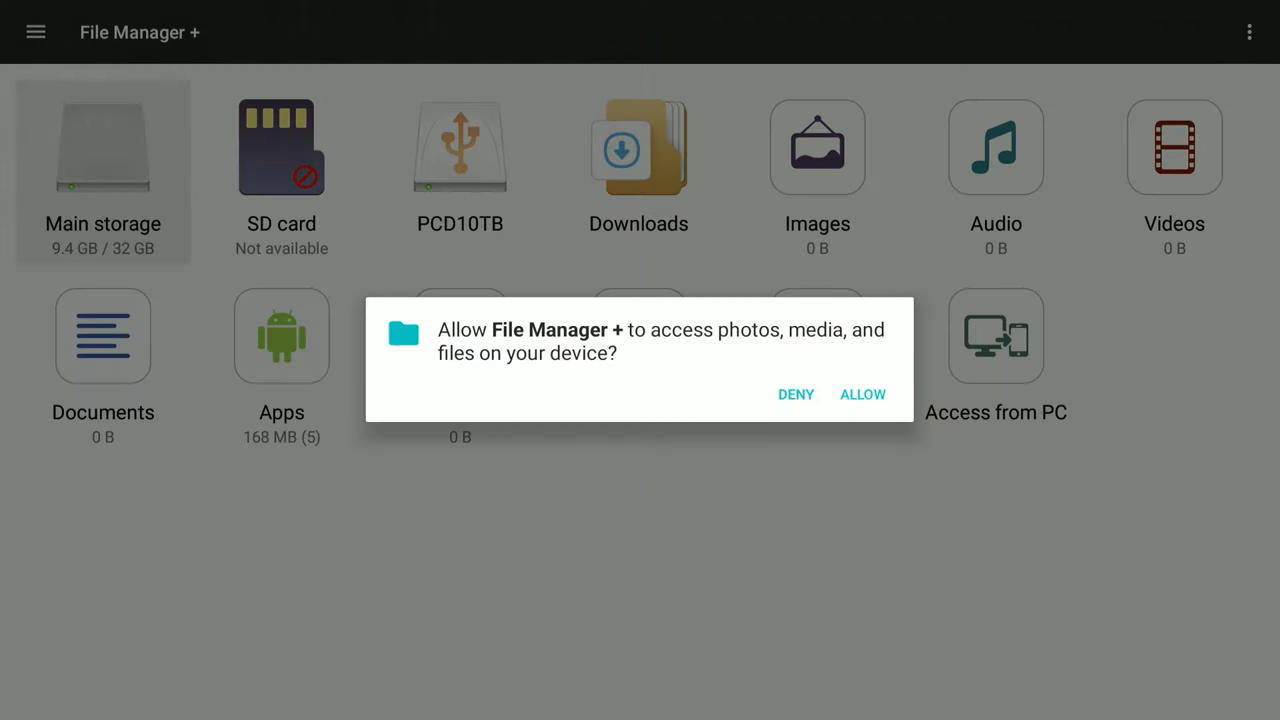
{"action": "mouse_move", "coordinate": [980, 405]}
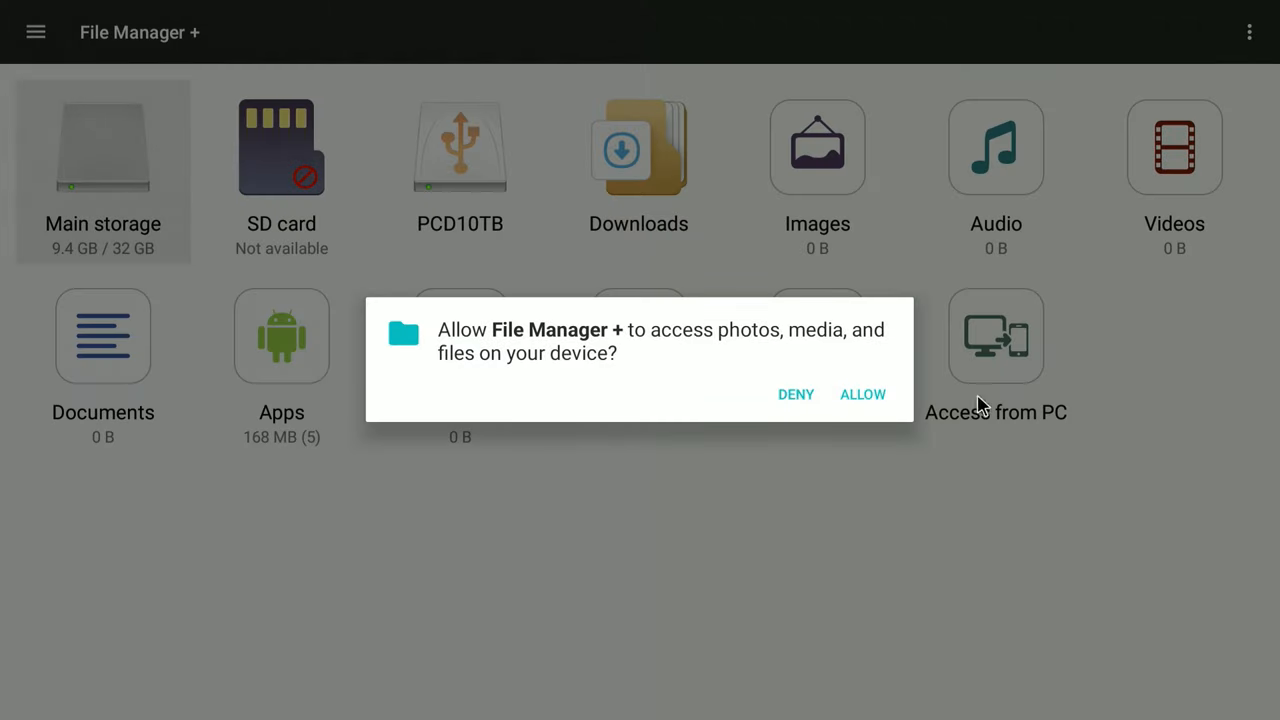
Allow File Manager + media access, view the cloud provider options, and return to storage overview.
{"action": "left_click", "coordinate": [863, 394]}
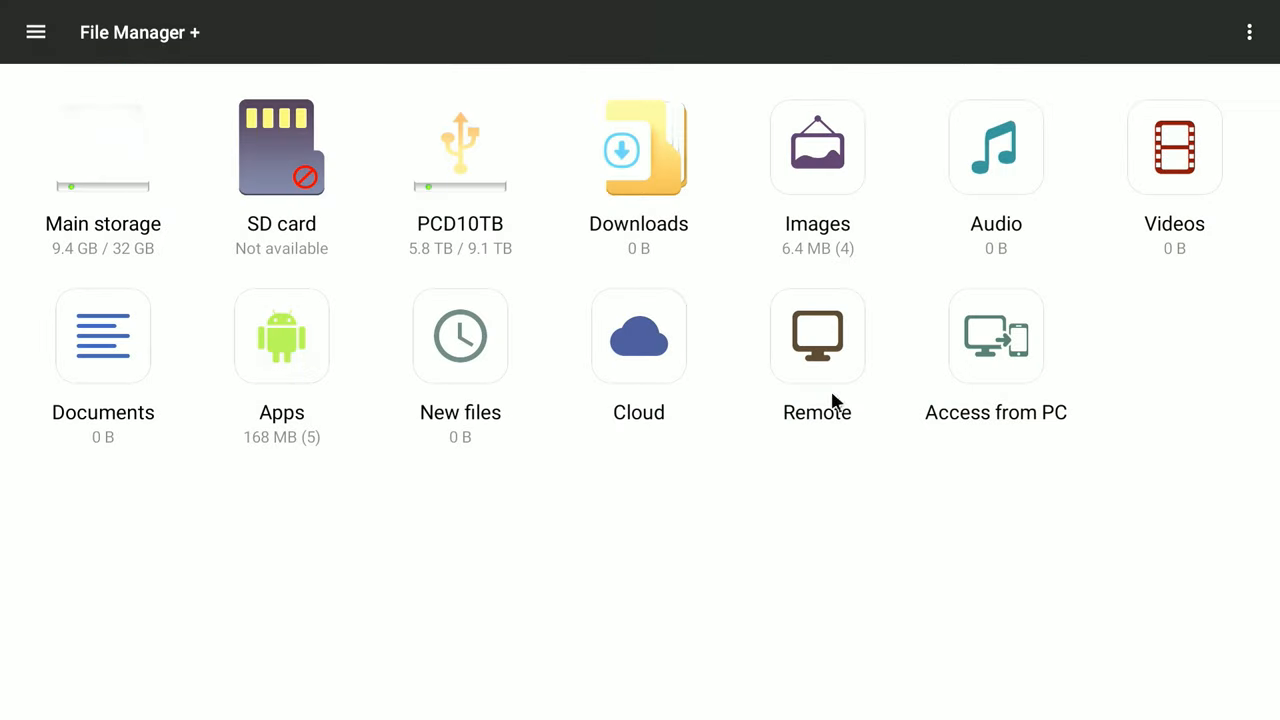
{"action": "mouse_move", "coordinate": [413, 398]}
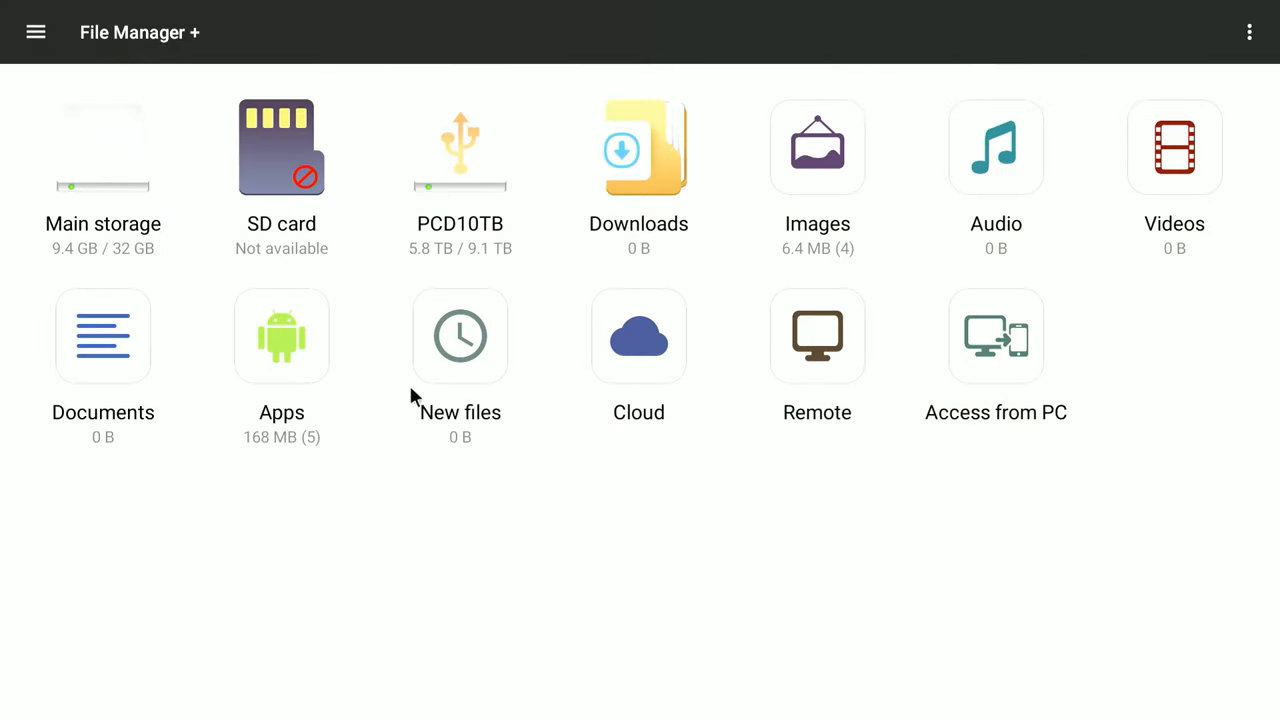
{"action": "left_click", "coordinate": [638, 336]}
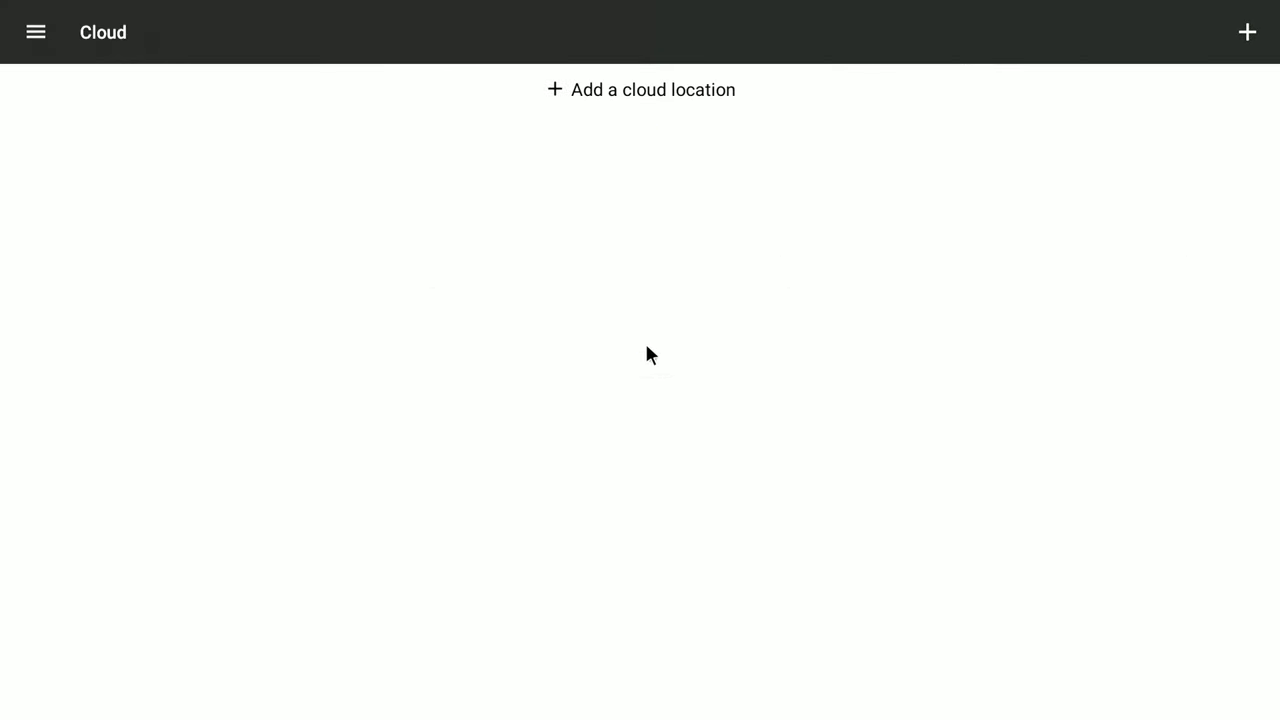
{"action": "mouse_move", "coordinate": [630, 93]}
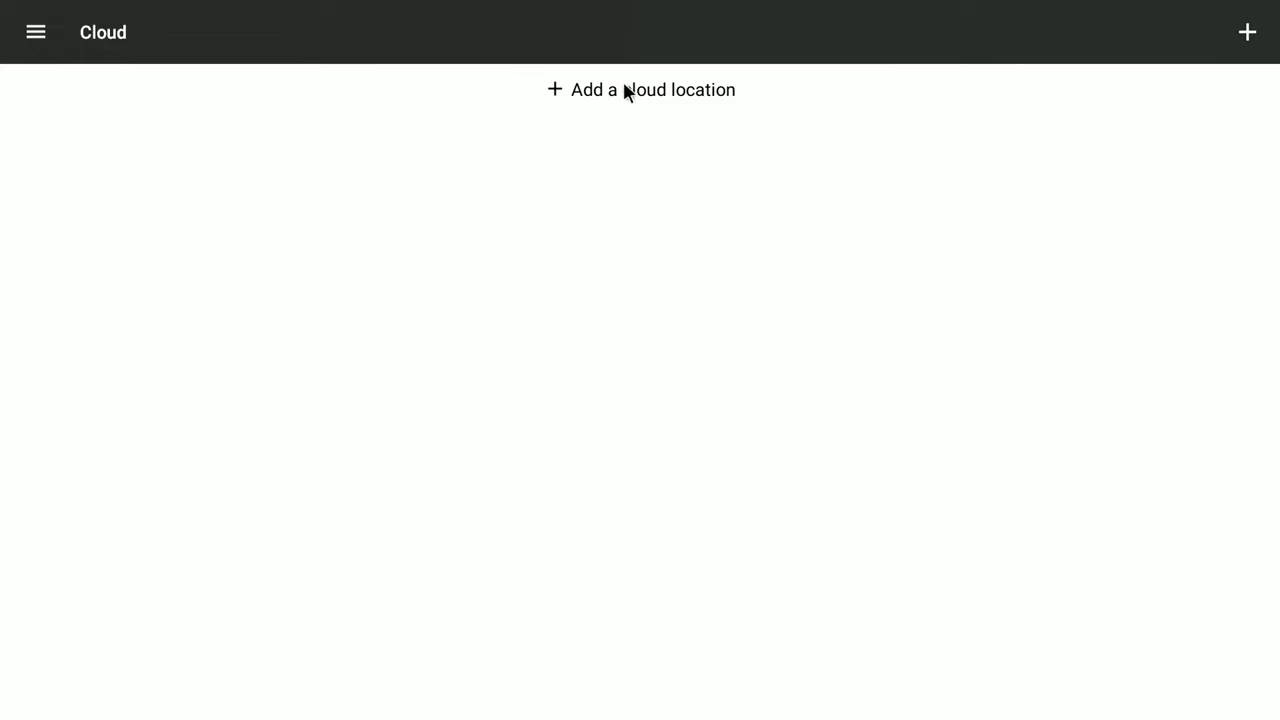
{"action": "left_click", "coordinate": [641, 89]}
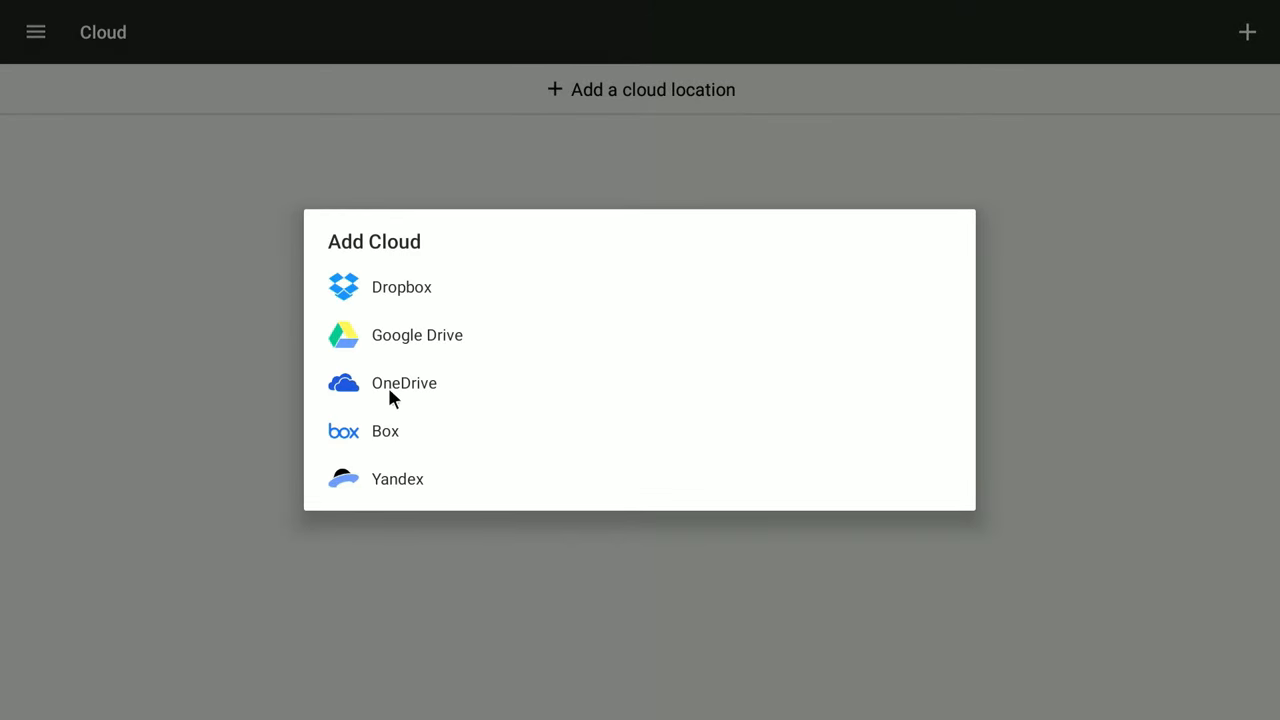
{"action": "mouse_move", "coordinate": [442, 376]}
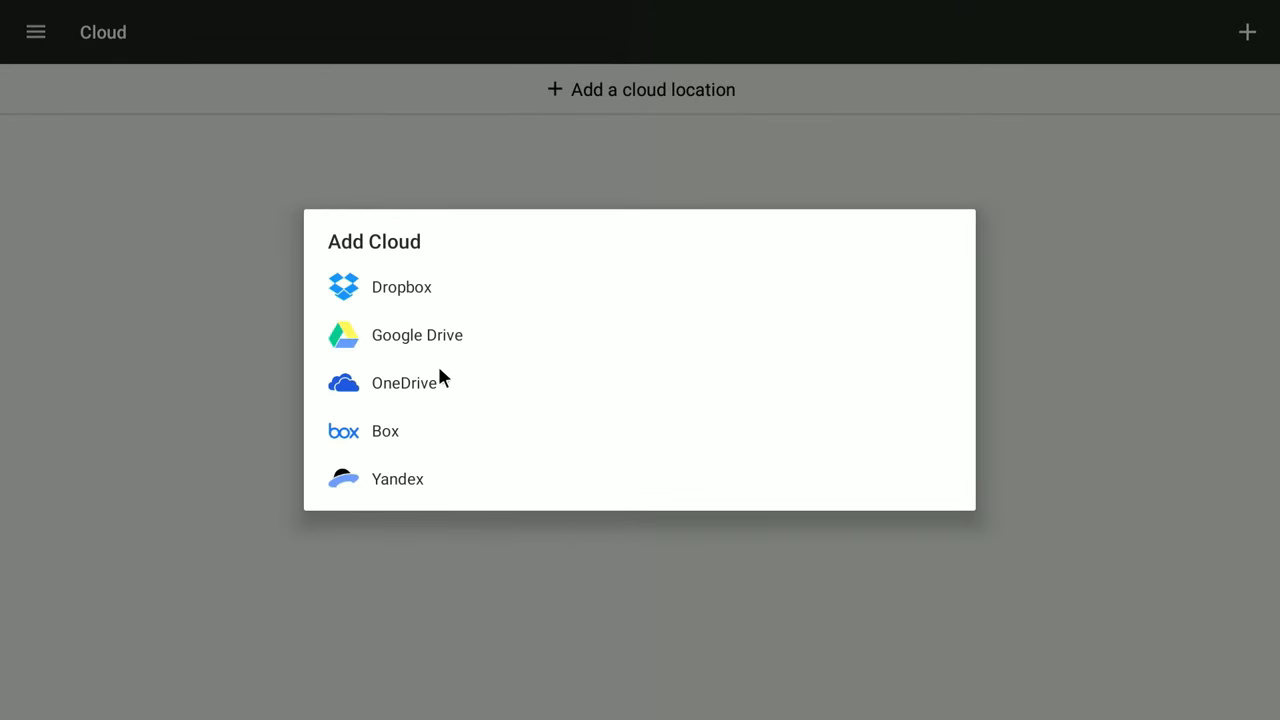
{"action": "left_click", "coordinate": [219, 118]}
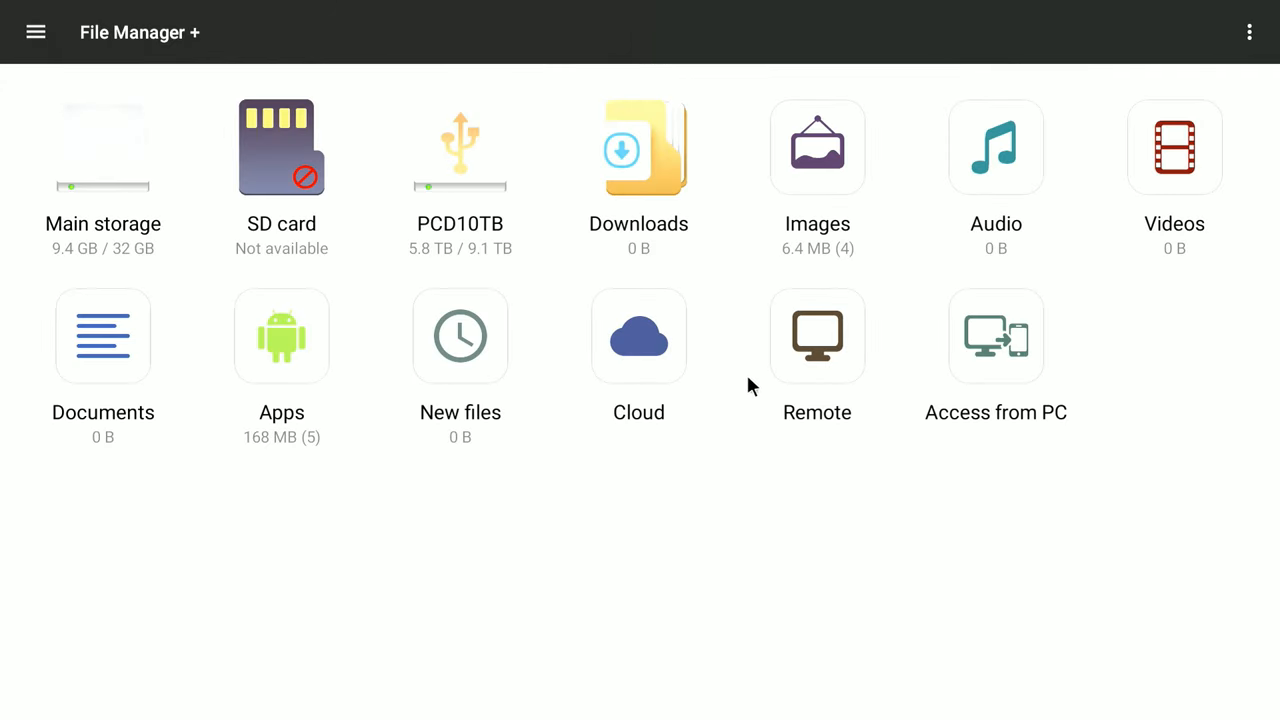
Add a remote location via Local Network scan, which lists six devices, then reopen Remote.
{"action": "left_click", "coordinate": [817, 336]}
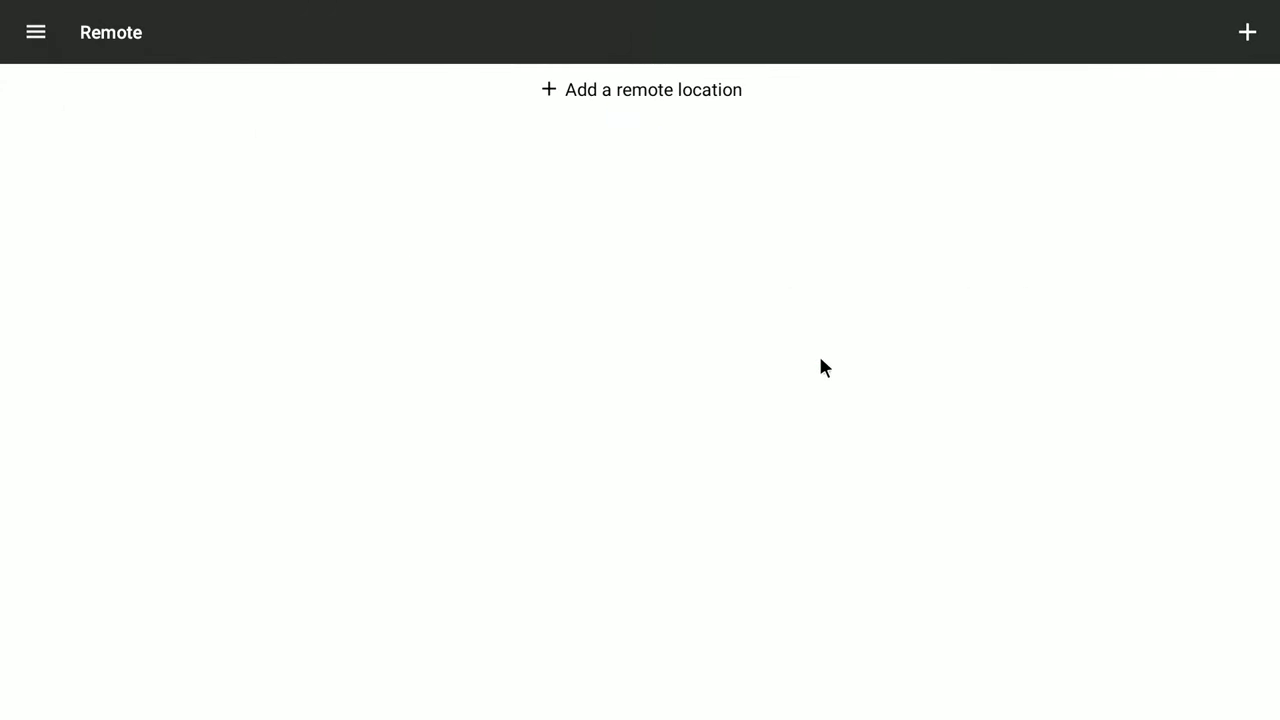
{"action": "mouse_move", "coordinate": [627, 95]}
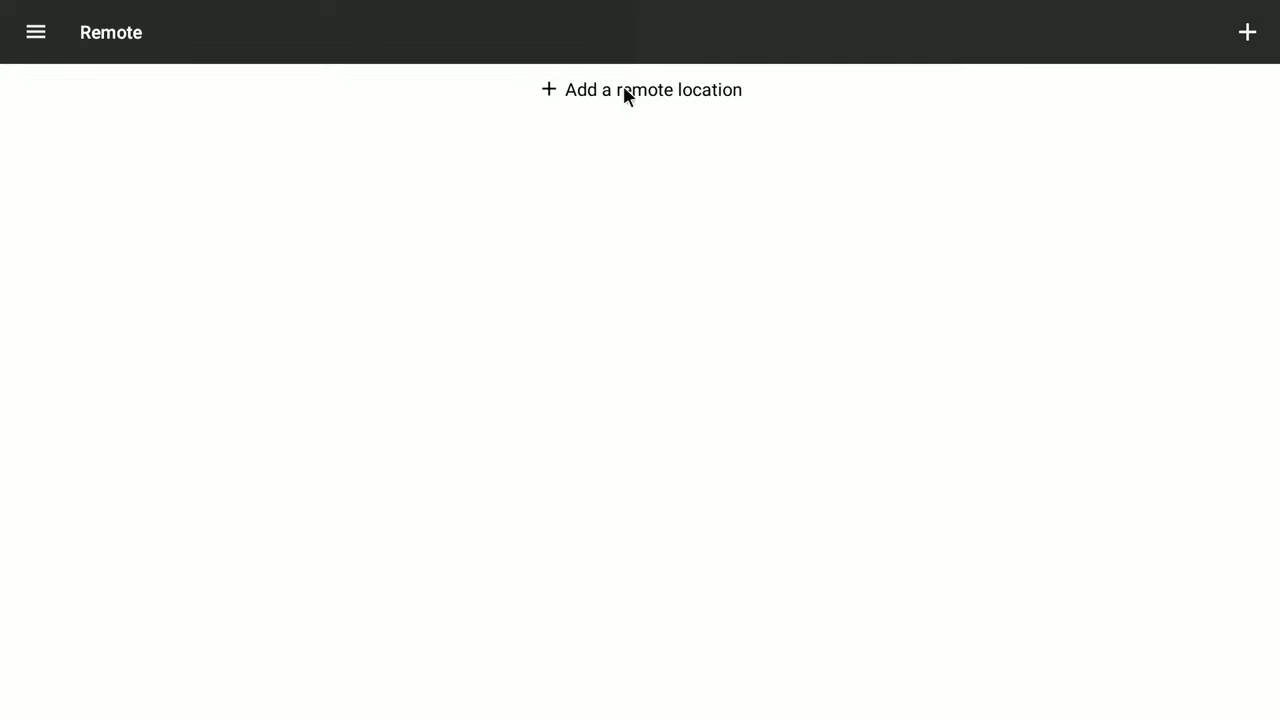
{"action": "left_click", "coordinate": [640, 89]}
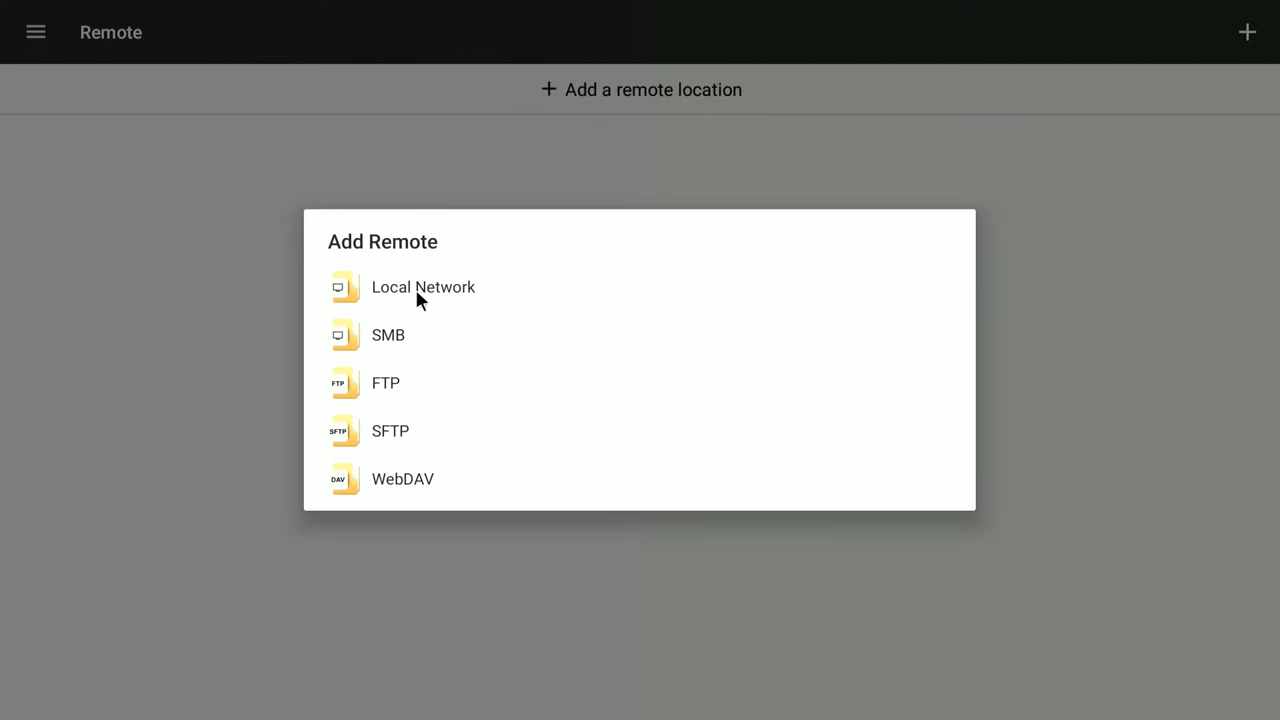
{"action": "left_click", "coordinate": [423, 287]}
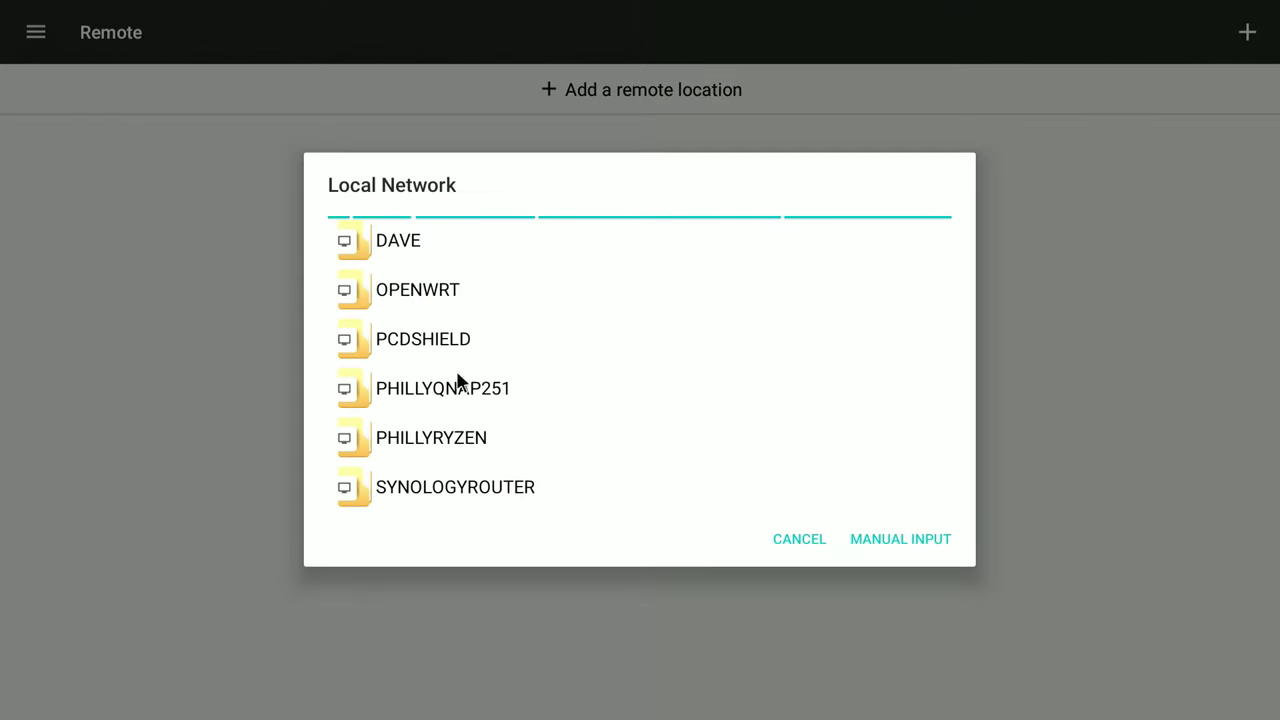
{"action": "mouse_move", "coordinate": [426, 256]}
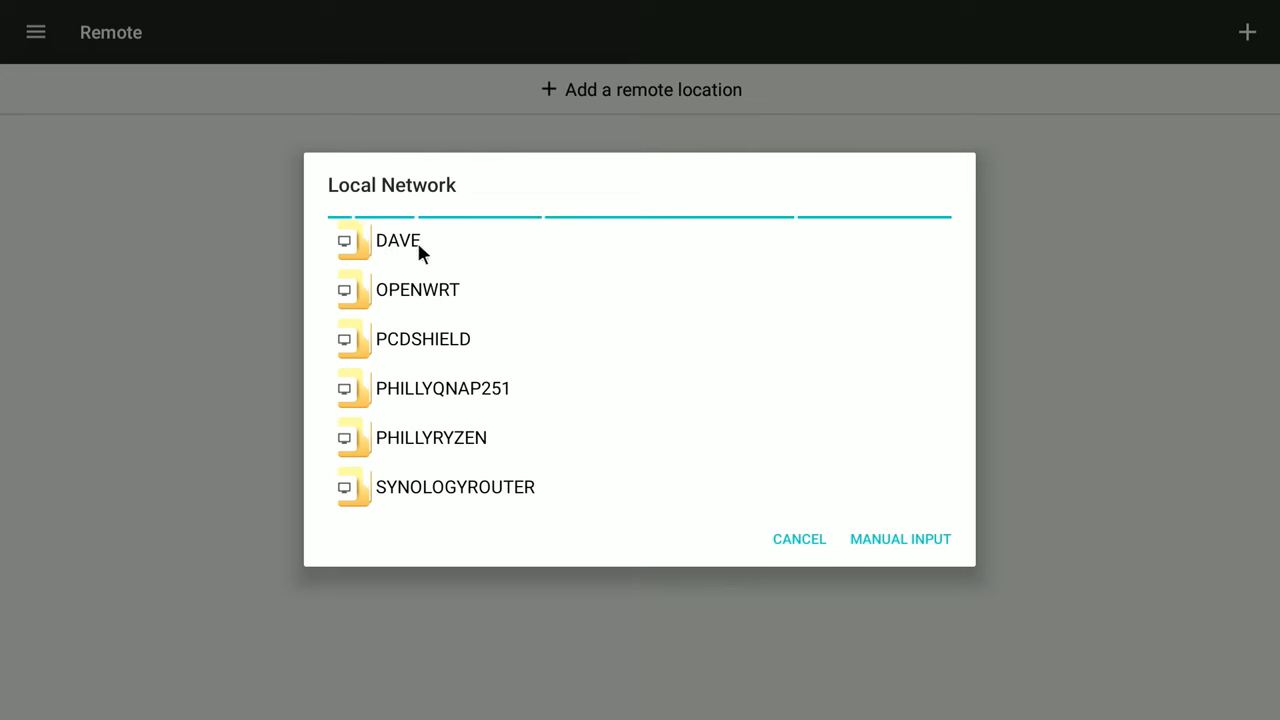
{"action": "mouse_move", "coordinate": [407, 302]}
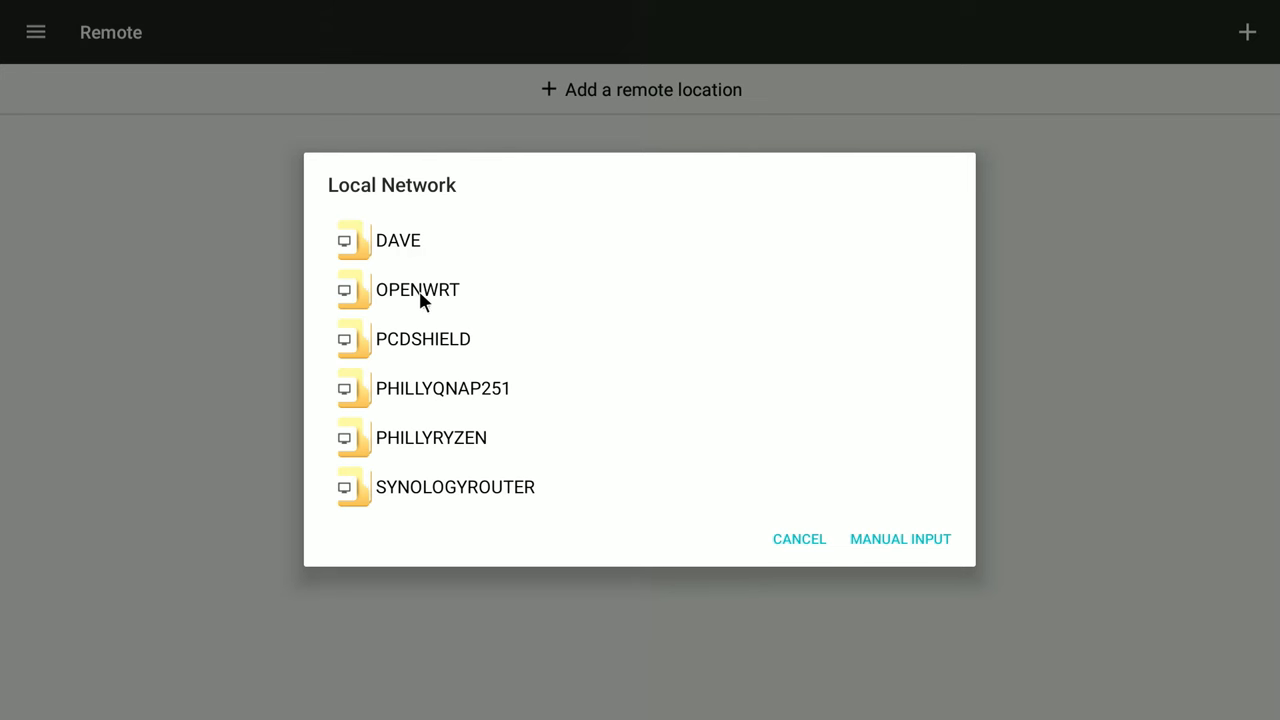
{"action": "mouse_move", "coordinate": [438, 350]}
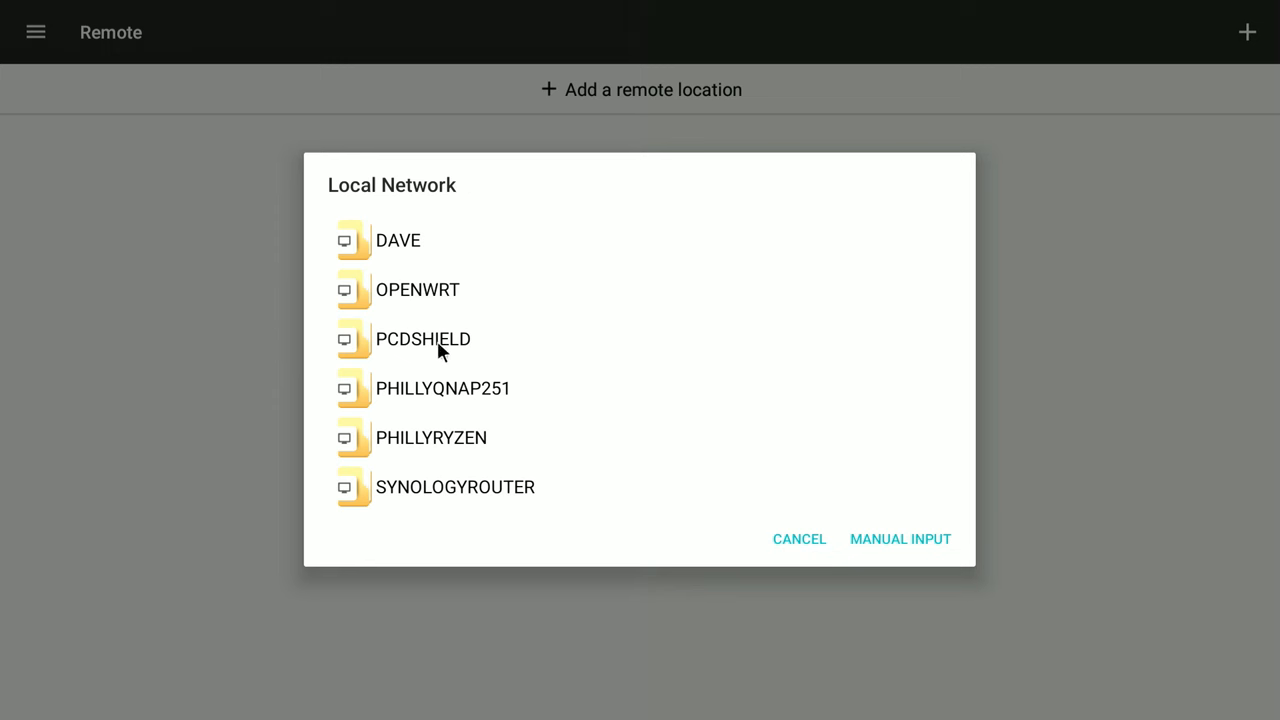
{"action": "mouse_move", "coordinate": [487, 415]}
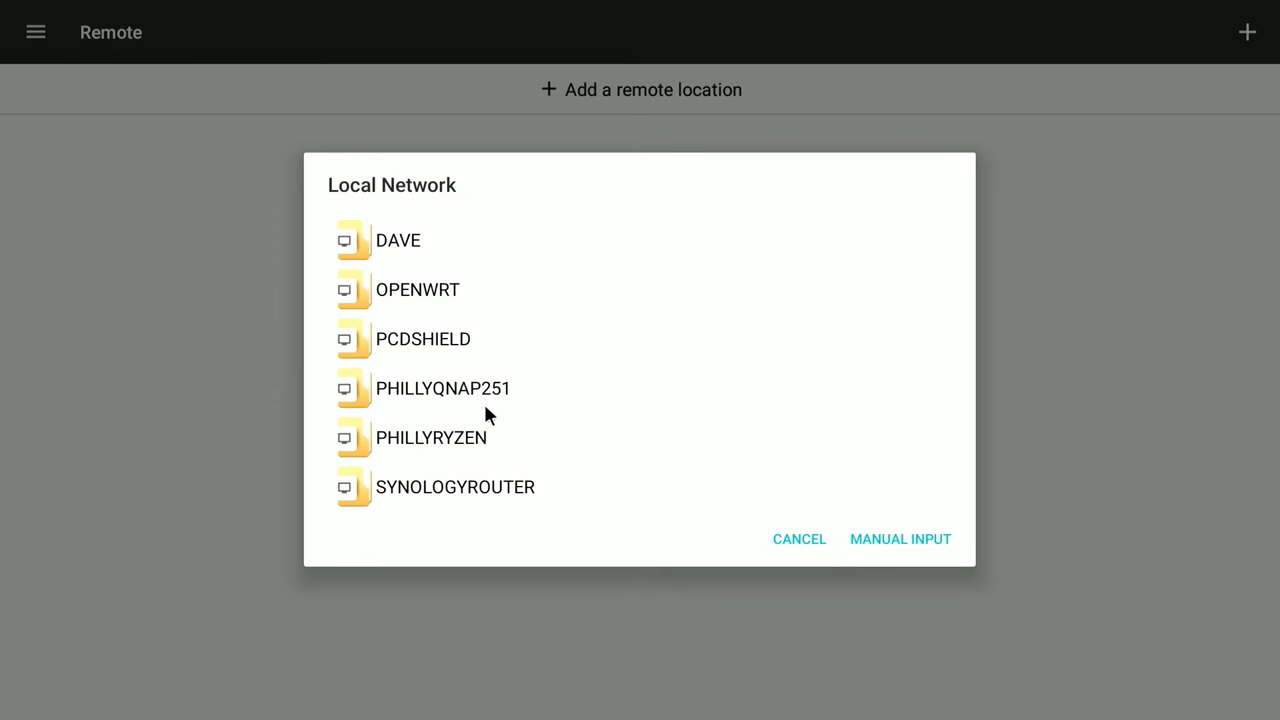
{"action": "mouse_move", "coordinate": [478, 447]}
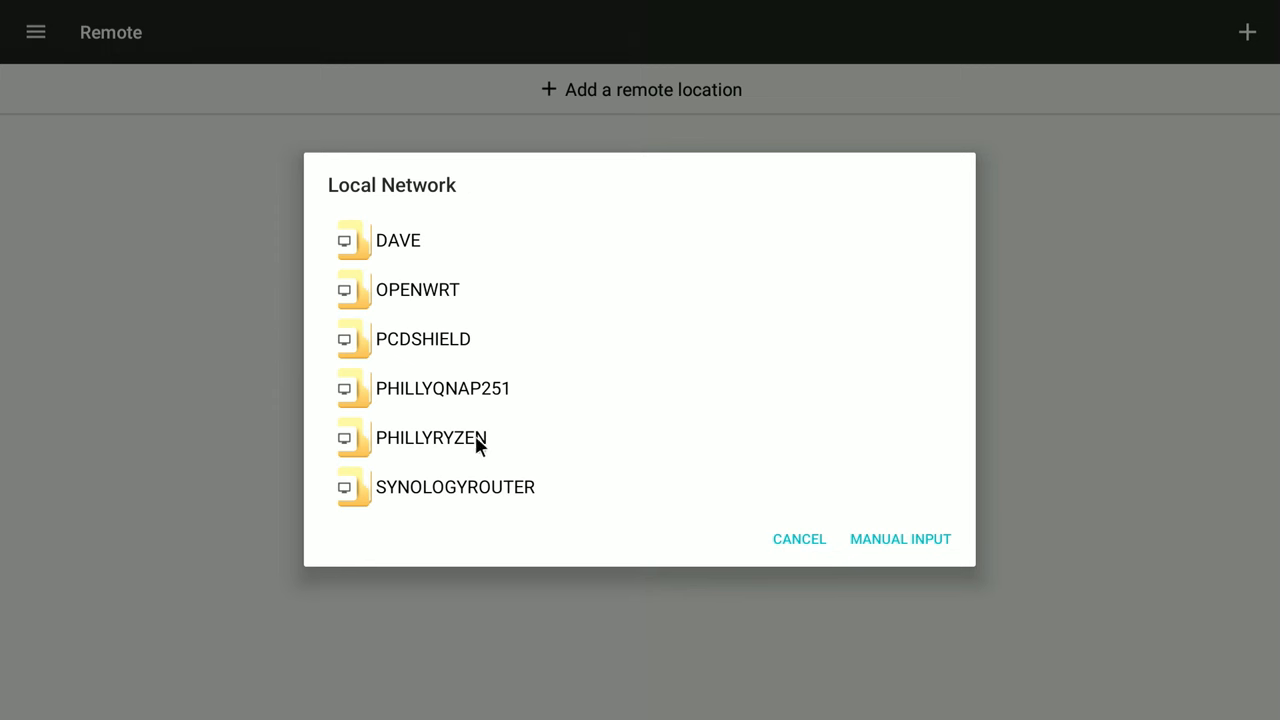
{"action": "mouse_move", "coordinate": [537, 526]}
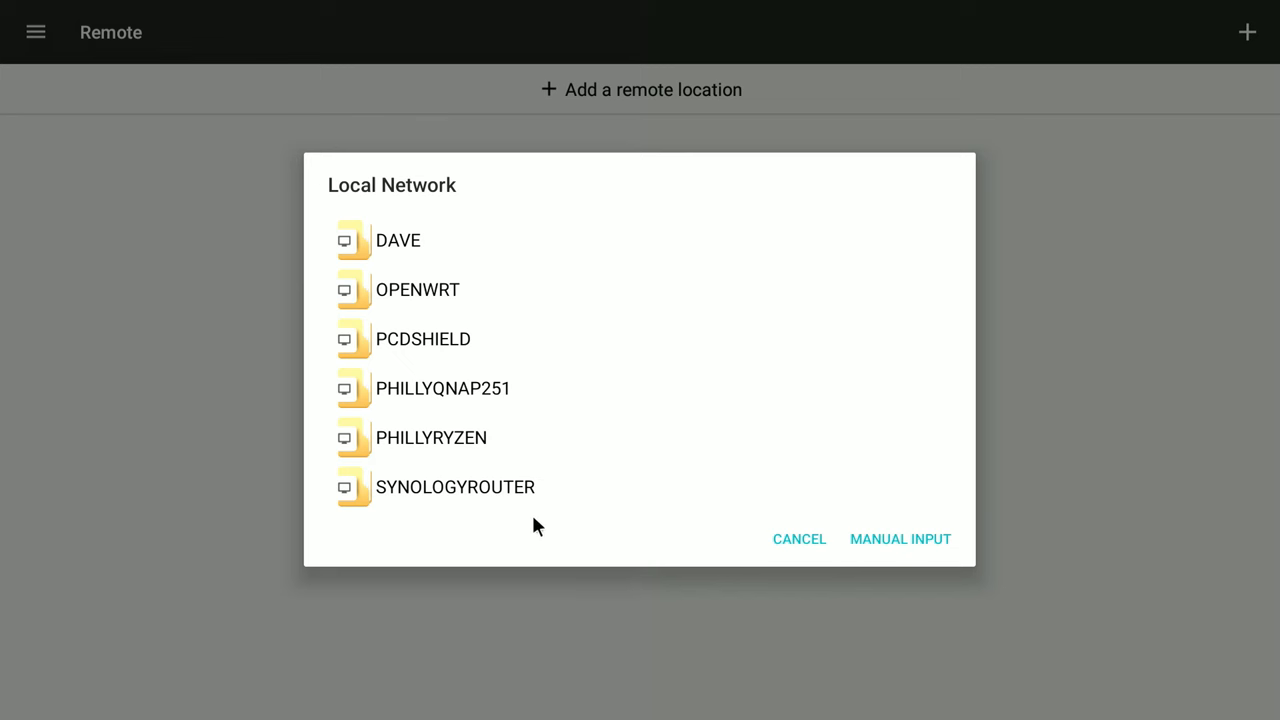
{"action": "mouse_move", "coordinate": [443, 513]}
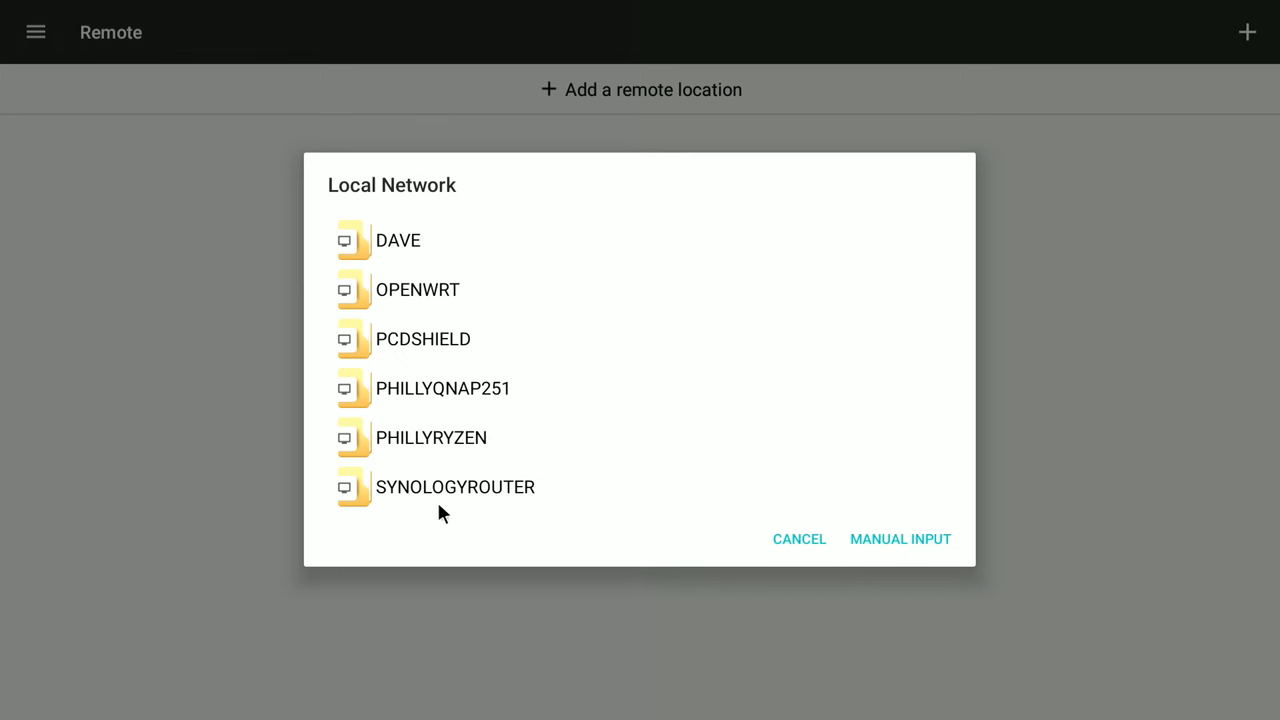
{"action": "mouse_move", "coordinate": [723, 546]}
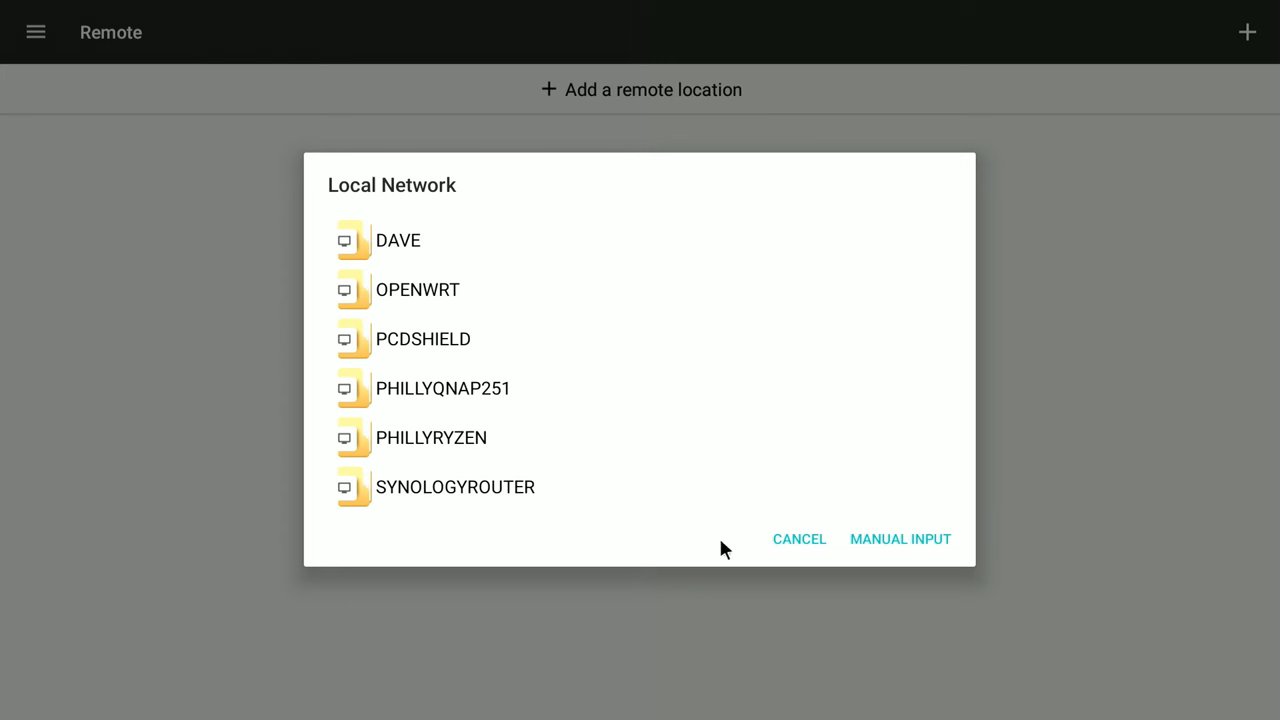
{"action": "mouse_move", "coordinate": [1077, 582]}
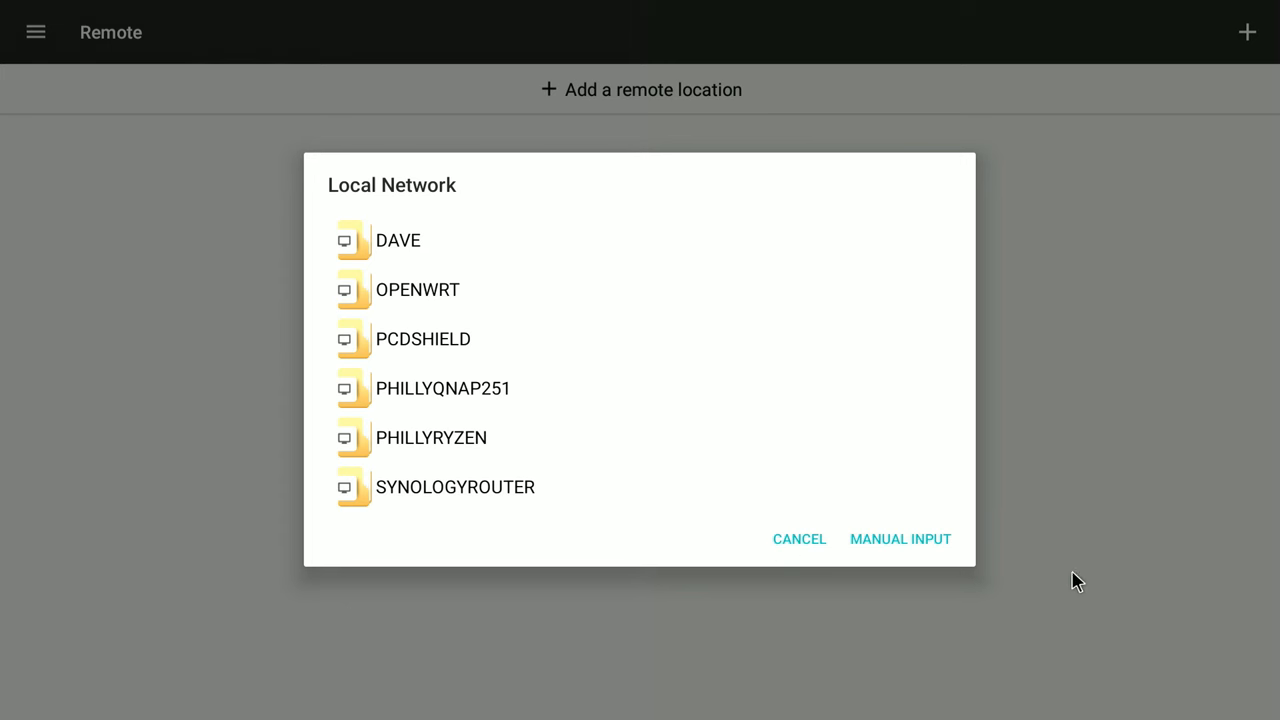
{"action": "left_click", "coordinate": [799, 539]}
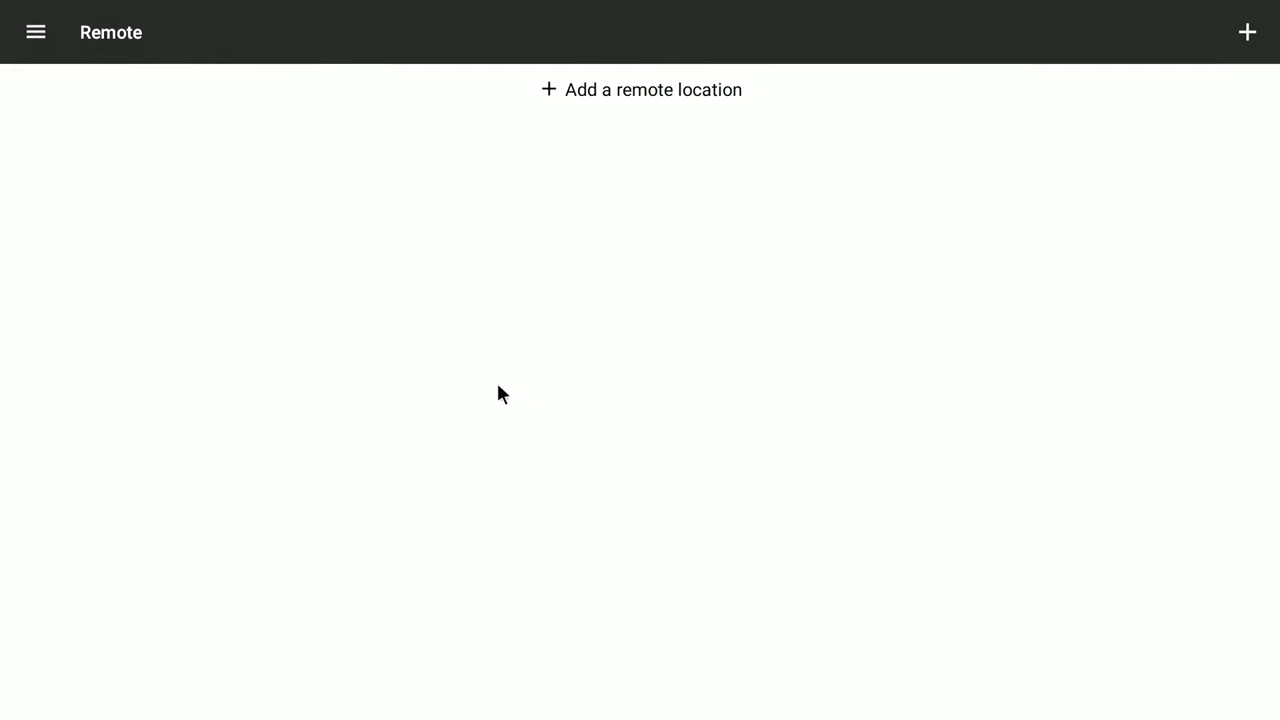
{"action": "mouse_move", "coordinate": [183, 162]}
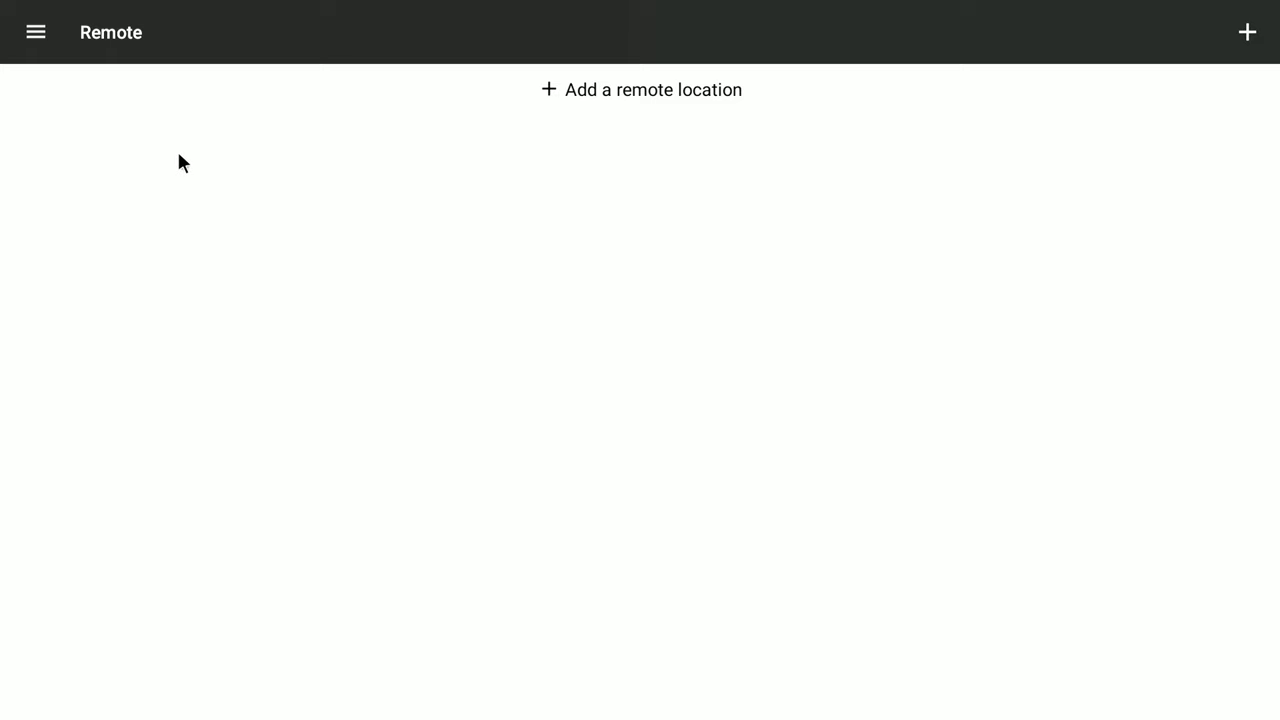
{"action": "mouse_move", "coordinate": [666, 517]}
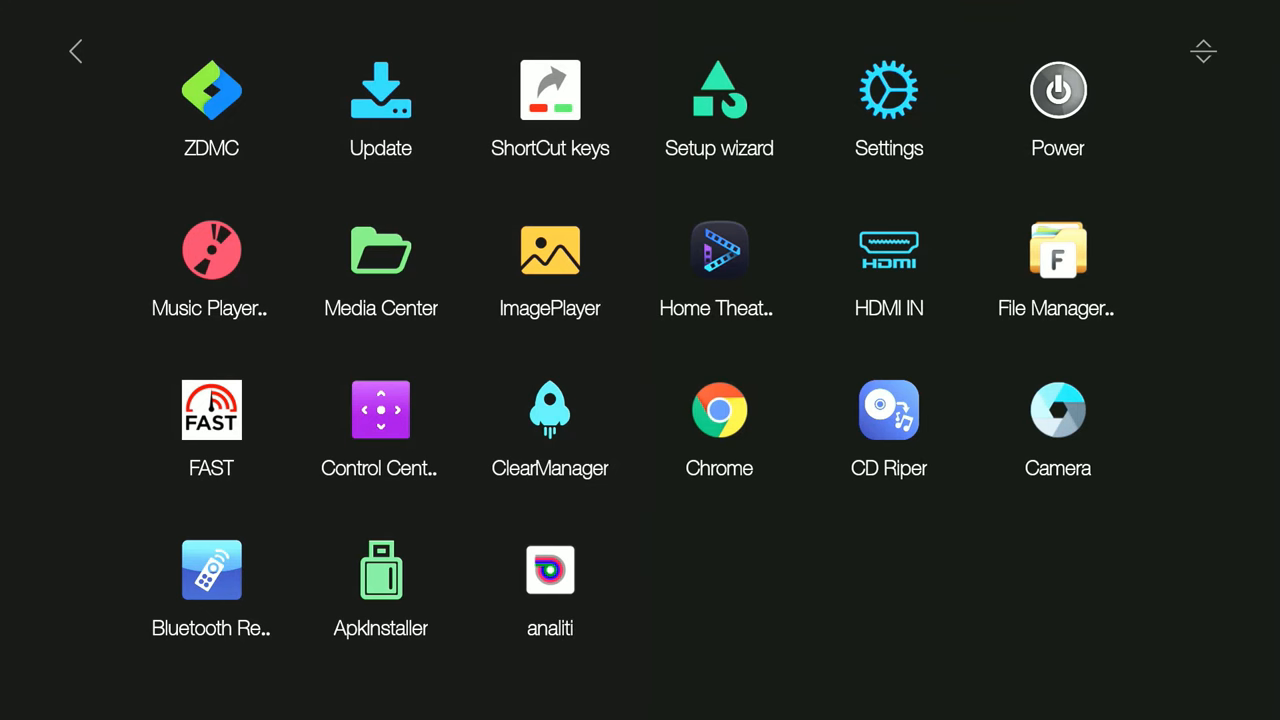
{"action": "mouse_move", "coordinate": [675, 421]}
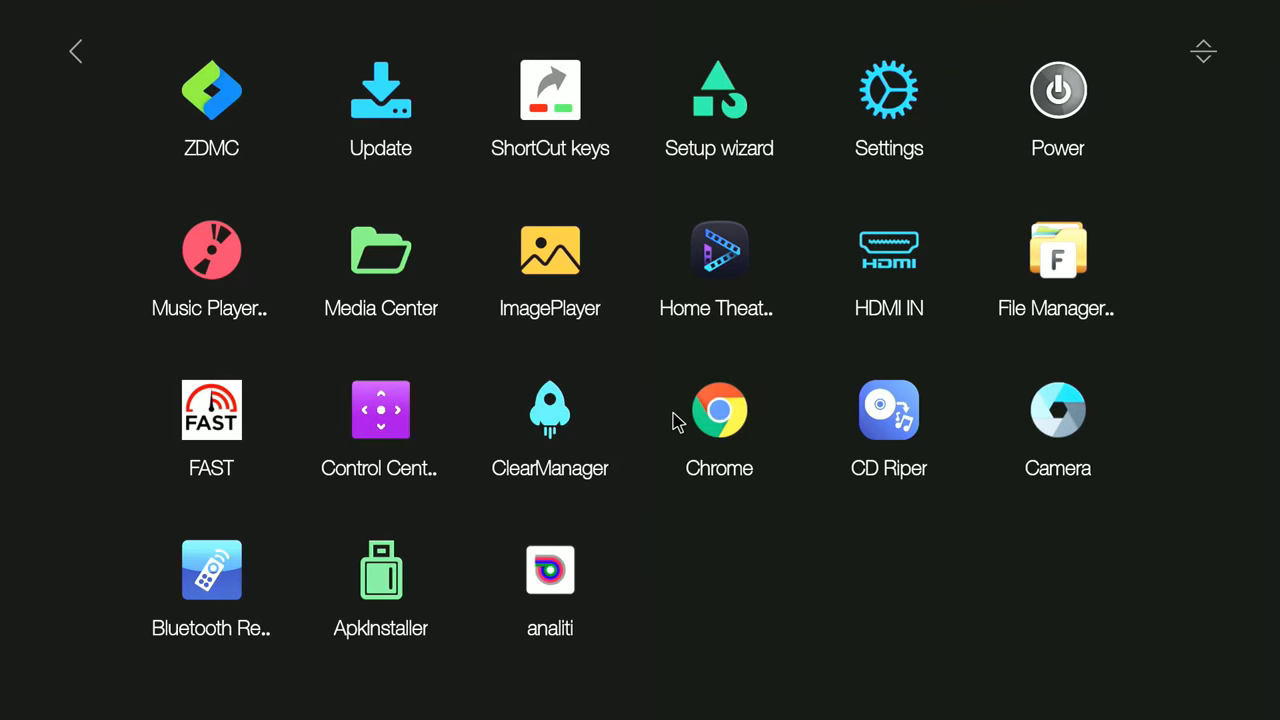
{"action": "mouse_move", "coordinate": [810, 718]}
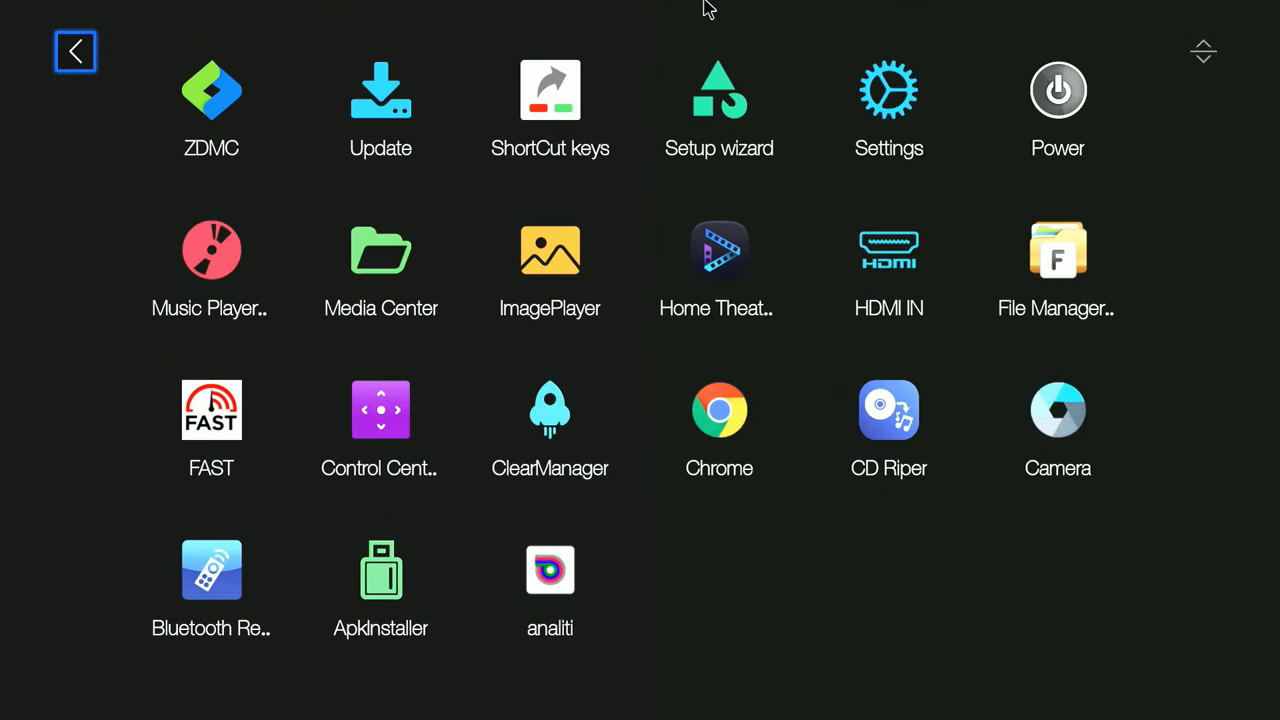
{"action": "left_click", "coordinate": [380, 108]}
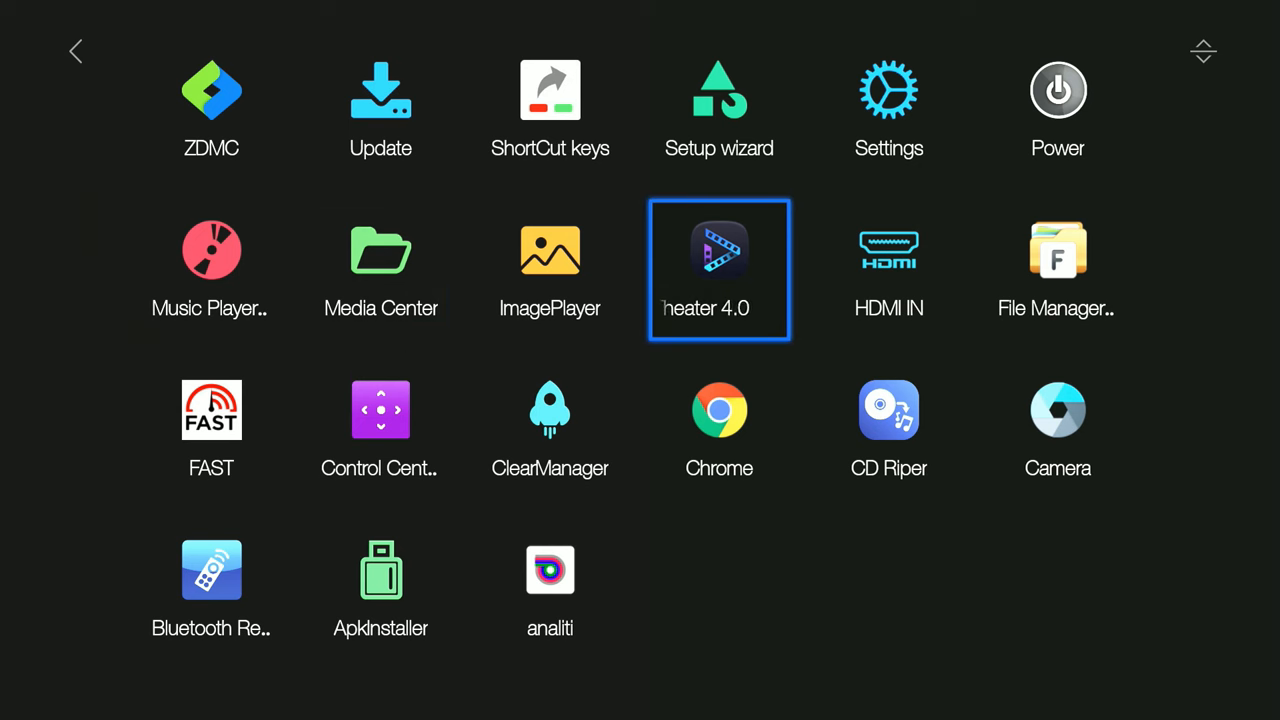
Launch Home Theater 4.0, view ALL 2985 titles, and return to its home screen.
{"action": "left_click", "coordinate": [719, 270]}
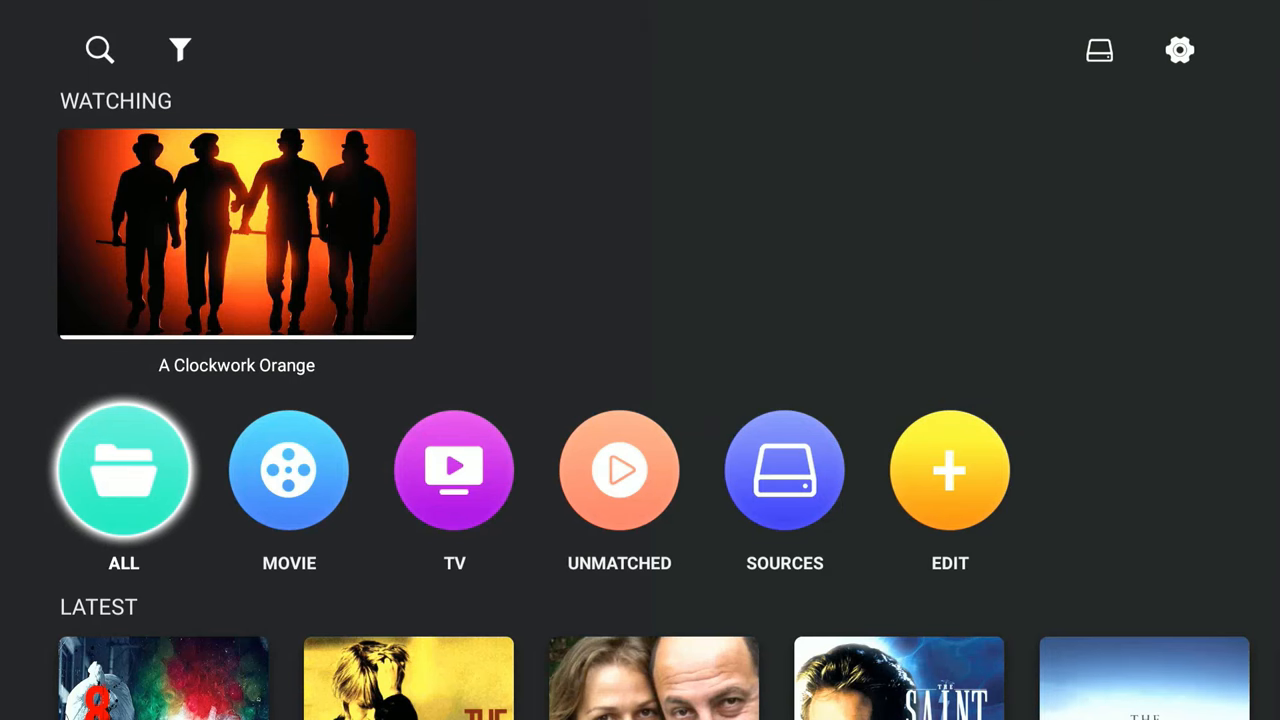
{"action": "left_click", "coordinate": [123, 470]}
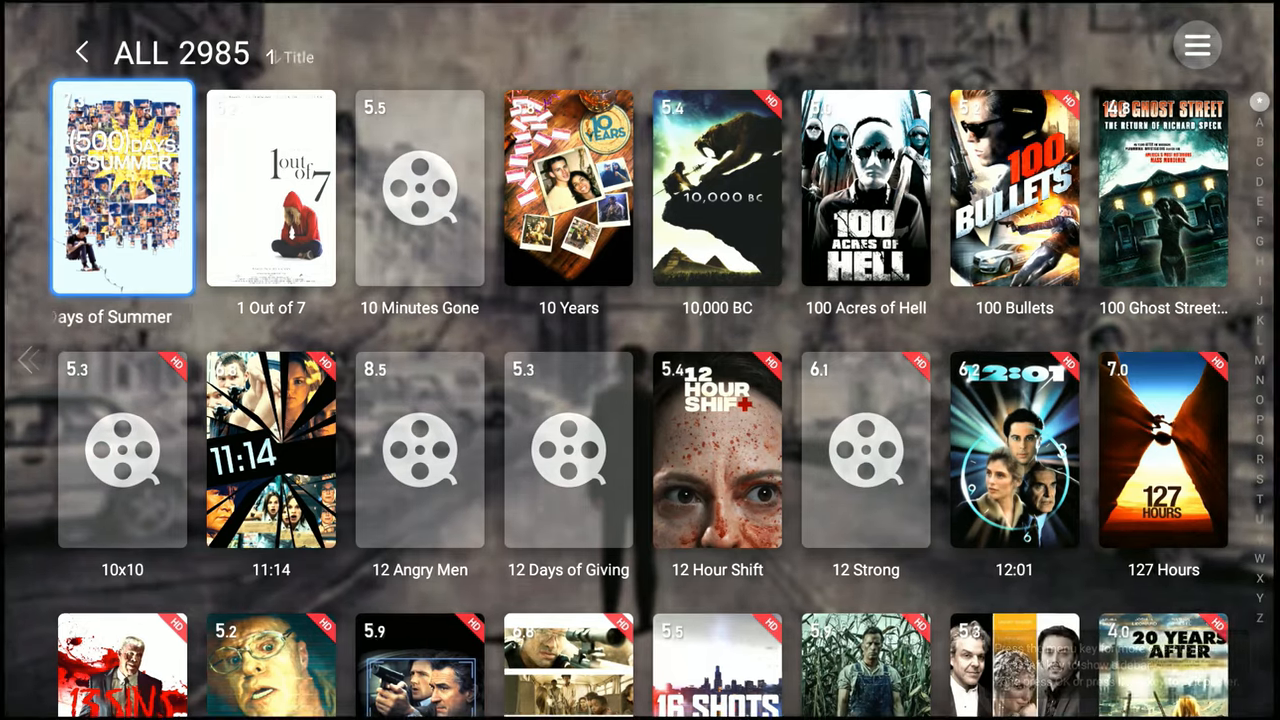
{"action": "left_click", "coordinate": [85, 52]}
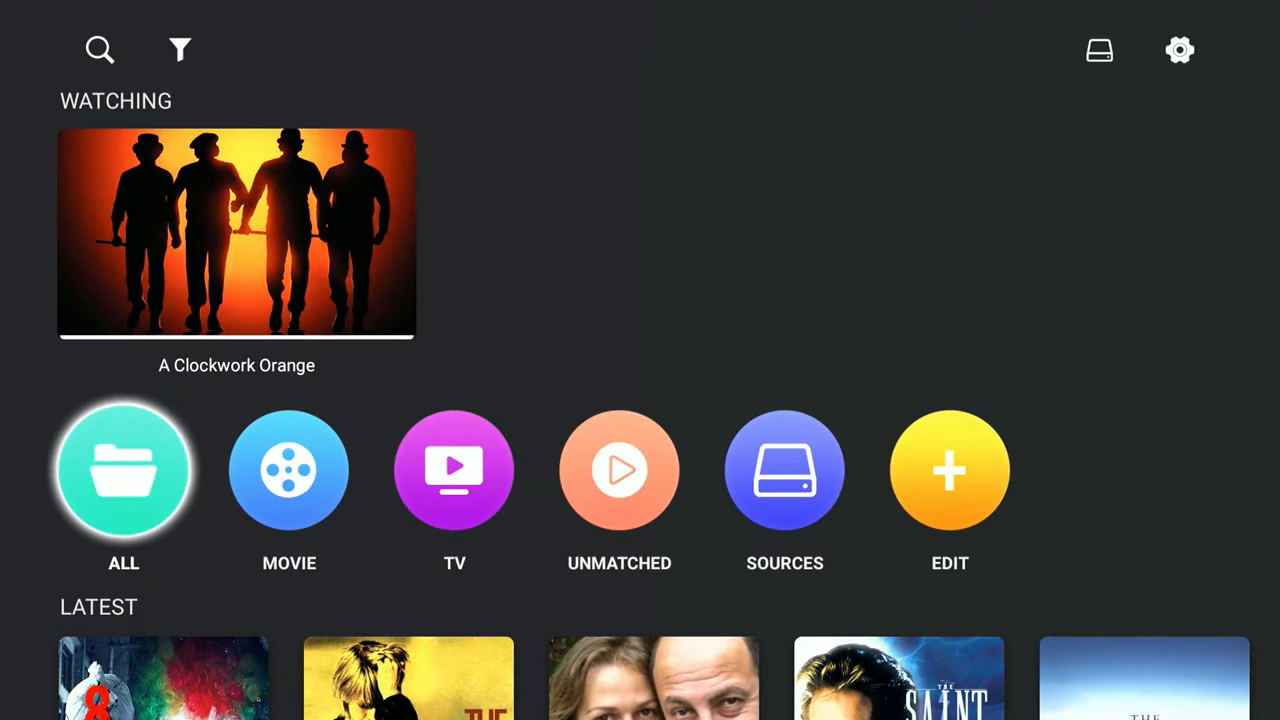
{"action": "mouse_move", "coordinate": [619, 470]}
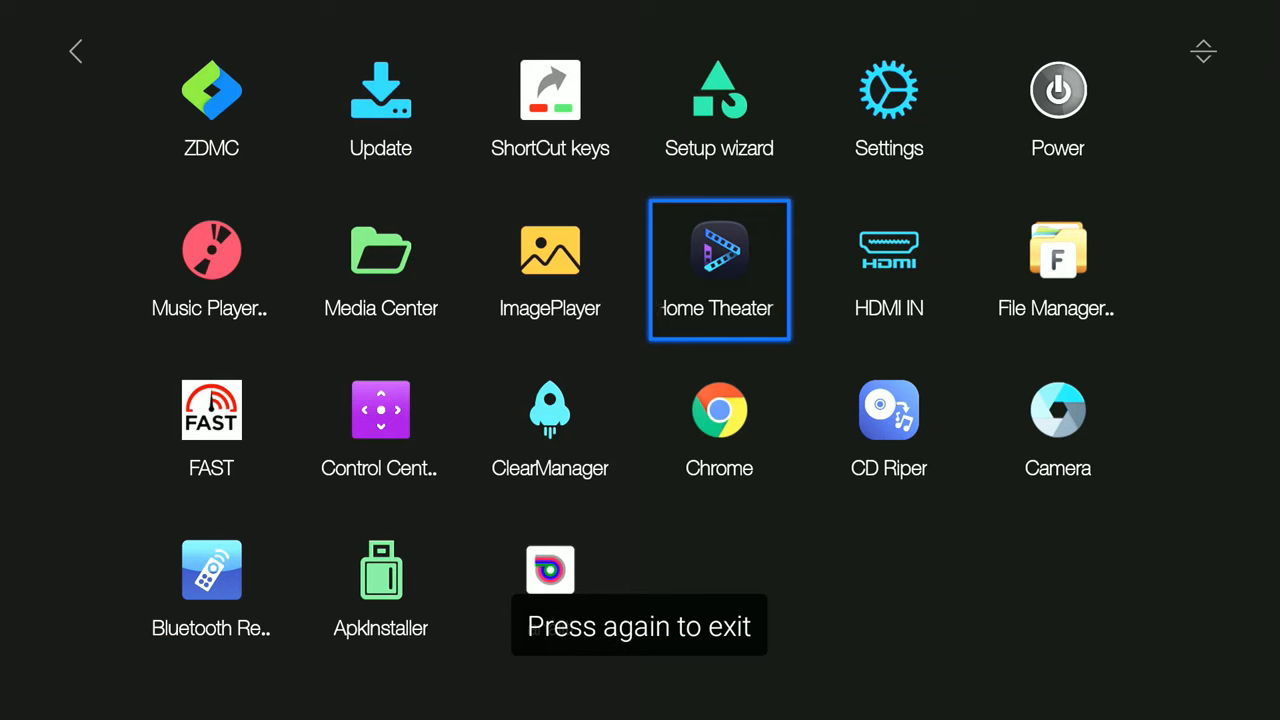
Return to the launcher home and open Zidoo Music from the Music Player tile.
{"action": "key", "text": "Left"}
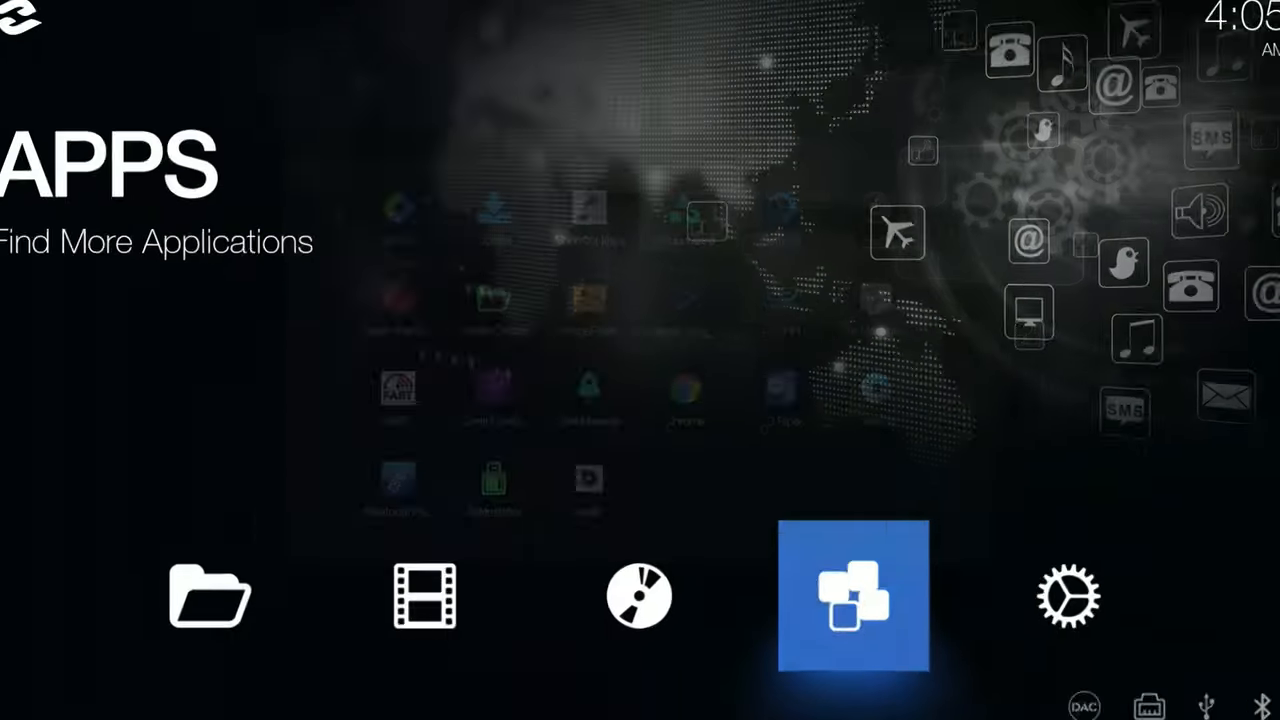
{"action": "key", "text": "Left"}
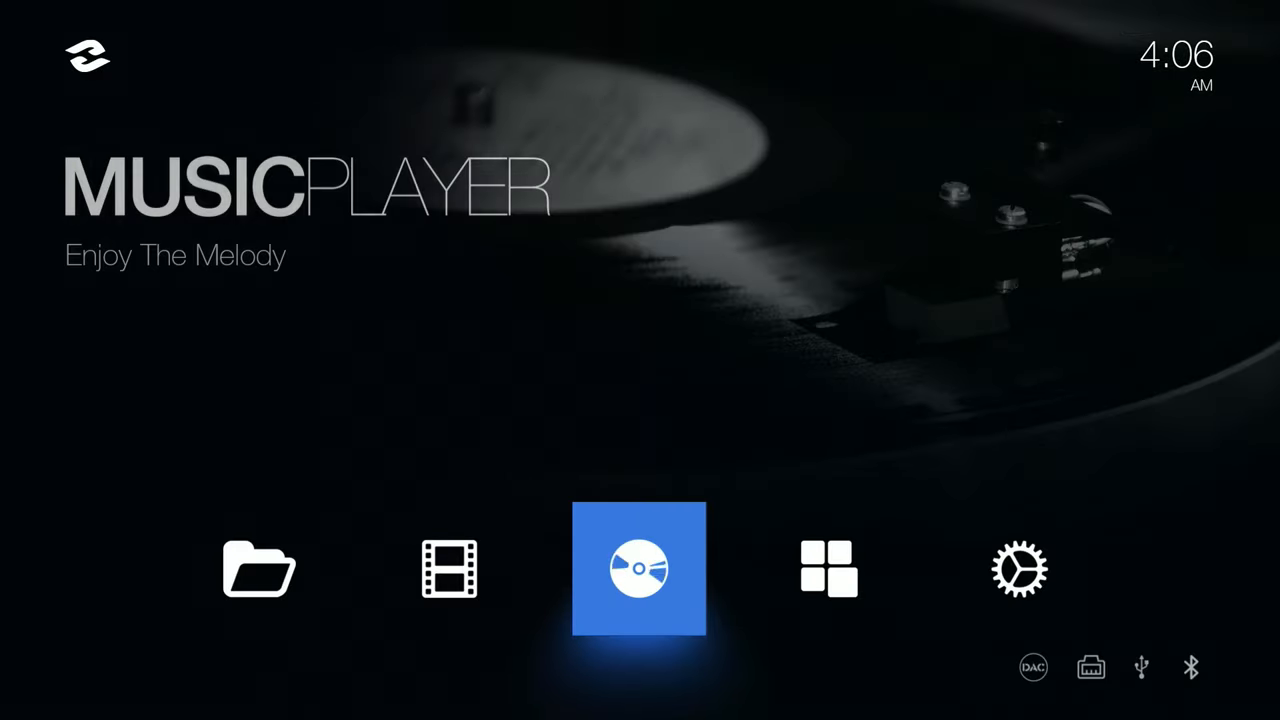
{"action": "left_click", "coordinate": [638, 570]}
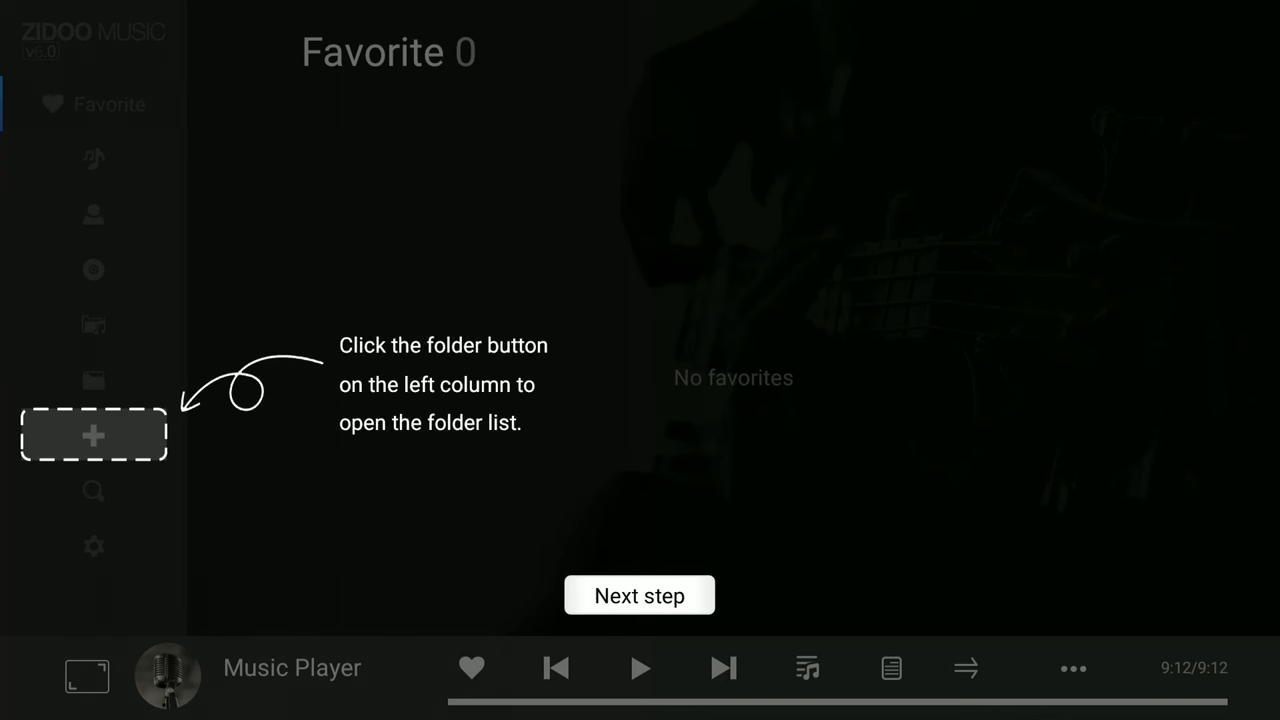
Add the PCD10TB drive's '3. PCD Music' folder as a Zidoo Music source.
{"action": "left_click", "coordinate": [91, 436]}
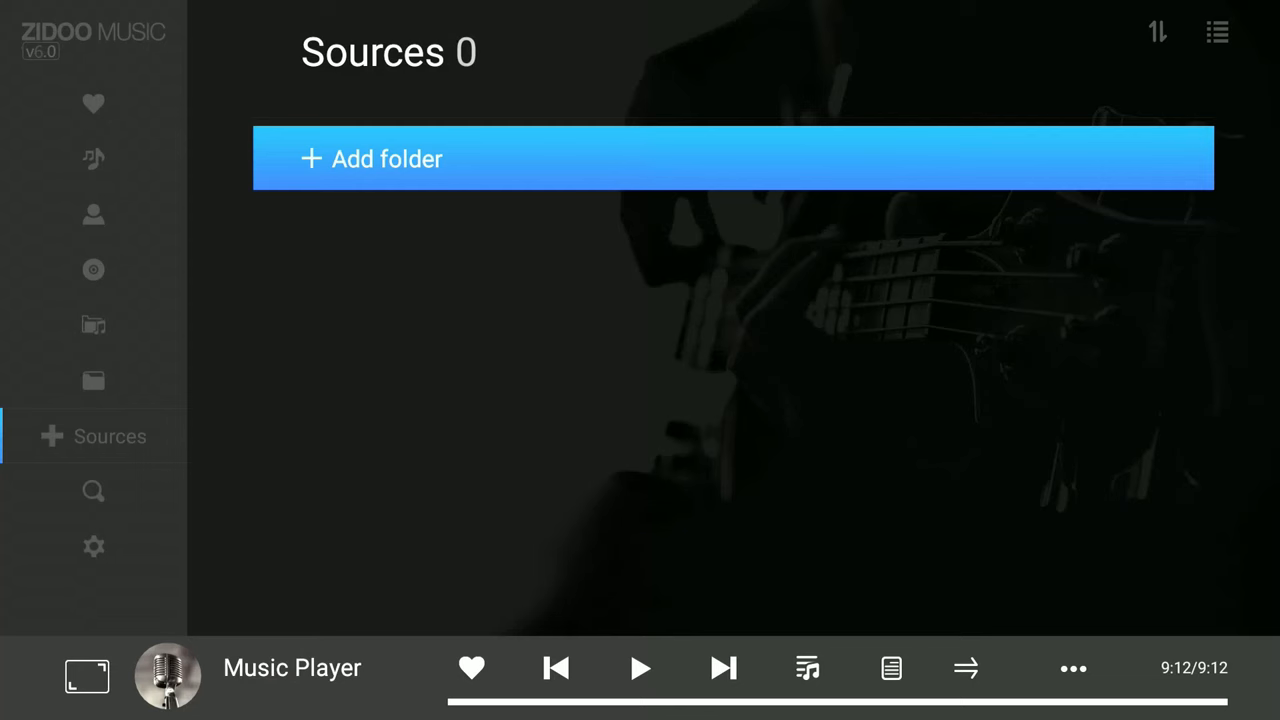
{"action": "left_click", "coordinate": [388, 158]}
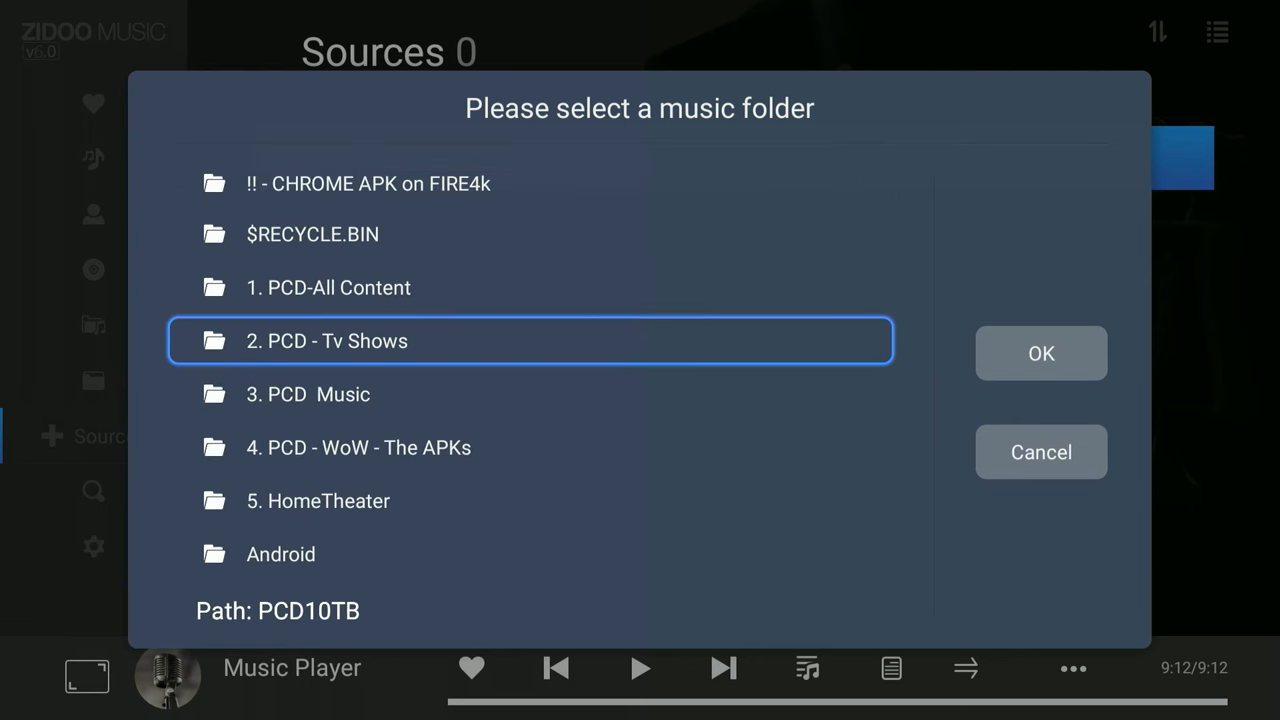
{"action": "scroll", "scroll_direction": "down", "scroll_amount": 3}
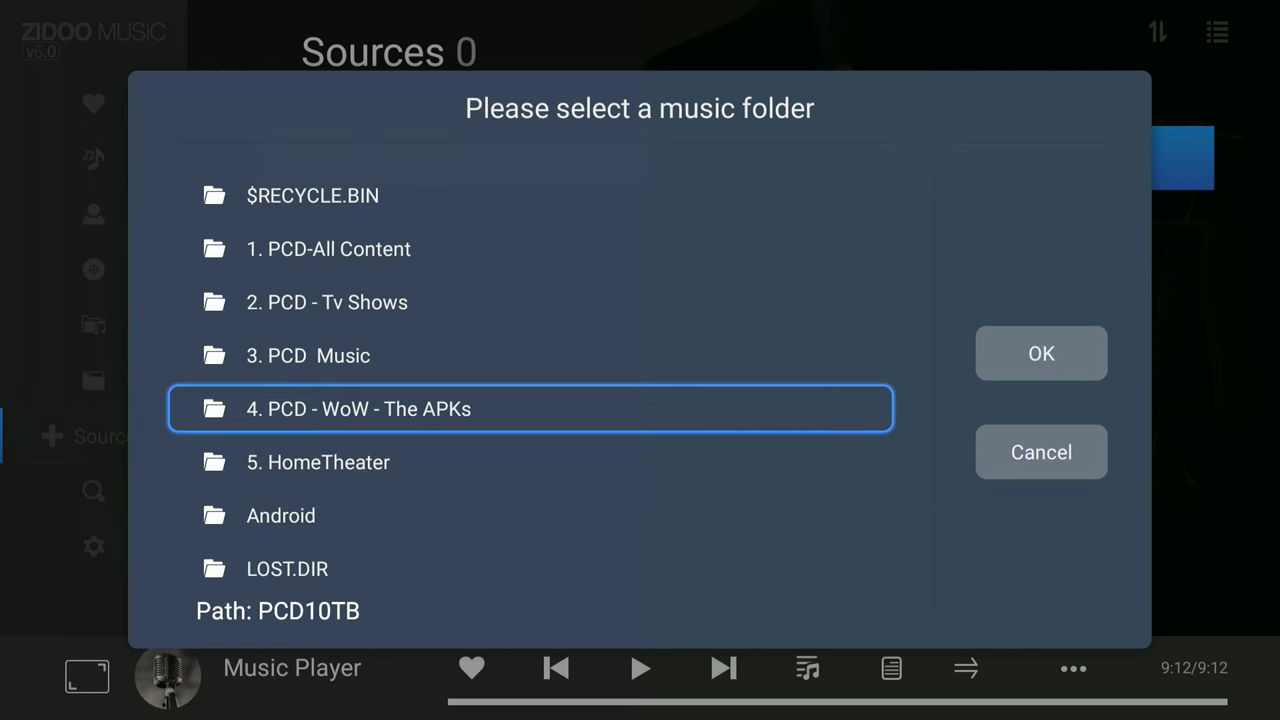
{"action": "double_click", "coordinate": [307, 355]}
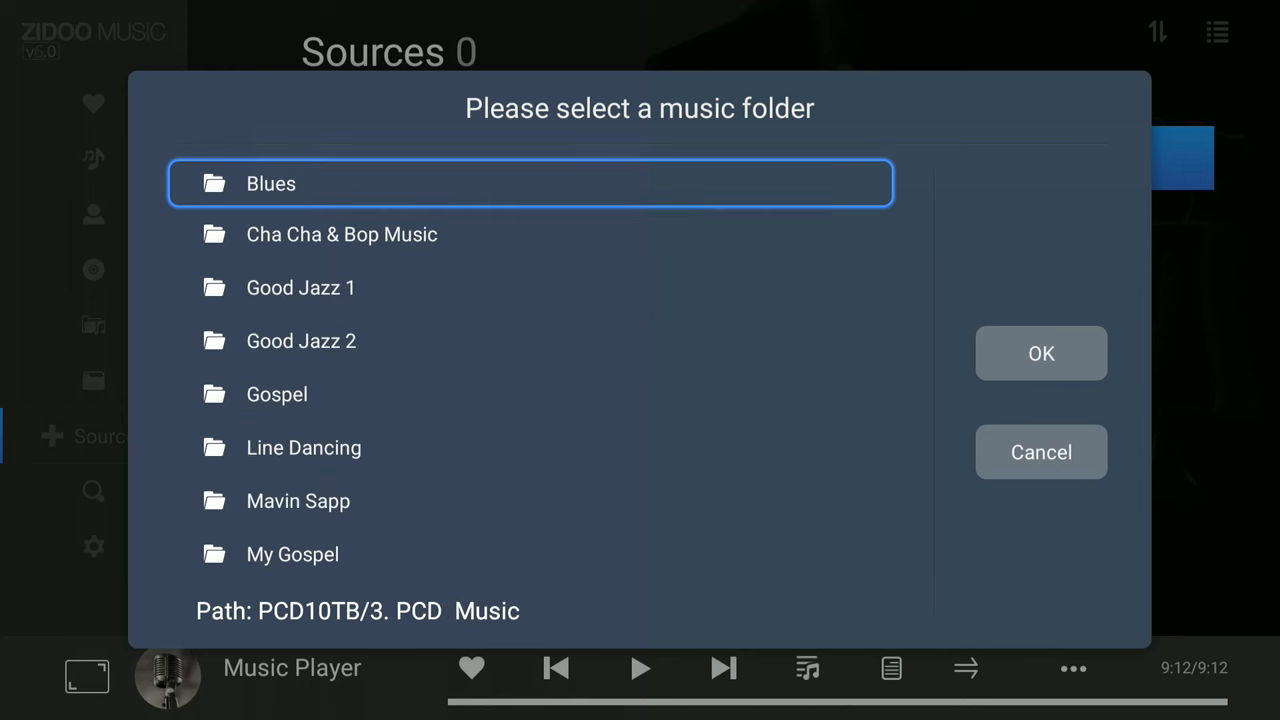
{"action": "mouse_move", "coordinate": [1041, 353]}
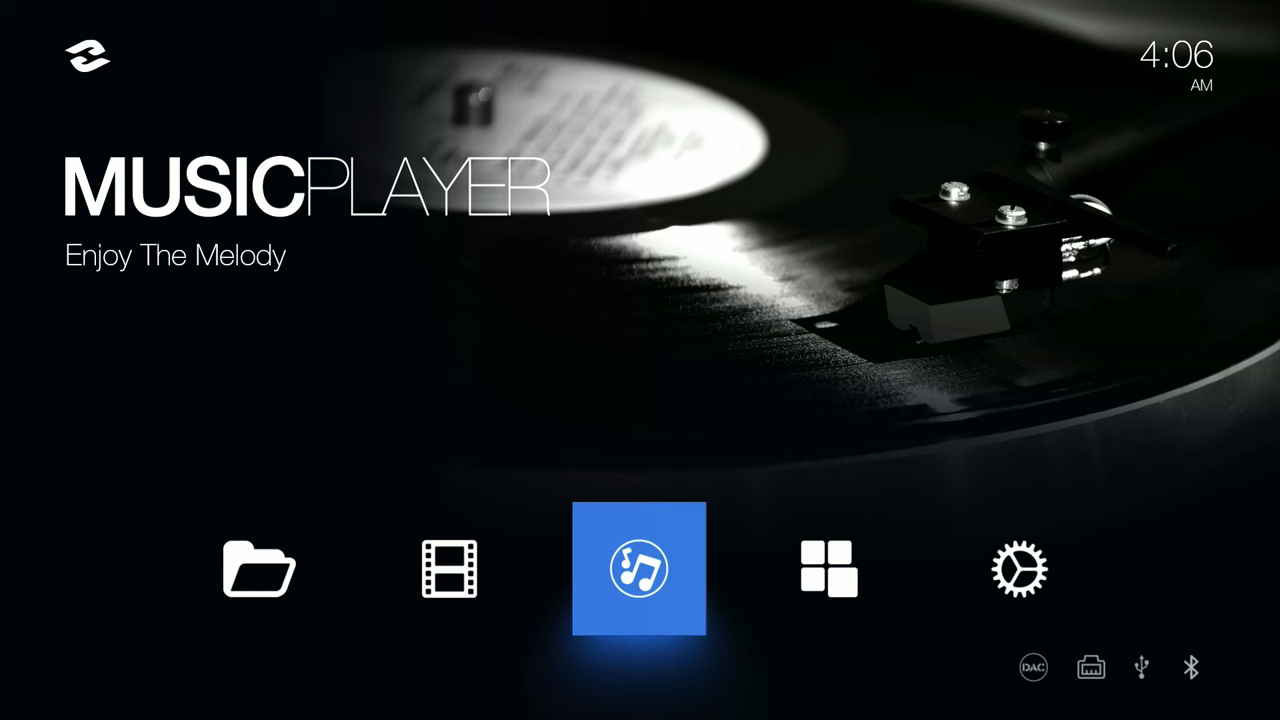
Check All Musics shows 116 songs and Sources lists '3. PCD Music', then exit.
{"action": "left_click", "coordinate": [640, 576]}
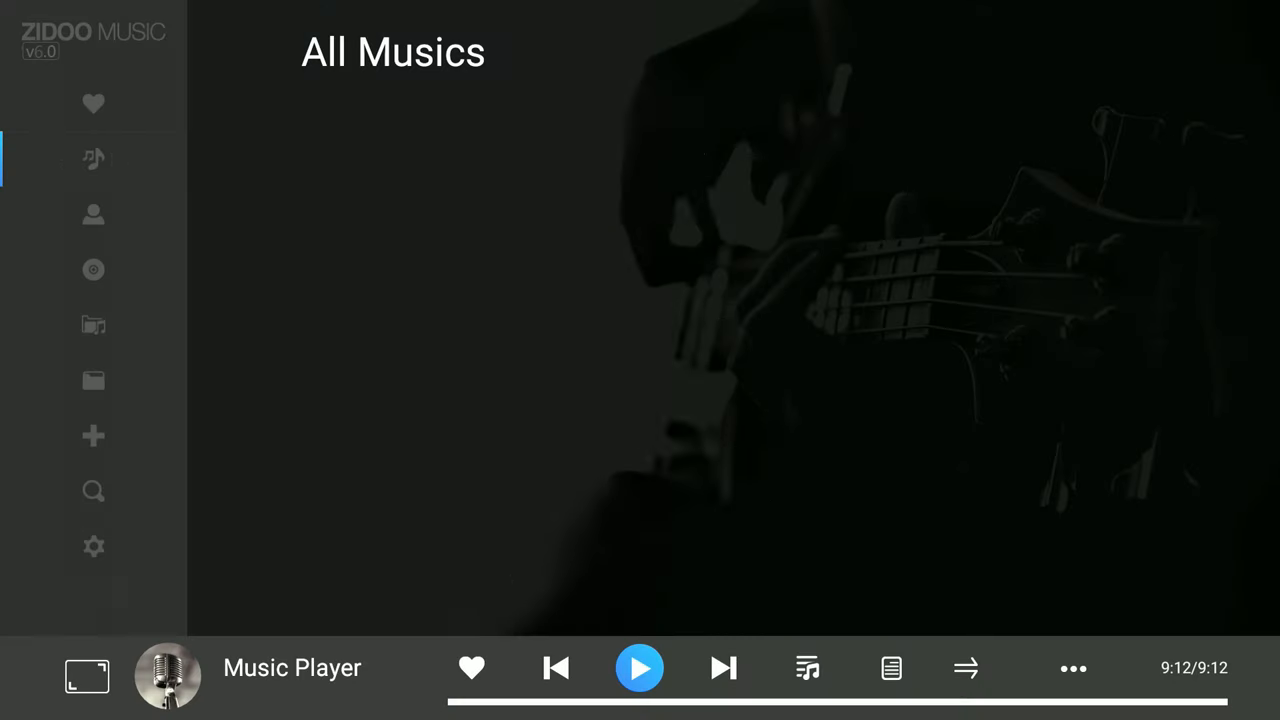
{"action": "left_click", "coordinate": [93, 158]}
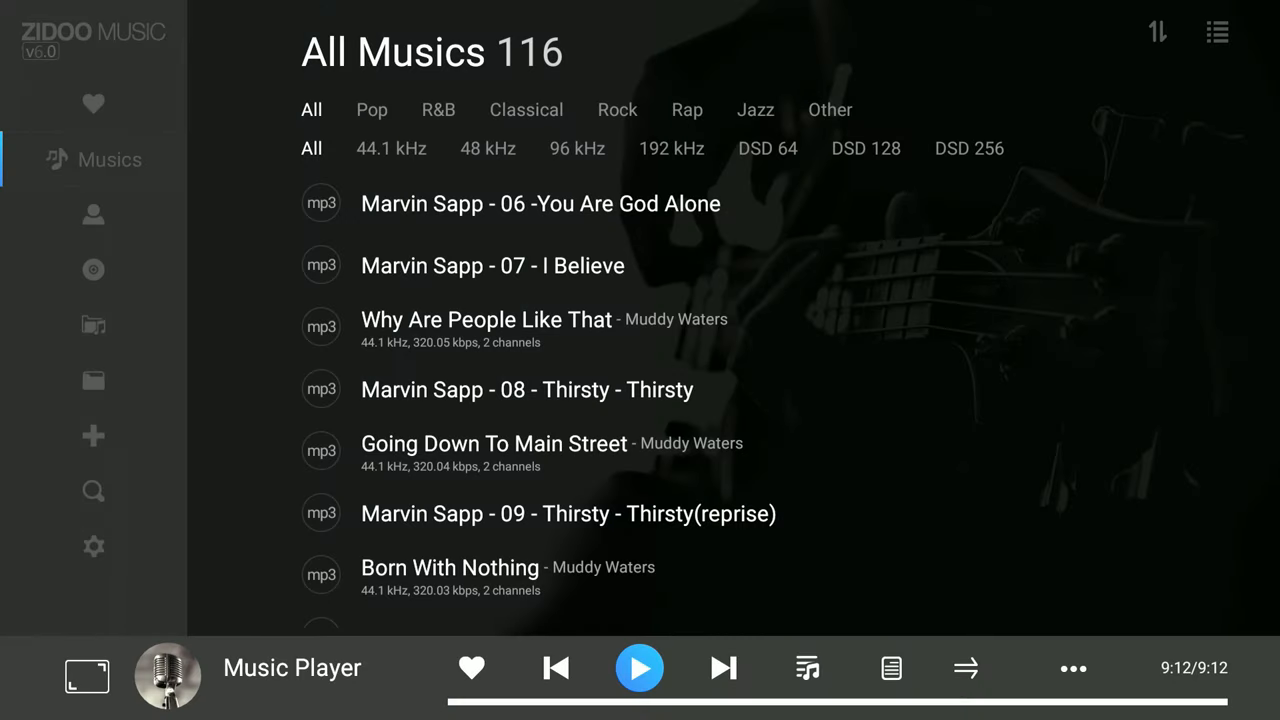
{"action": "left_click", "coordinate": [639, 668]}
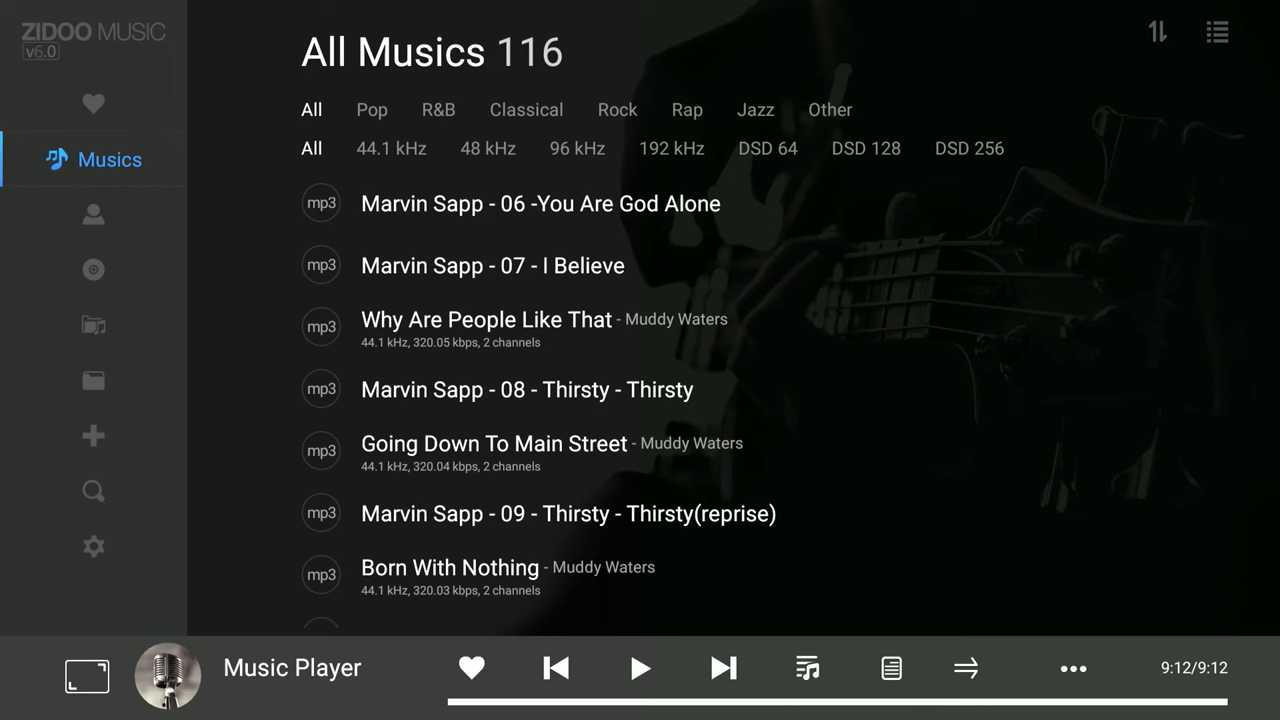
{"action": "left_click", "coordinate": [93, 436]}
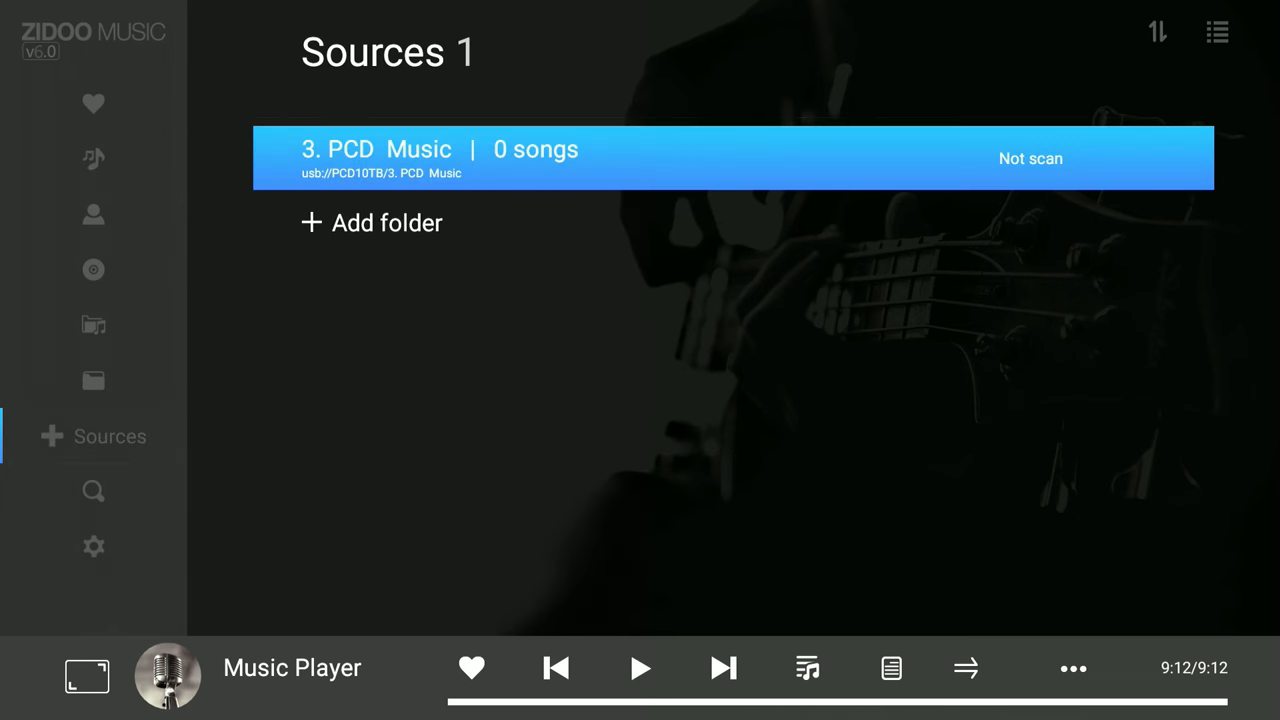
{"action": "left_click", "coordinate": [640, 151]}
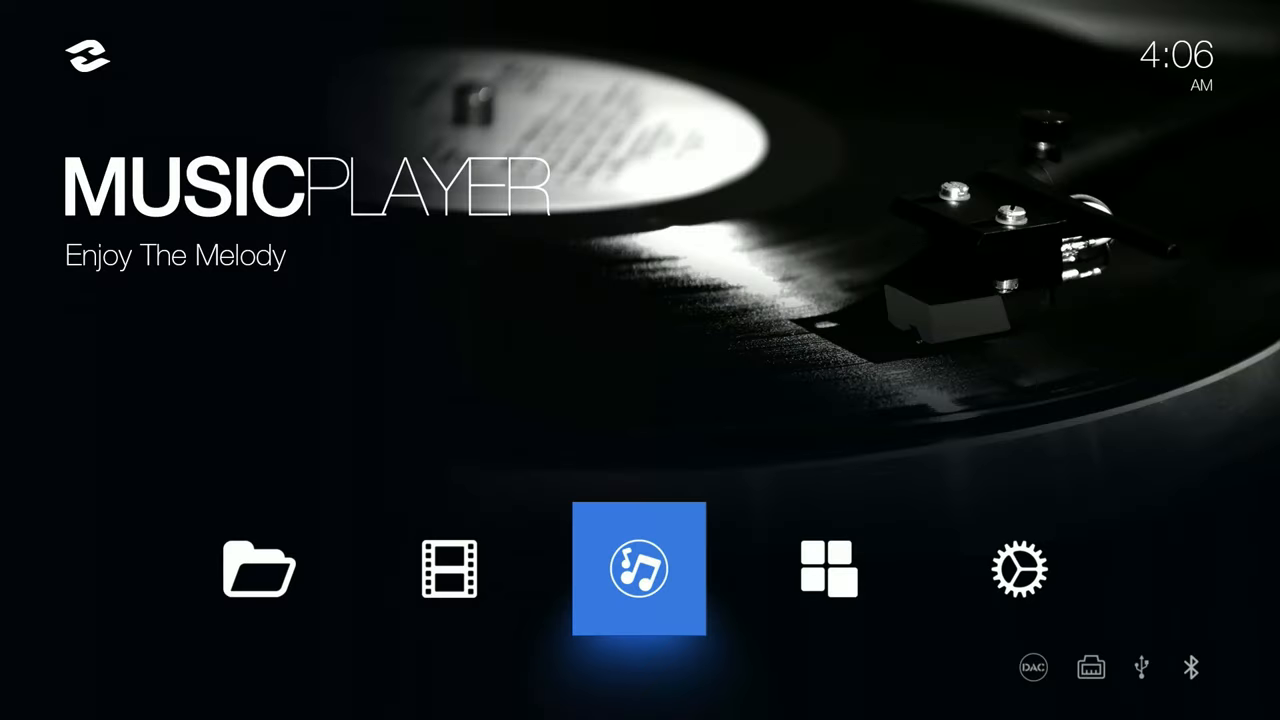
Go home and move across the launcher from Poster Wall through Music Player to Apps.
{"action": "left_click", "coordinate": [639, 571]}
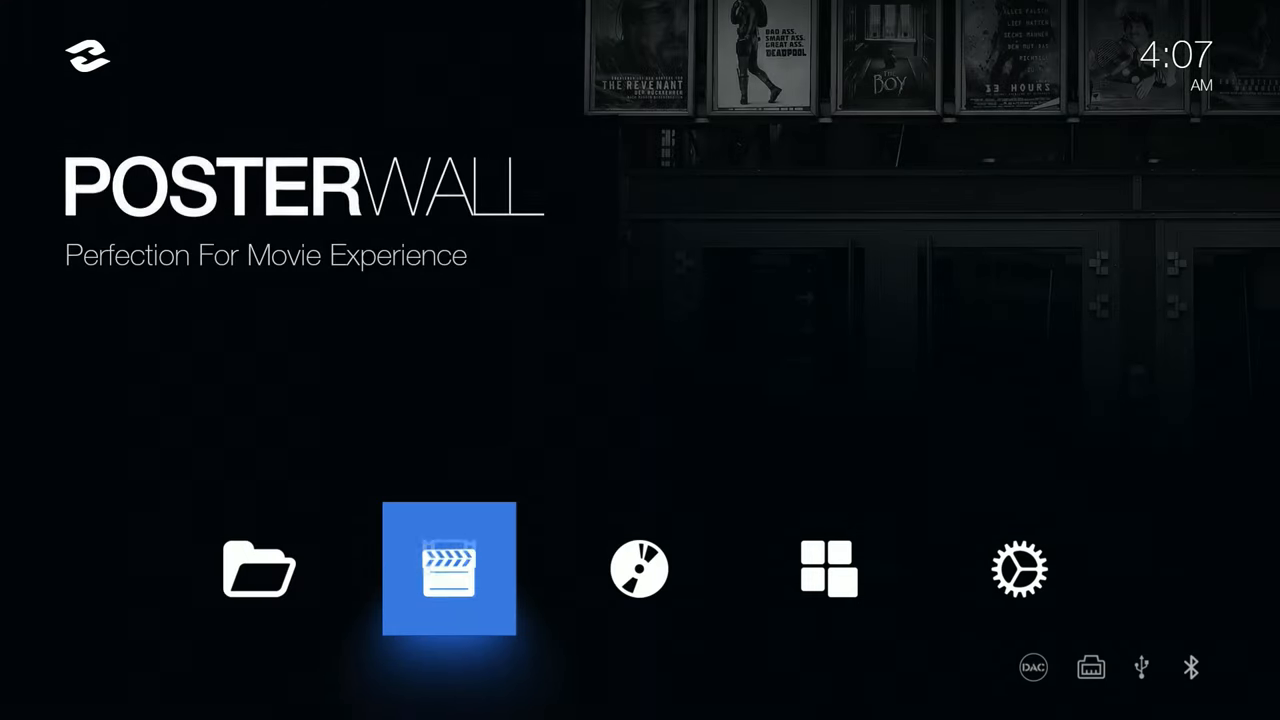
{"action": "key", "text": "Right"}
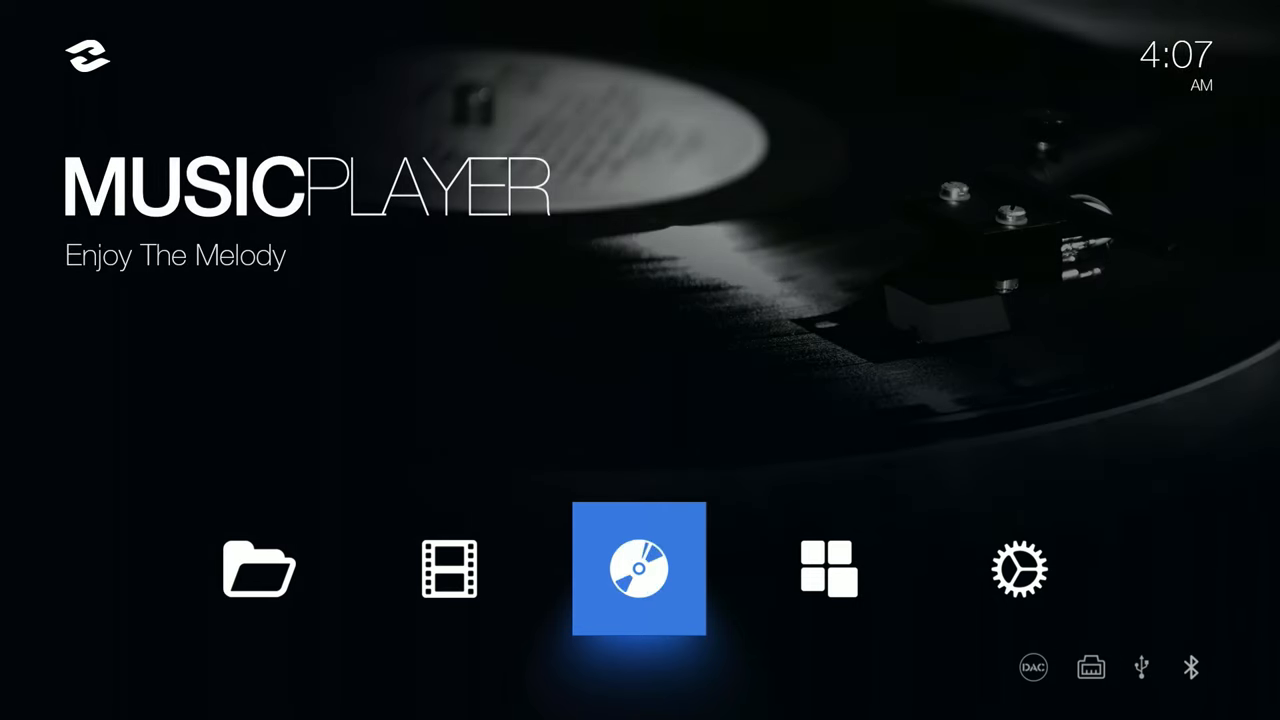
{"action": "left_click", "coordinate": [1019, 568]}
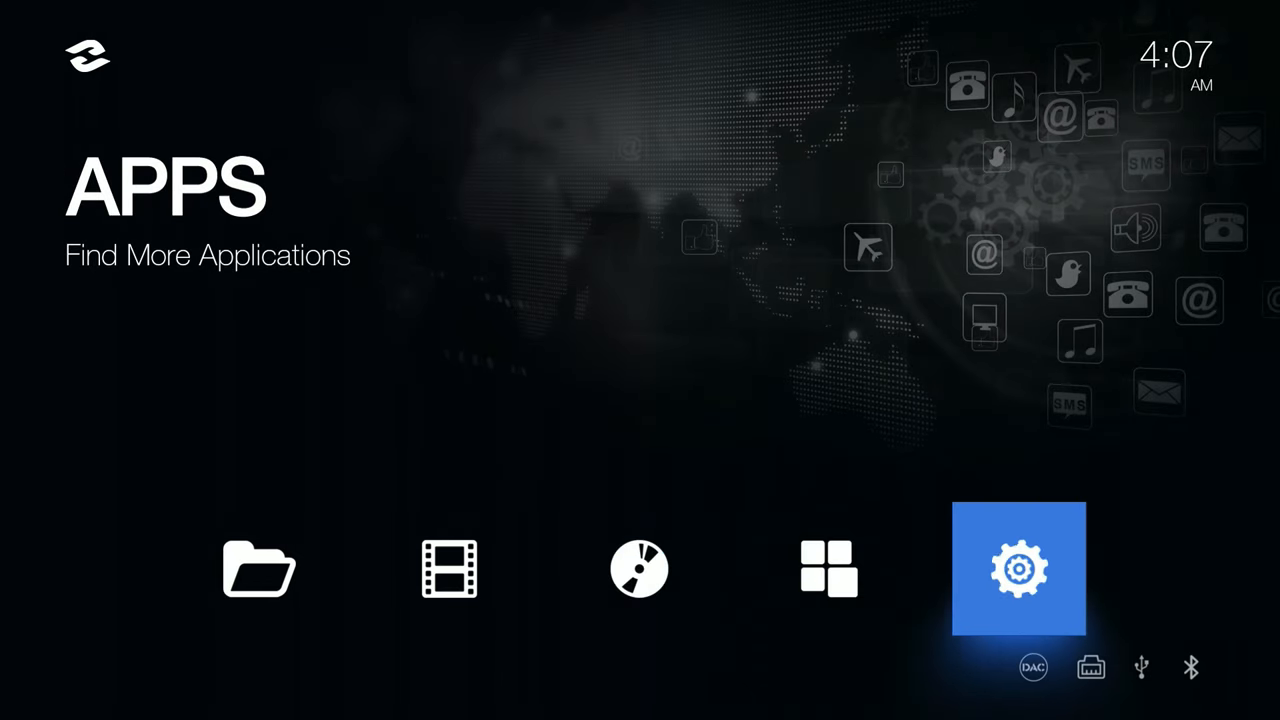